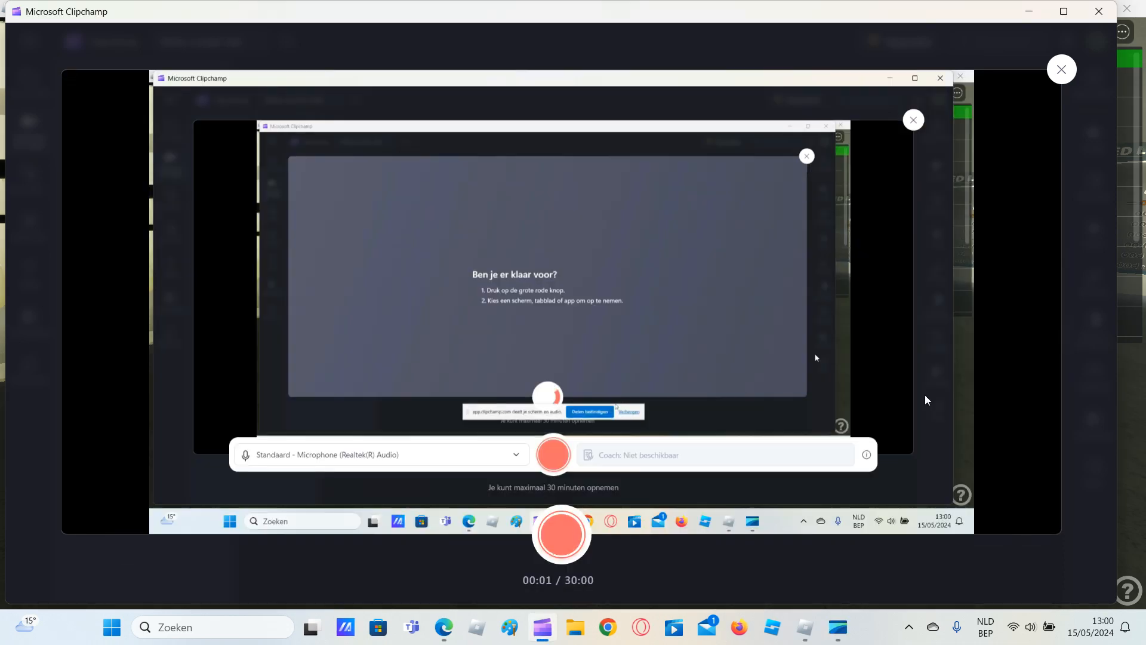
Start the Clipchamp screen recording of the Roblox game window.
left_click(805, 626)
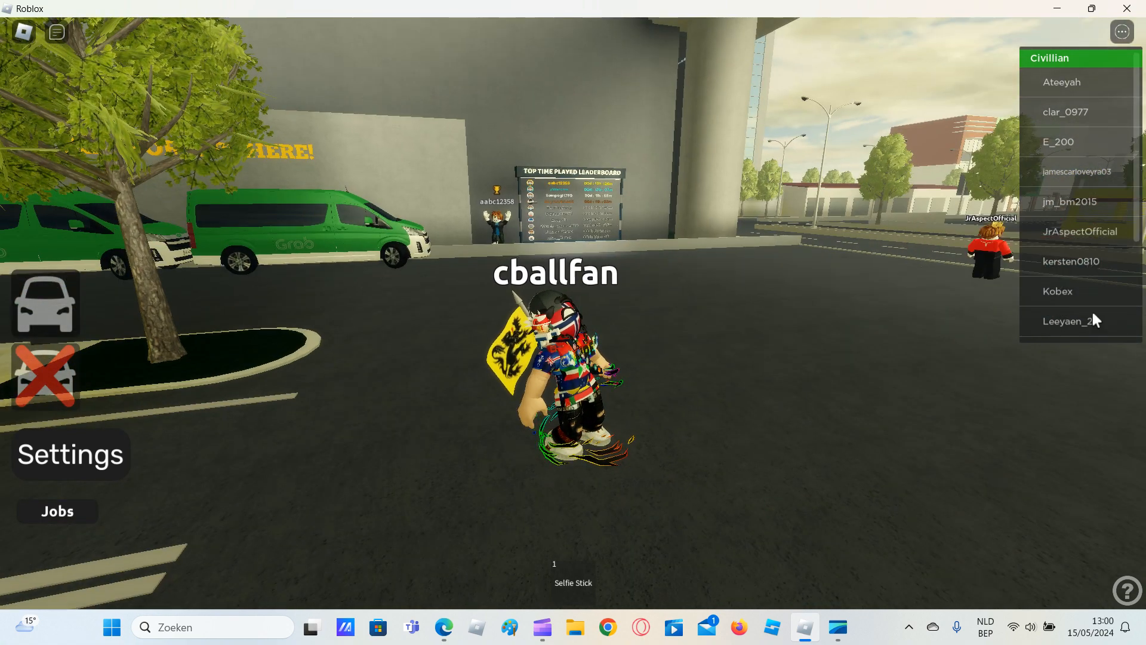
Browse down through the list of spawnable cars.
left_click(46, 306)
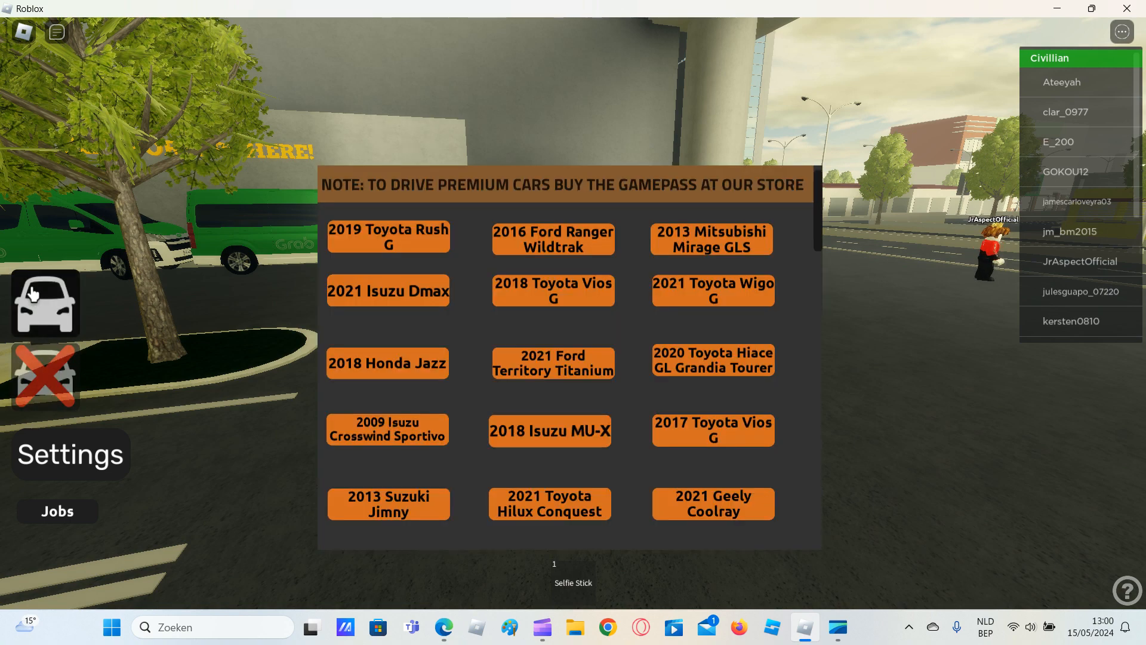
scroll("down", 3)
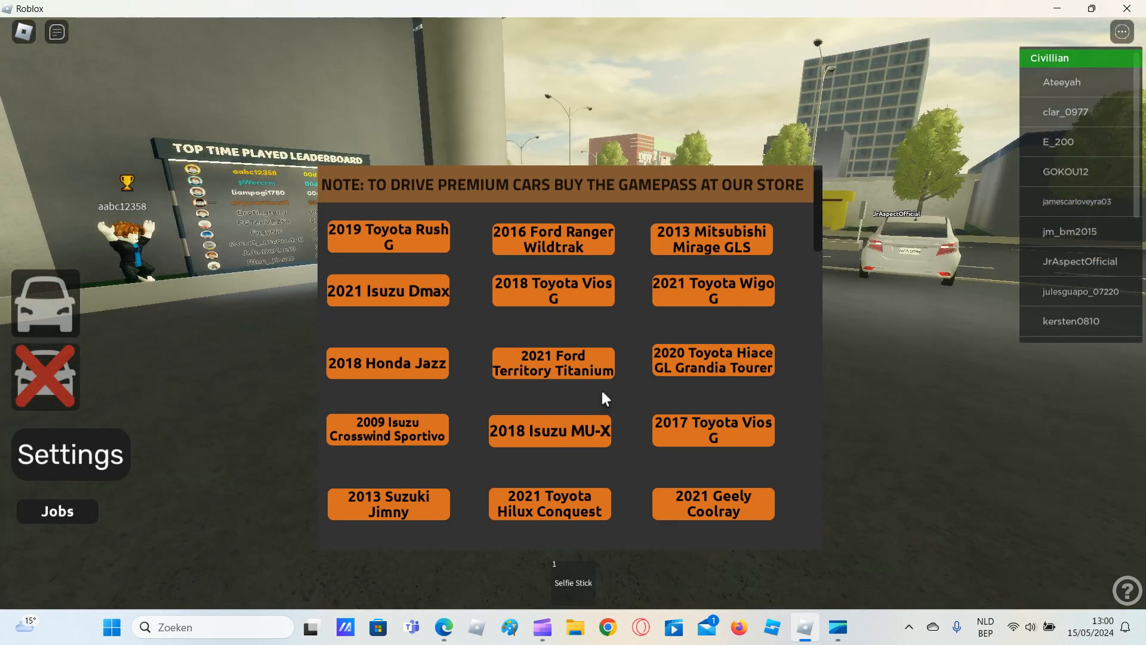
scroll("down", 3)
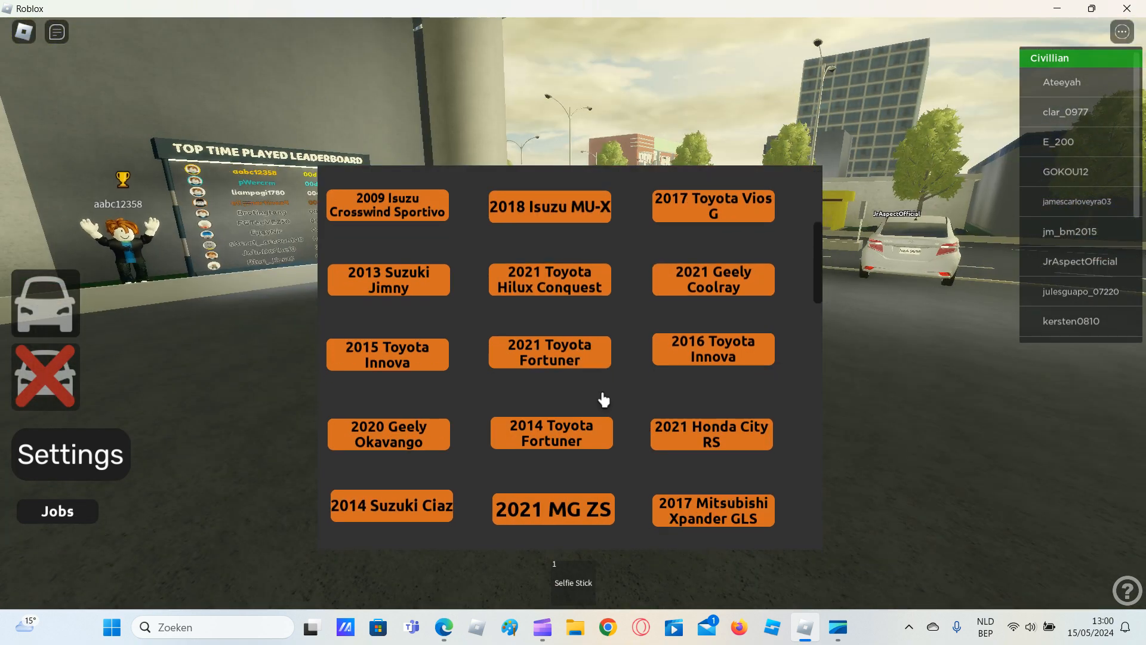
scroll("down", 3)
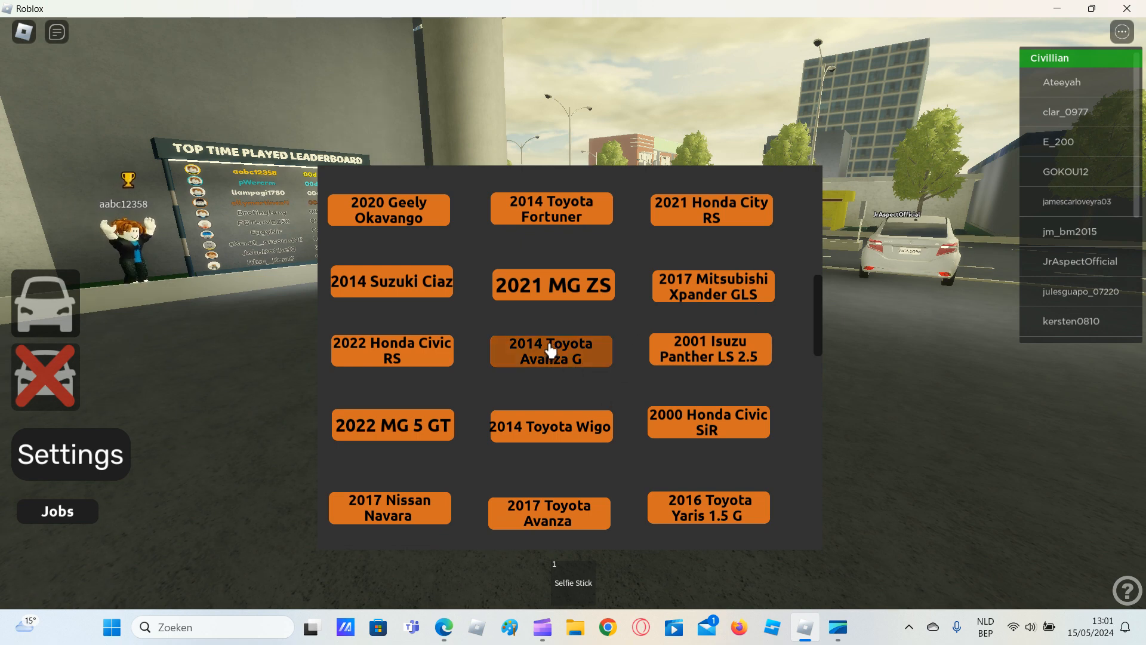
mouse_move(750, 293)
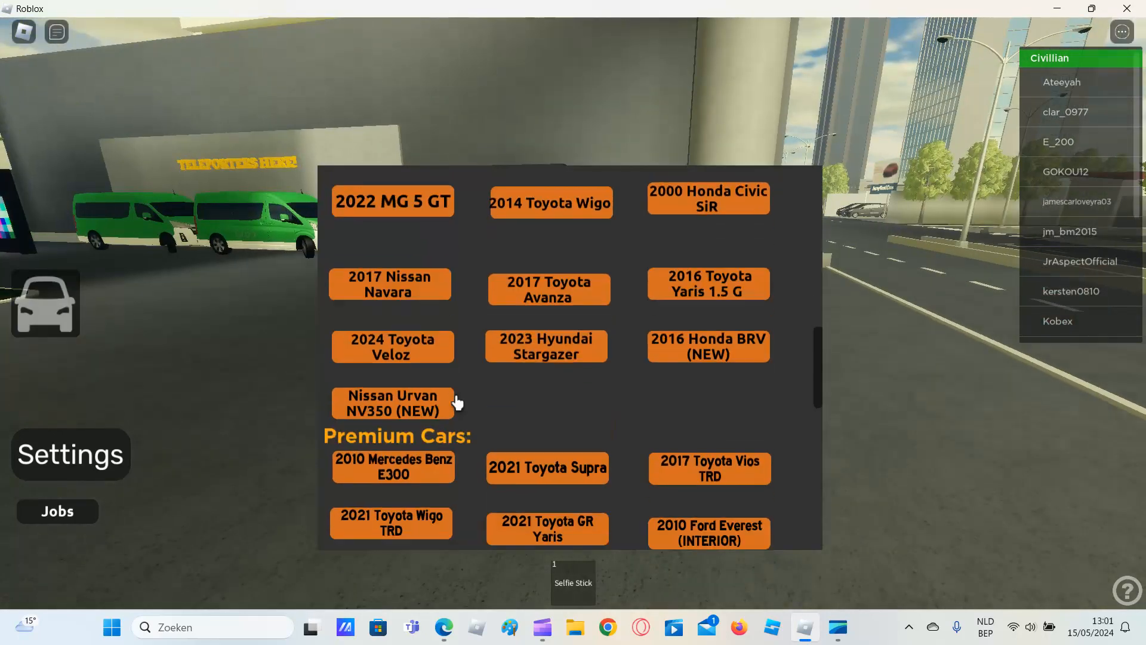
mouse_move(697, 300)
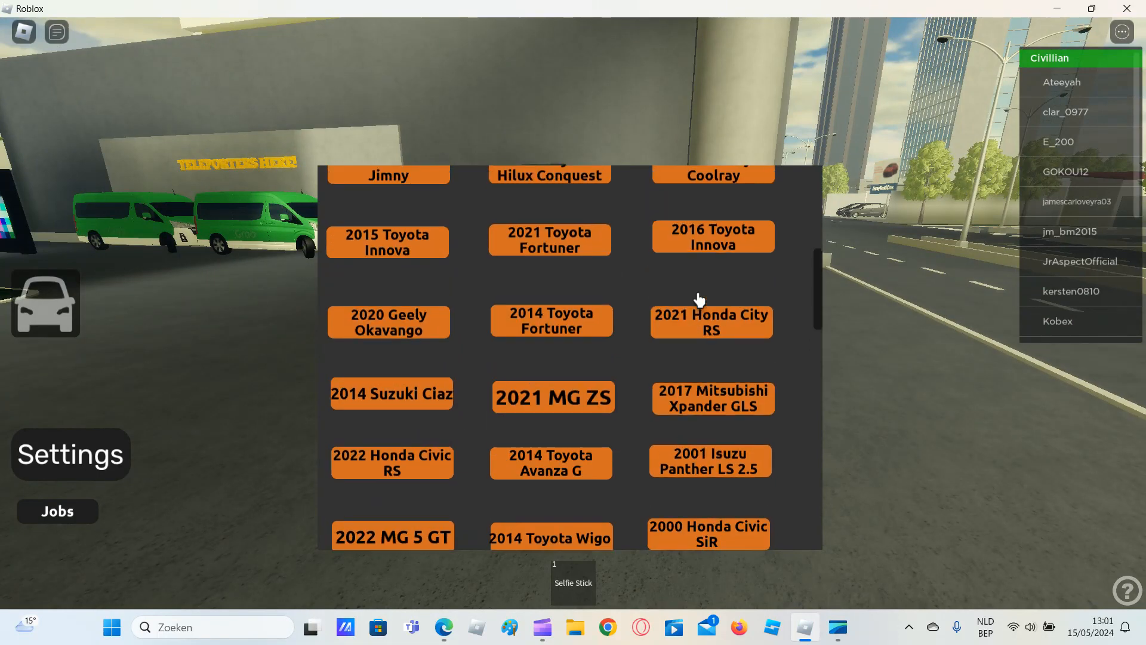
mouse_move(413, 394)
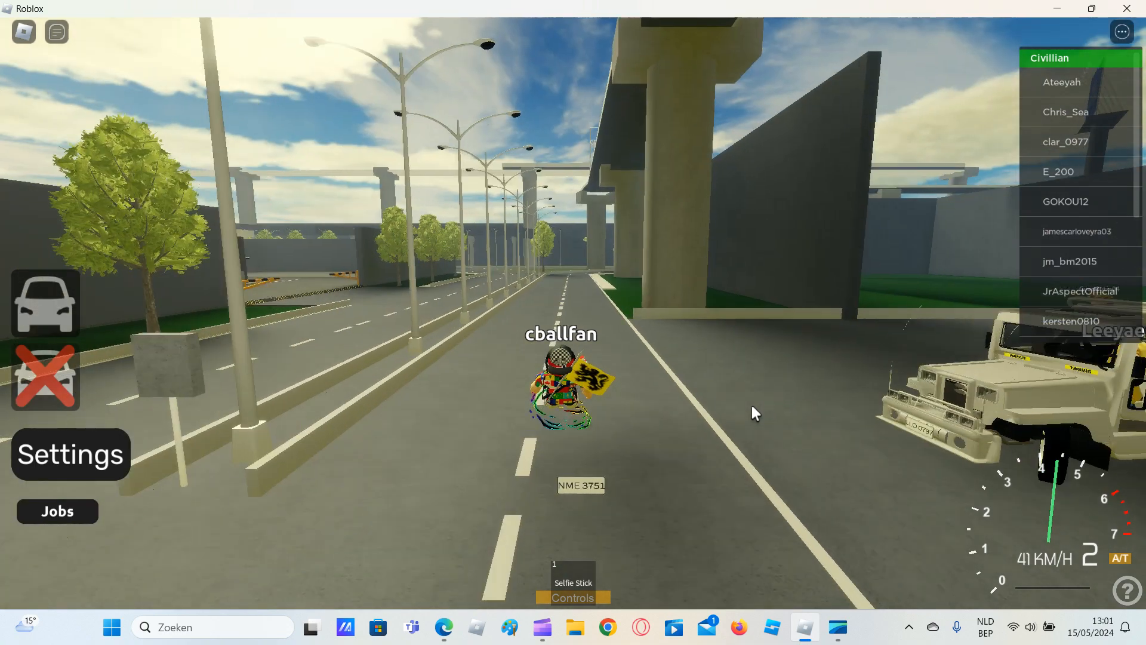
Move onto the highway, then pick a car from the spawn list.
key("w")
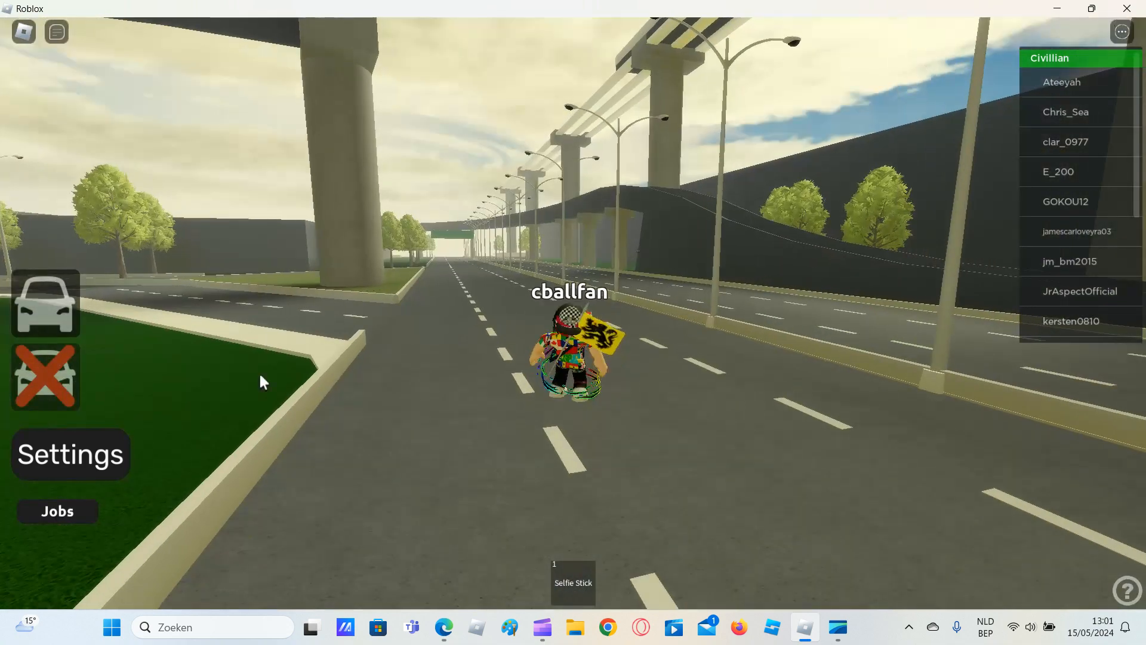
left_click(43, 302)
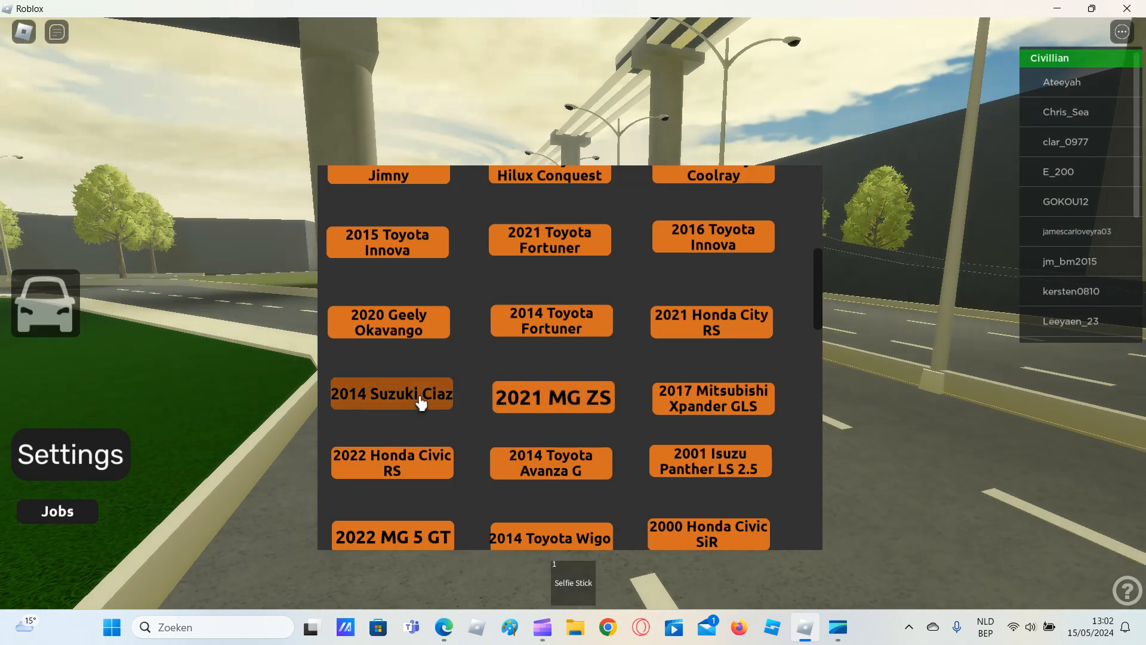
left_click(392, 395)
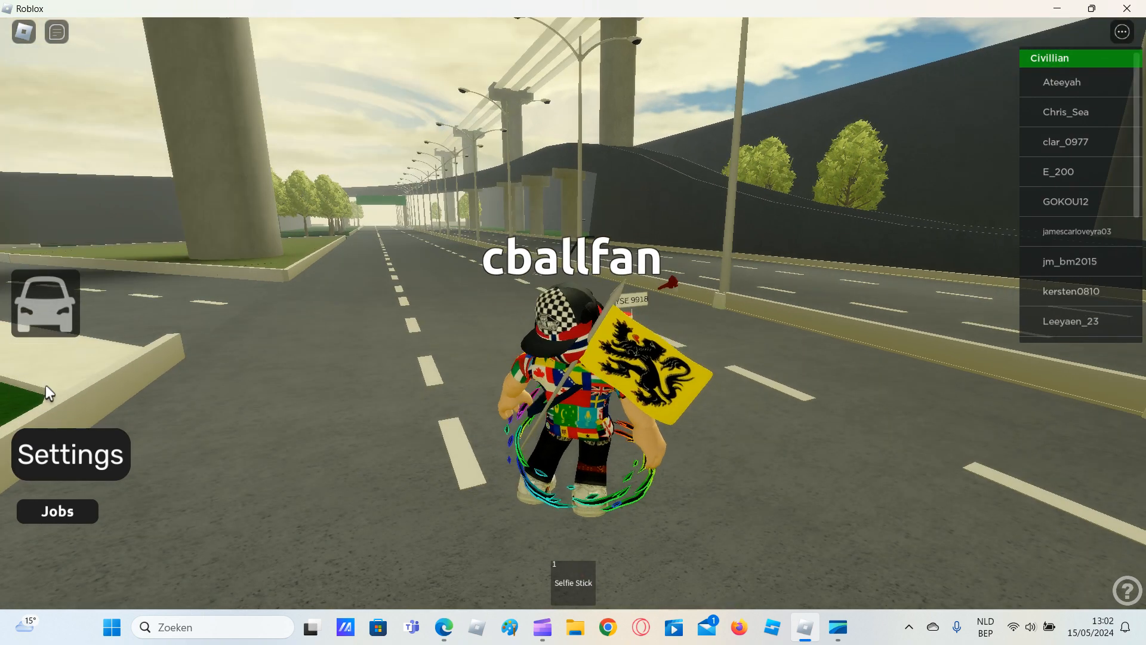
Spawn the black SUV and drive it down the highway.
left_click(44, 305)
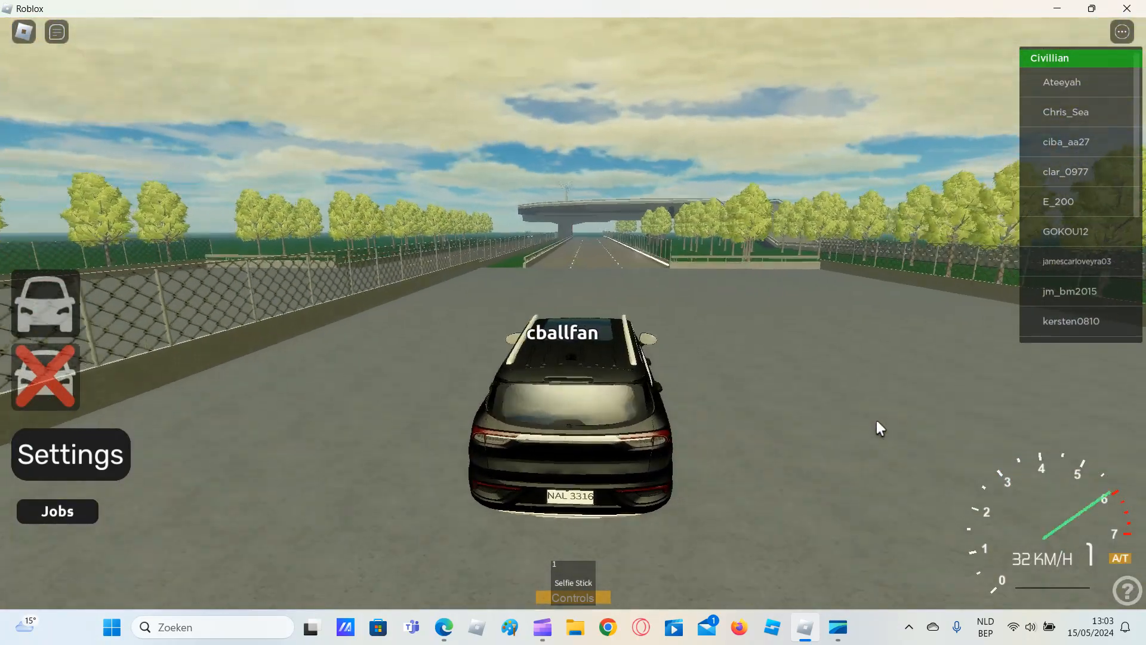
key("W")
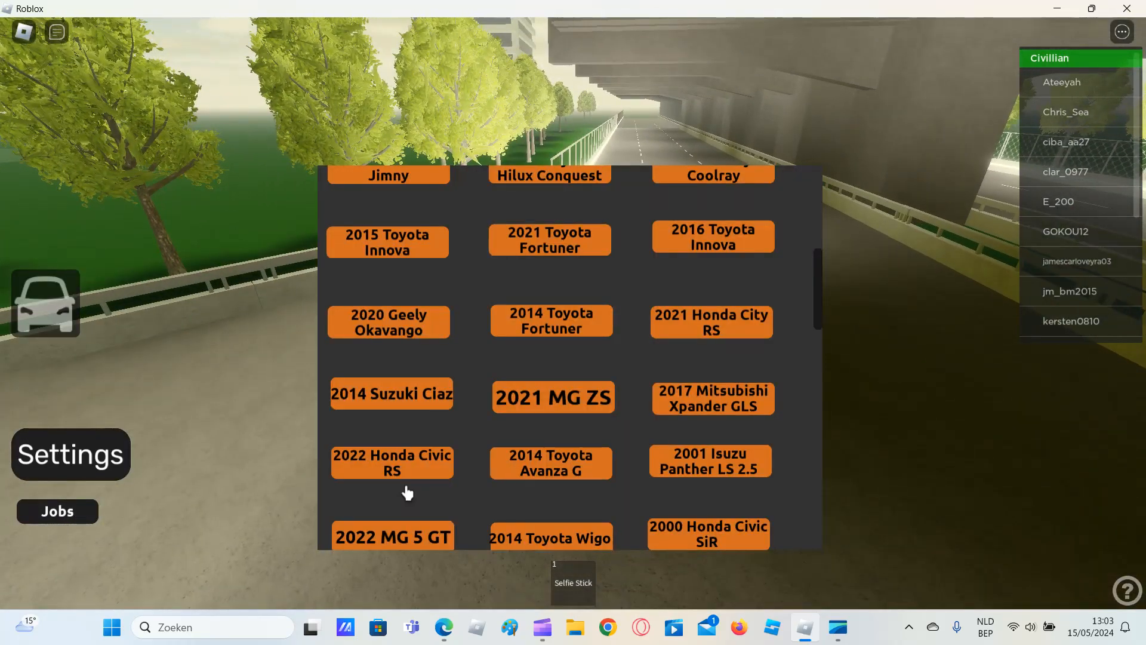
mouse_move(410, 492)
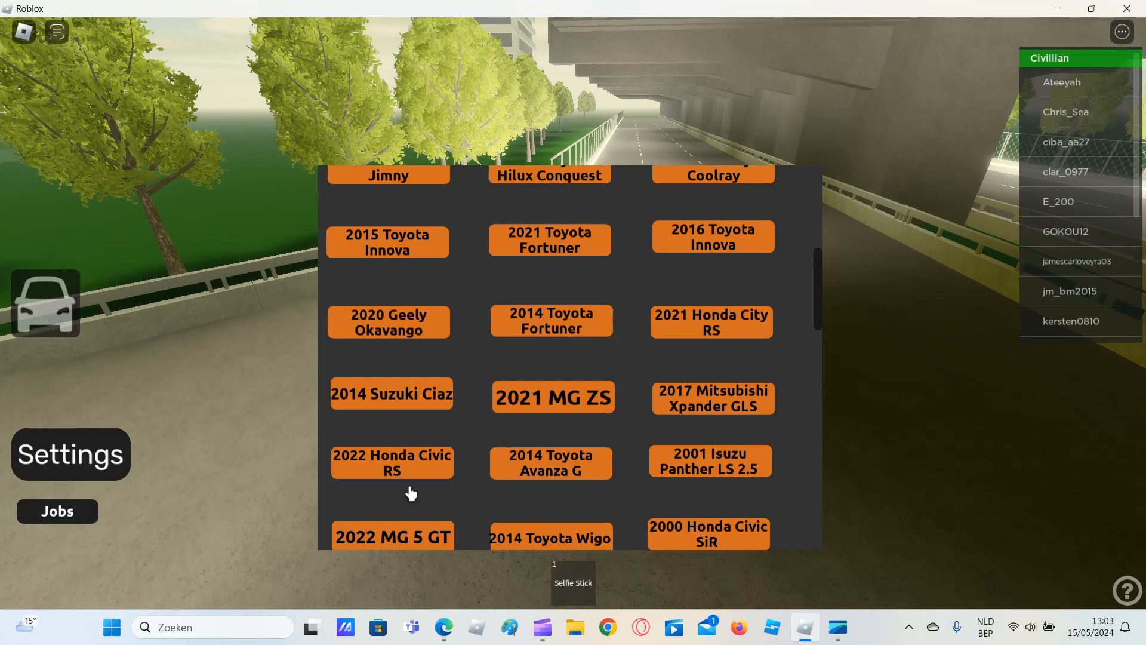
scroll("down", 3)
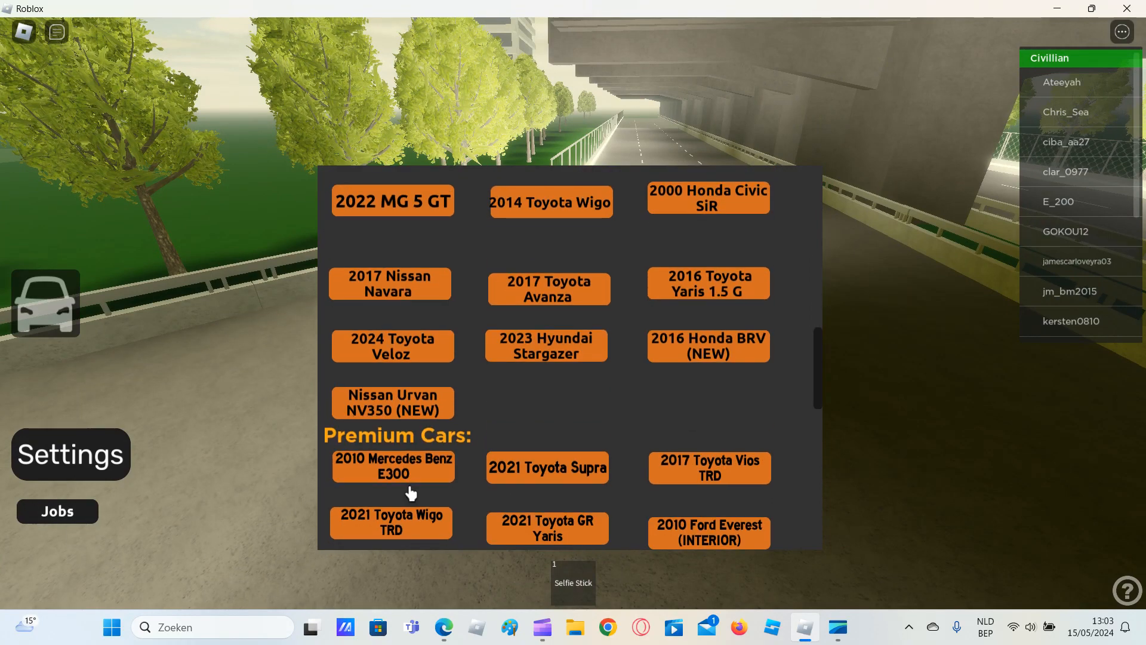
scroll("down", 3)
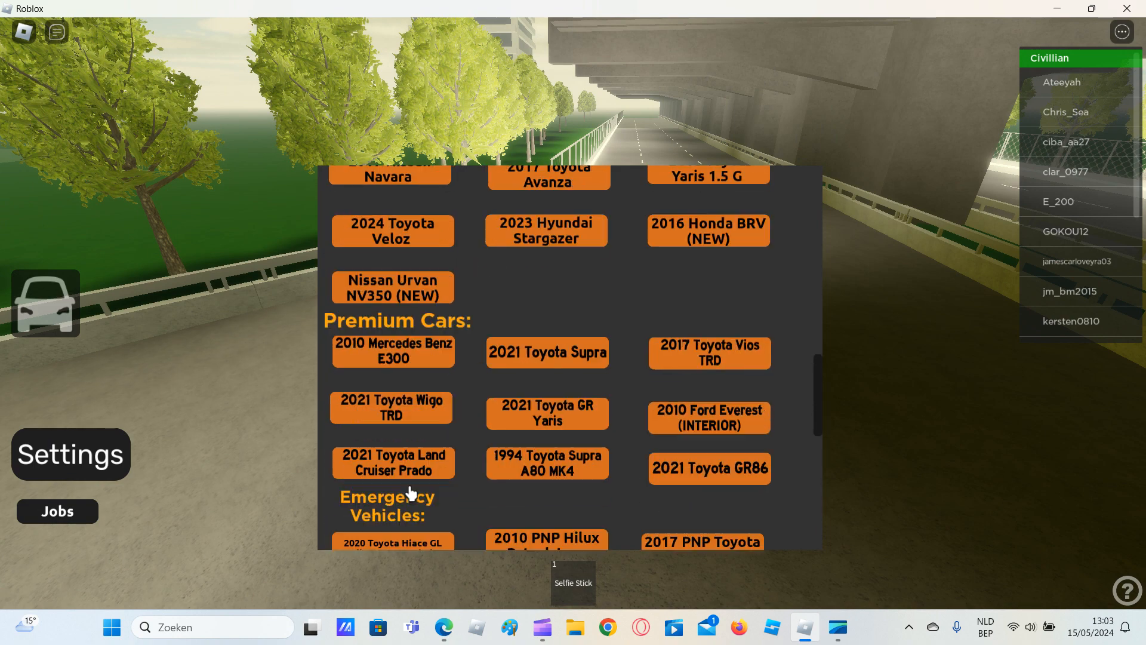
scroll("up", 3)
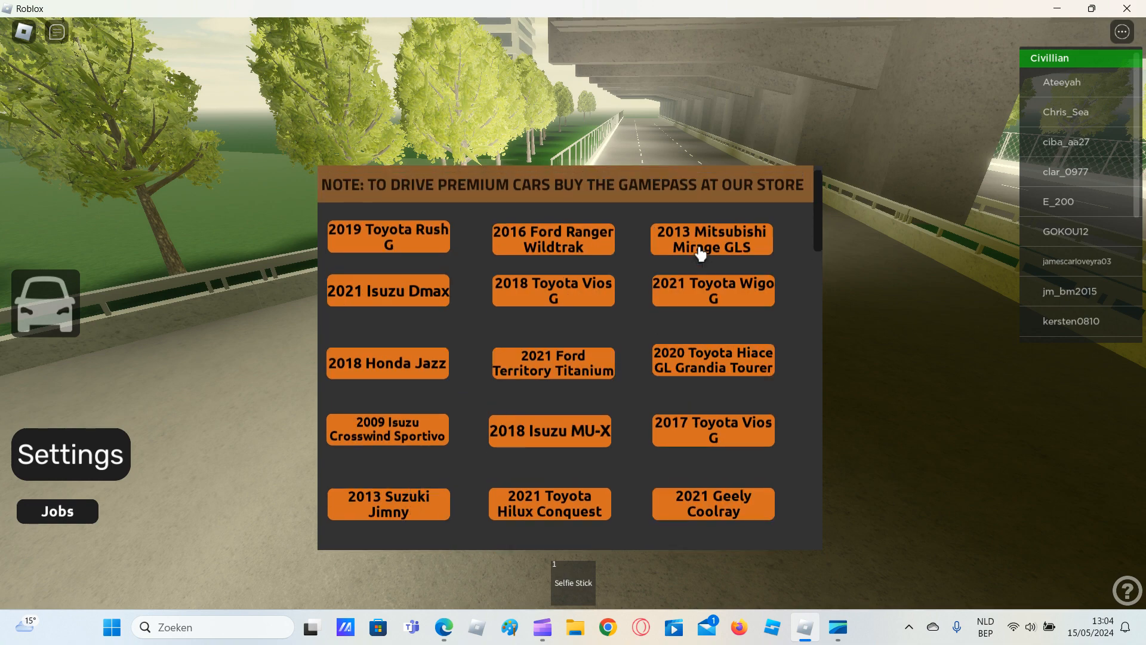
Spawn the 2013 Mitsubishi Mirage GLS and drive it through the walled underpass onto the ramp.
left_click(713, 244)
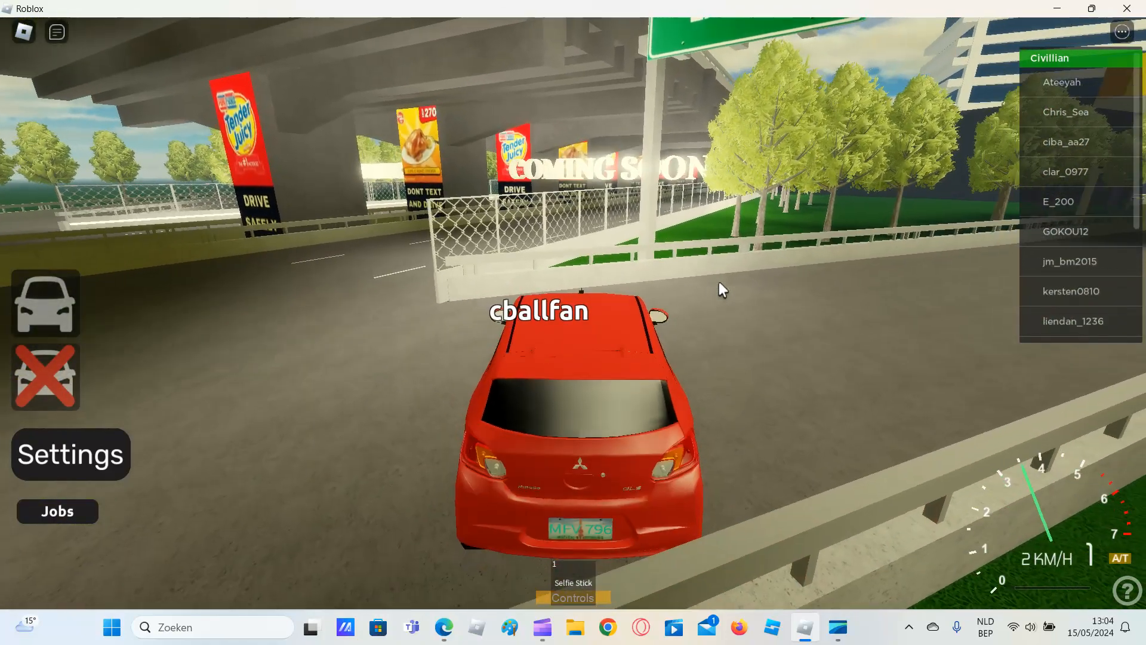
key("w")
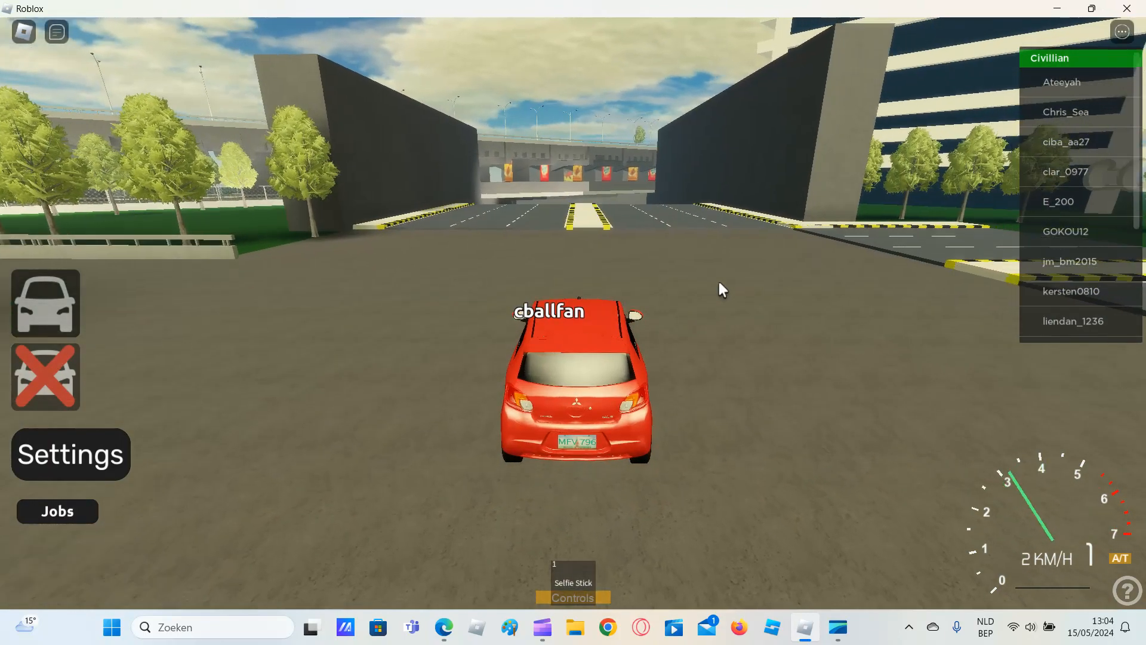
key("w")
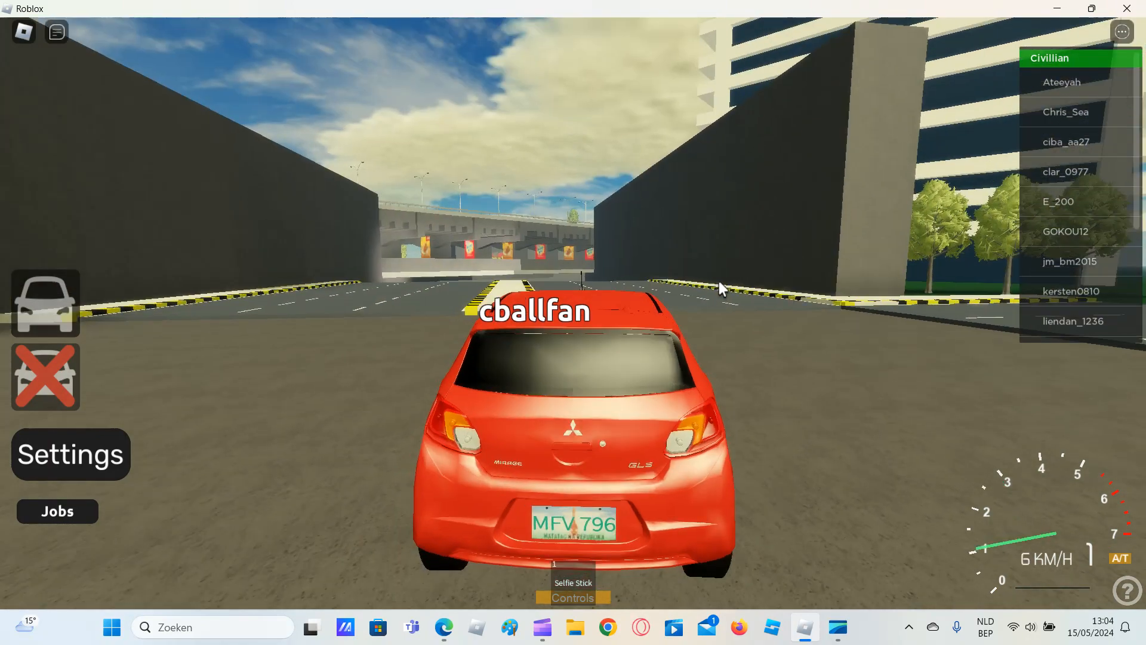
key("w")
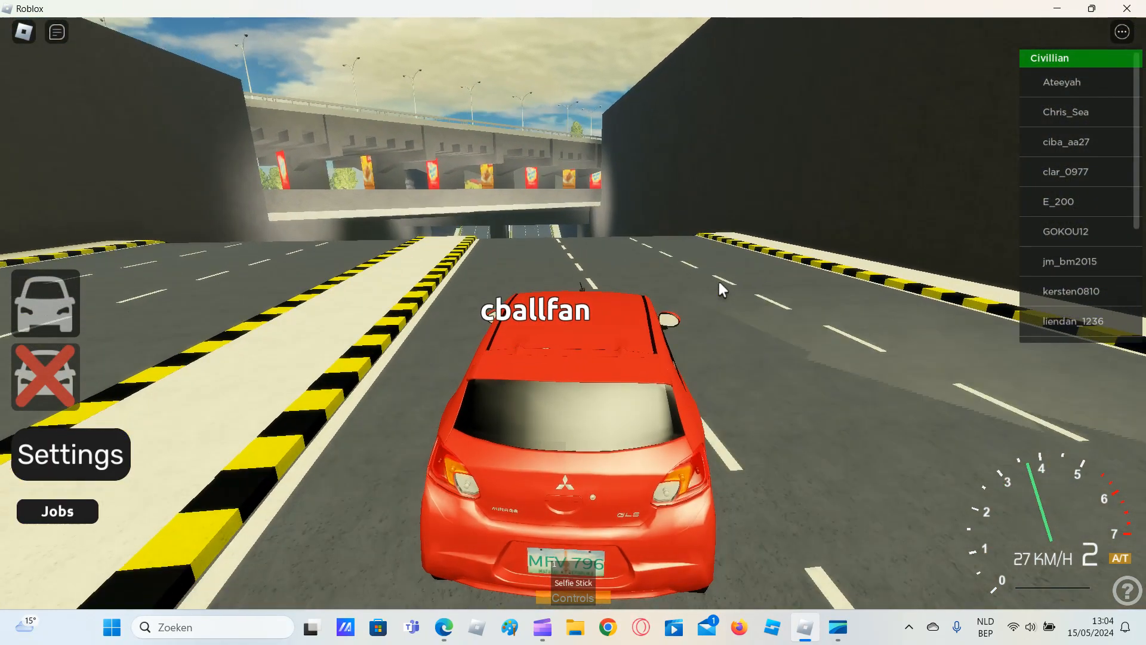
key("w")
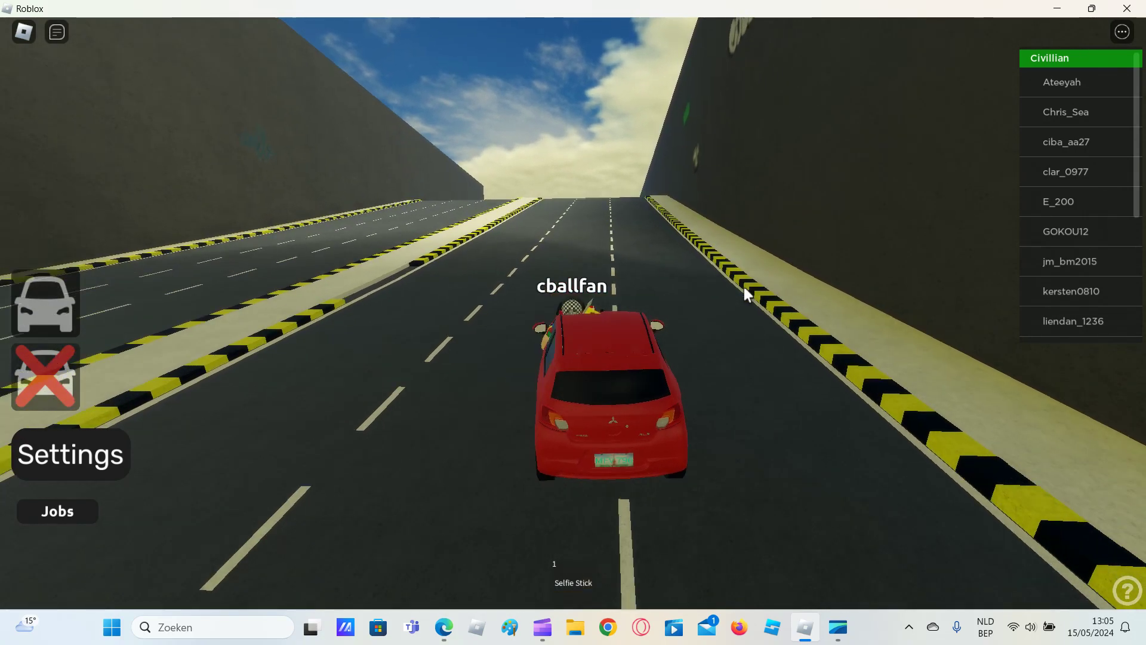
Remove the red Mirage, spawn the 2013 Suzuki Jimny, and reopen the car list.
left_click(45, 389)
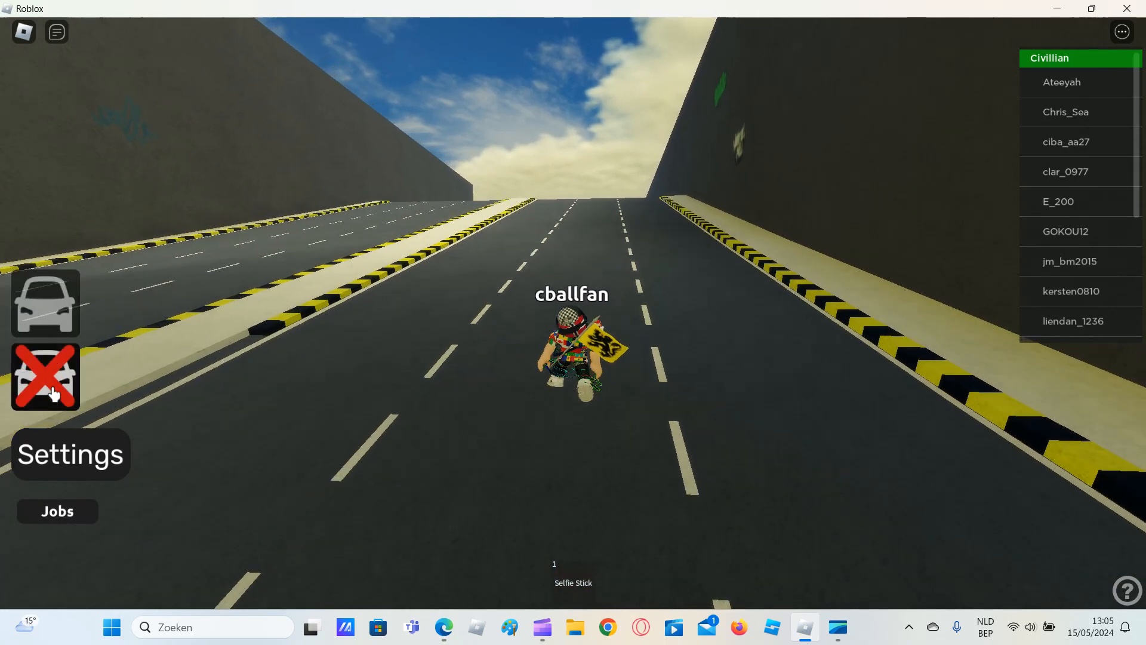
left_click(45, 379)
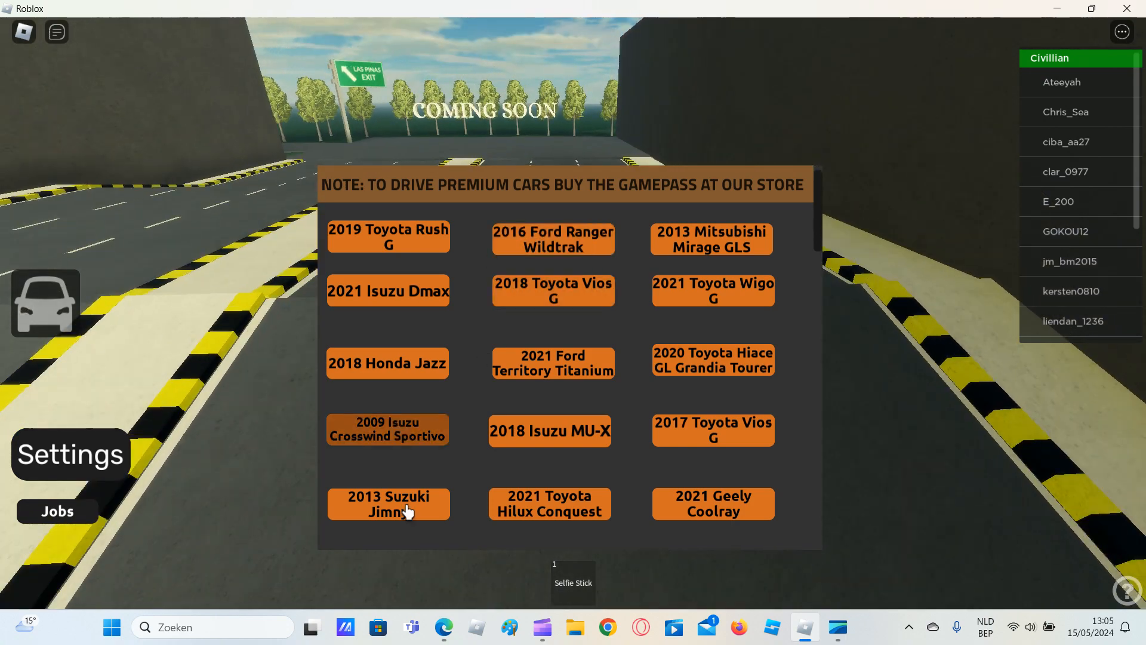
left_click(390, 504)
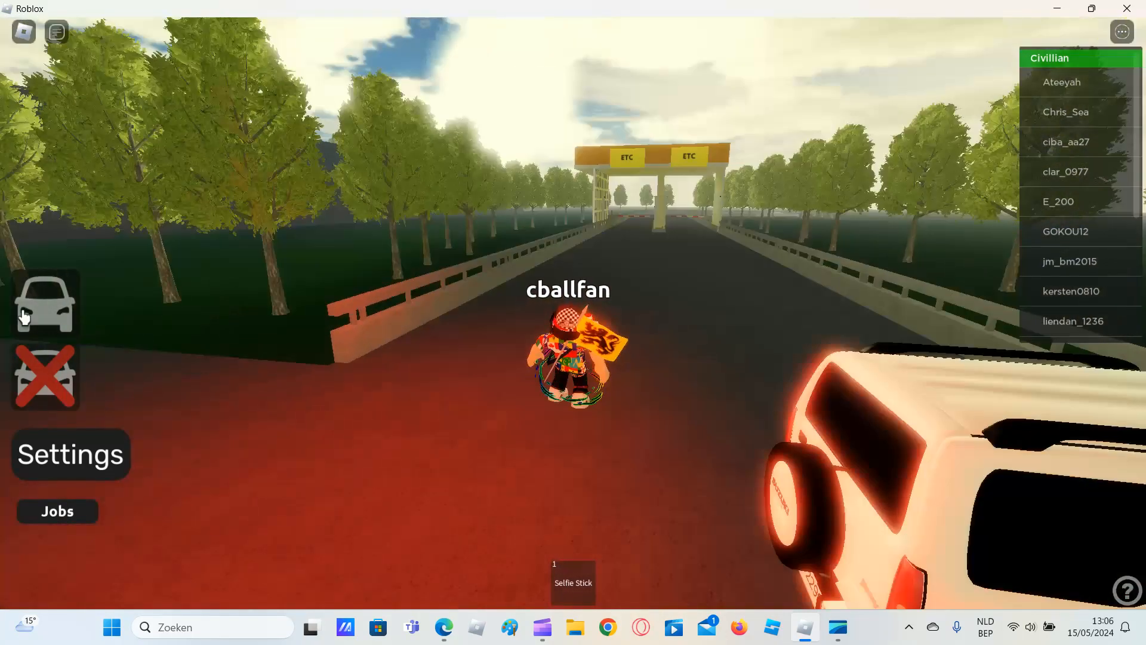
left_click(47, 308)
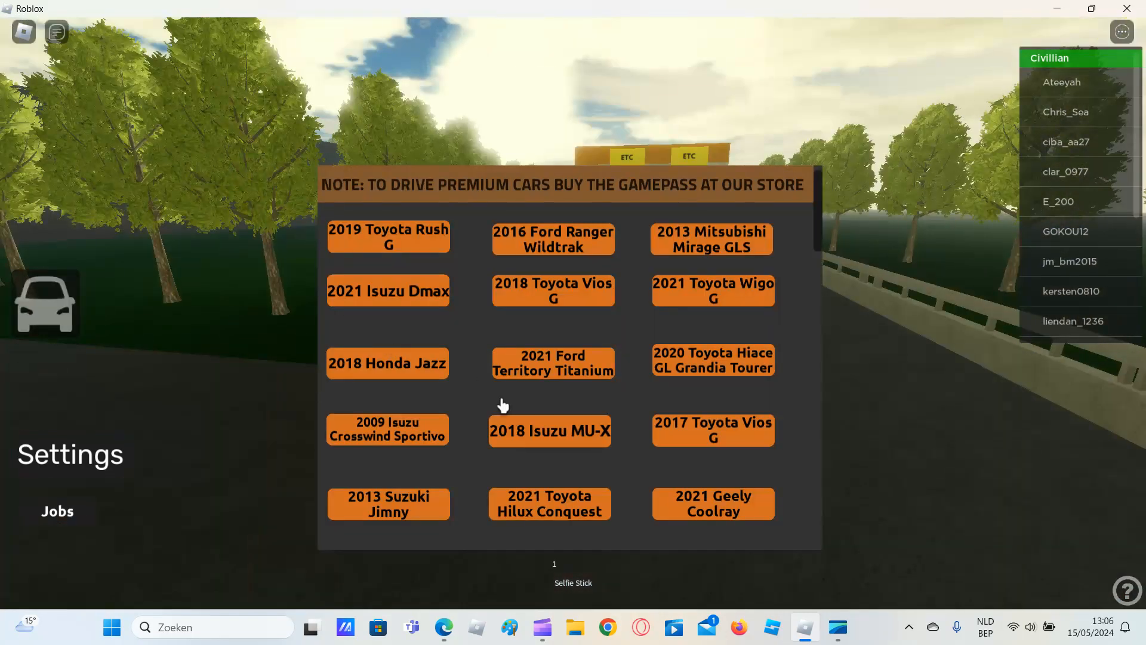
Spawn a white SUV and drive it up to the ETC toll gate.
left_click(549, 430)
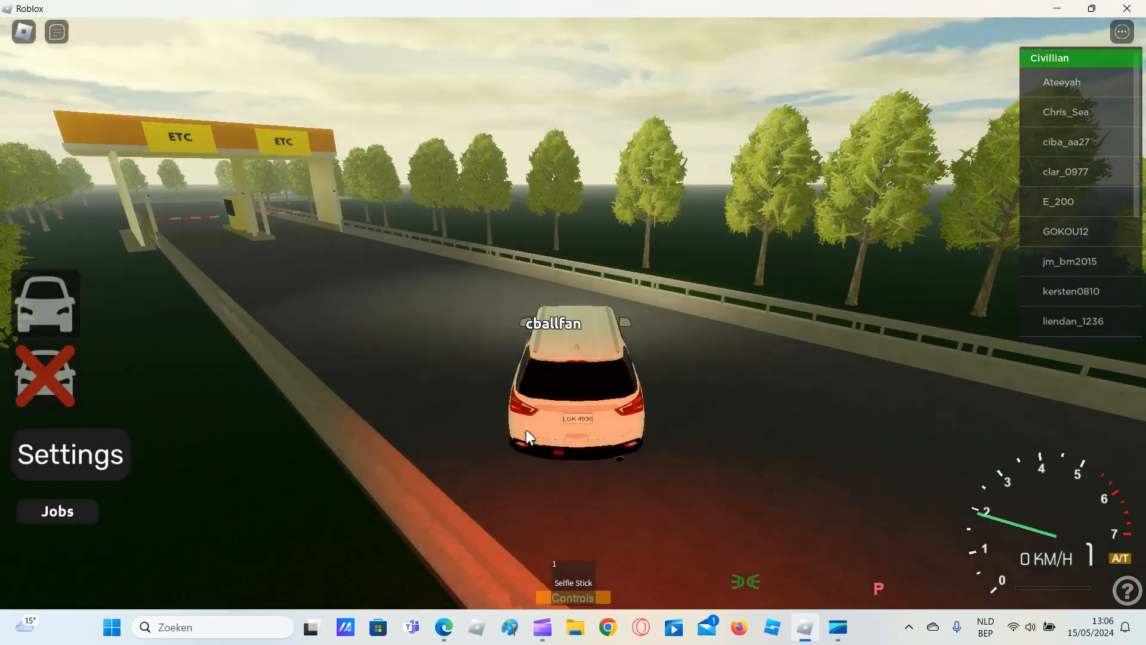
key("w")
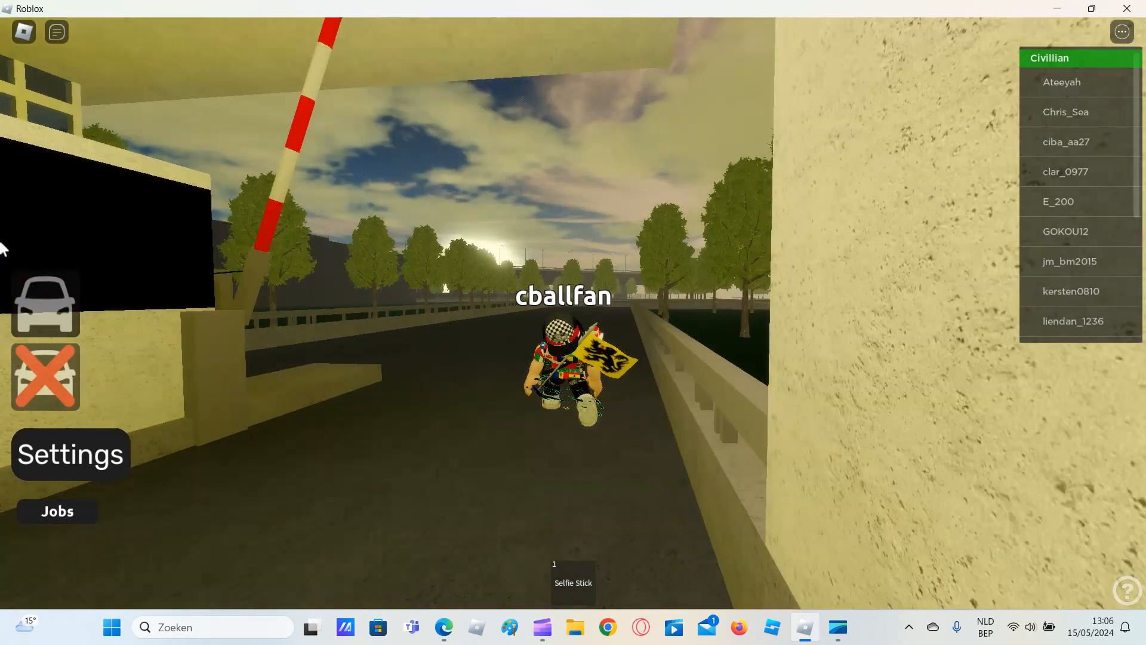
Spawn the white Honda Jazz to drive down the tree-lined road.
left_click(46, 310)
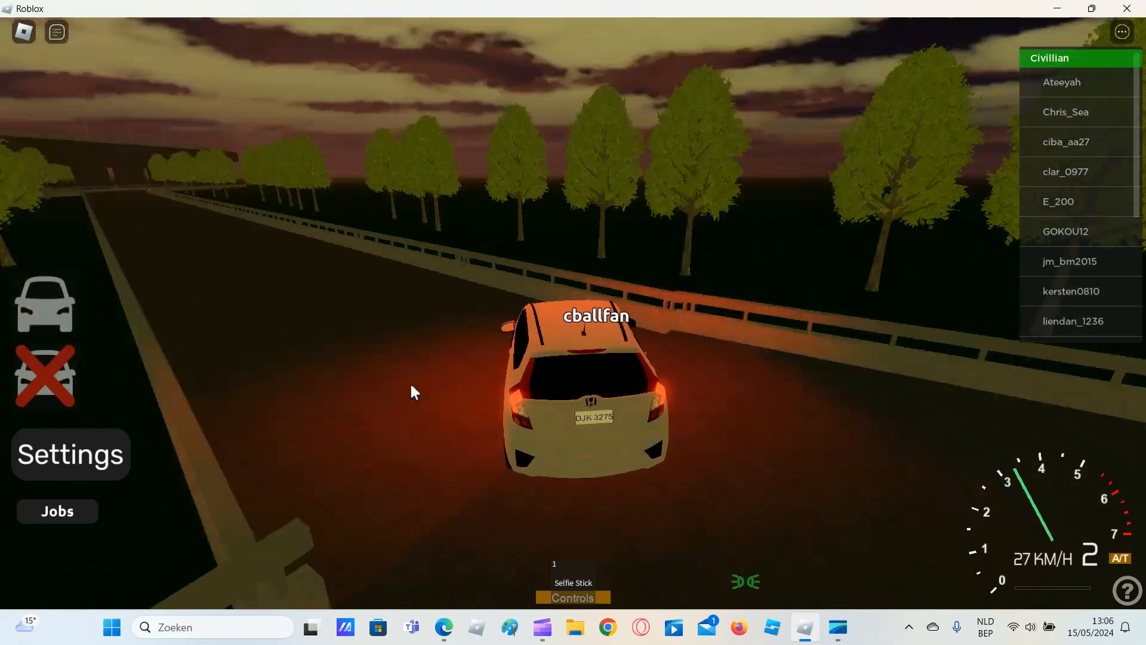
Drive the Honda Jazz into town and stop beside the KFC Taguig restaurant.
key("w")
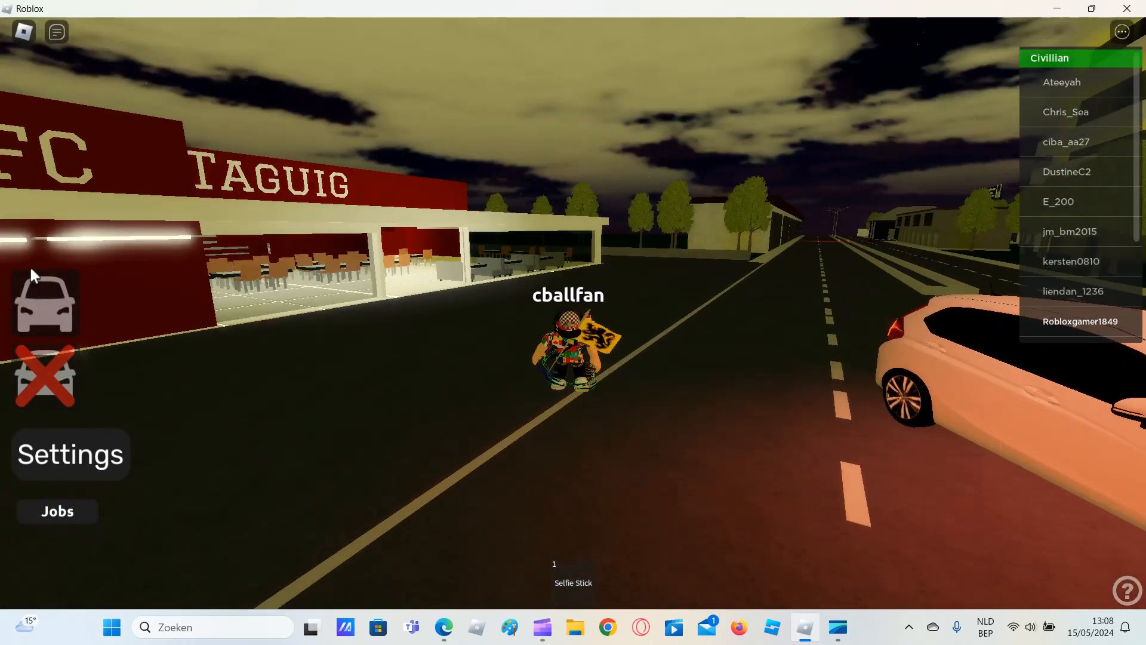
Spawn the red 2021 MG ZS from the car list.
left_click(45, 304)
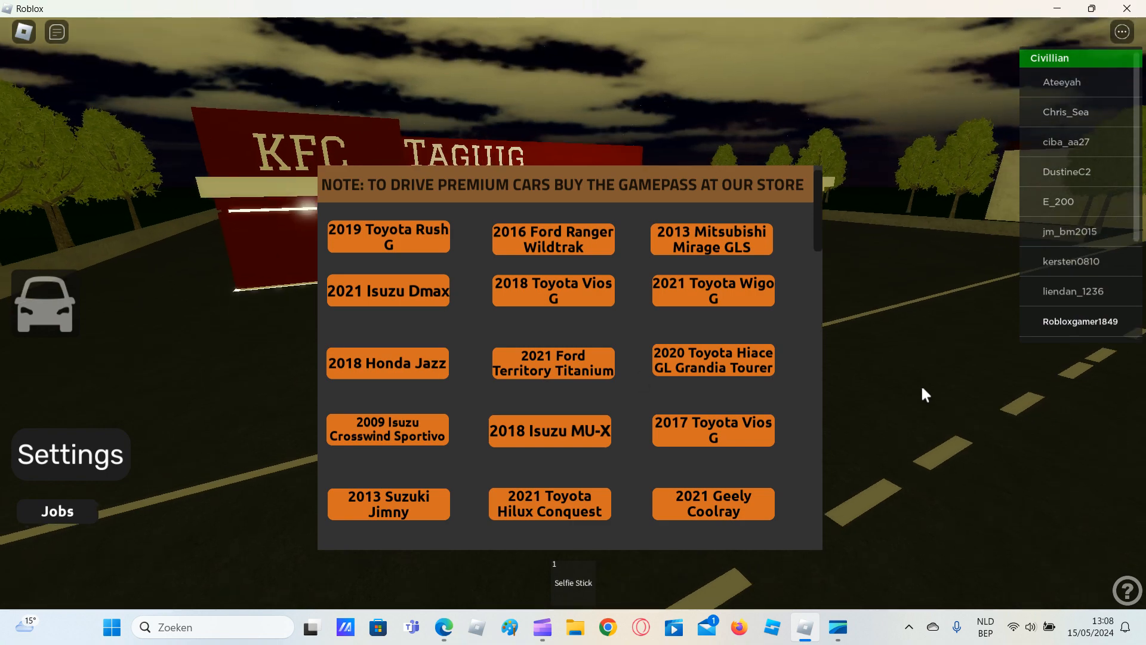
scroll("down", 3)
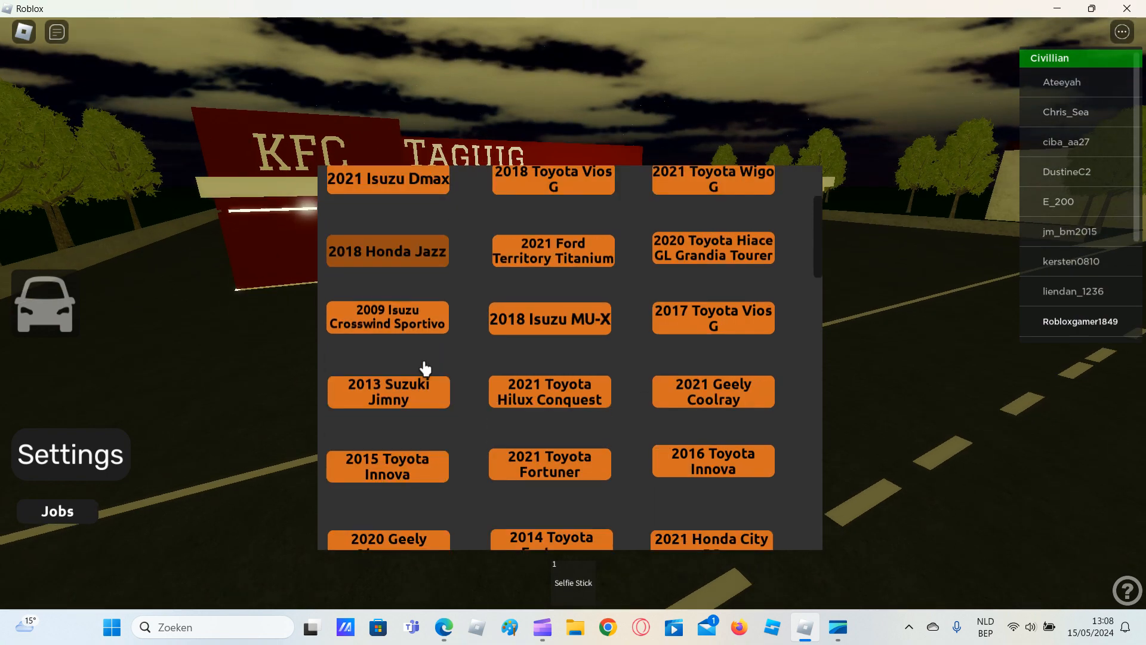
scroll("down", 3)
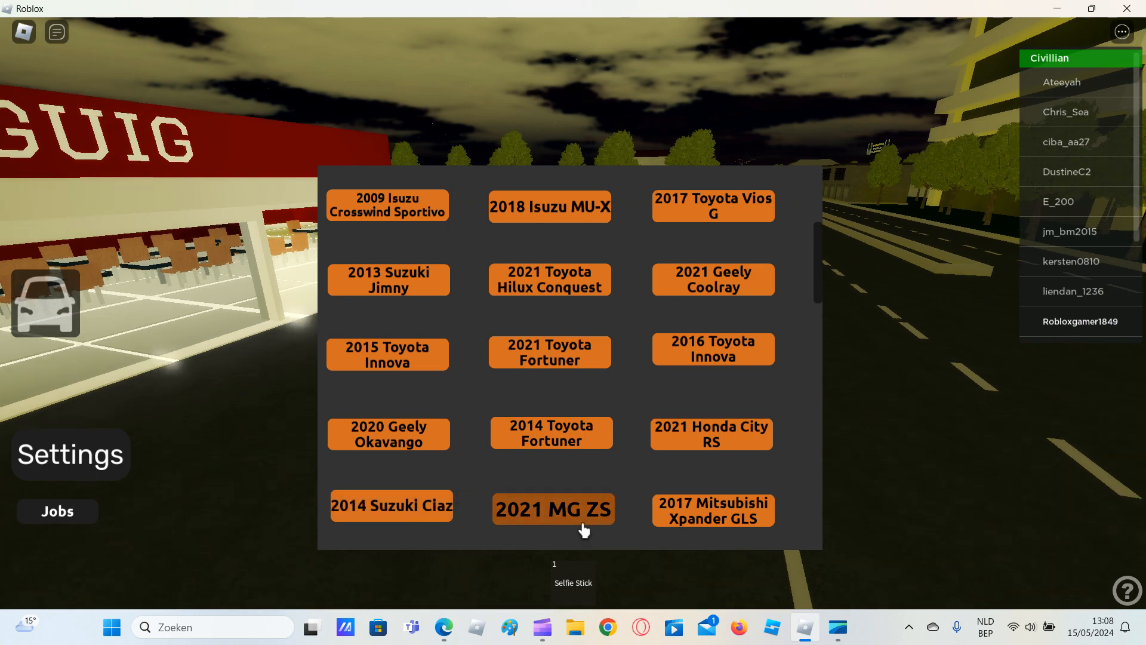
left_click(554, 509)
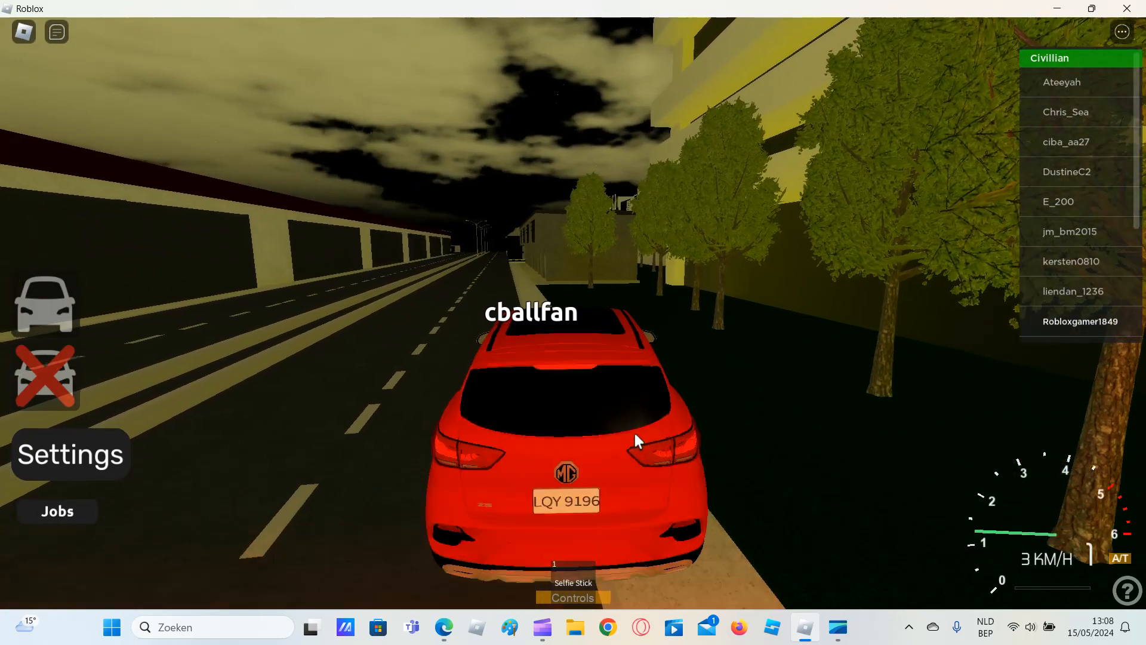
Drive the MG ZS through the neighbourhood streets to the wide avenue.
key("w")
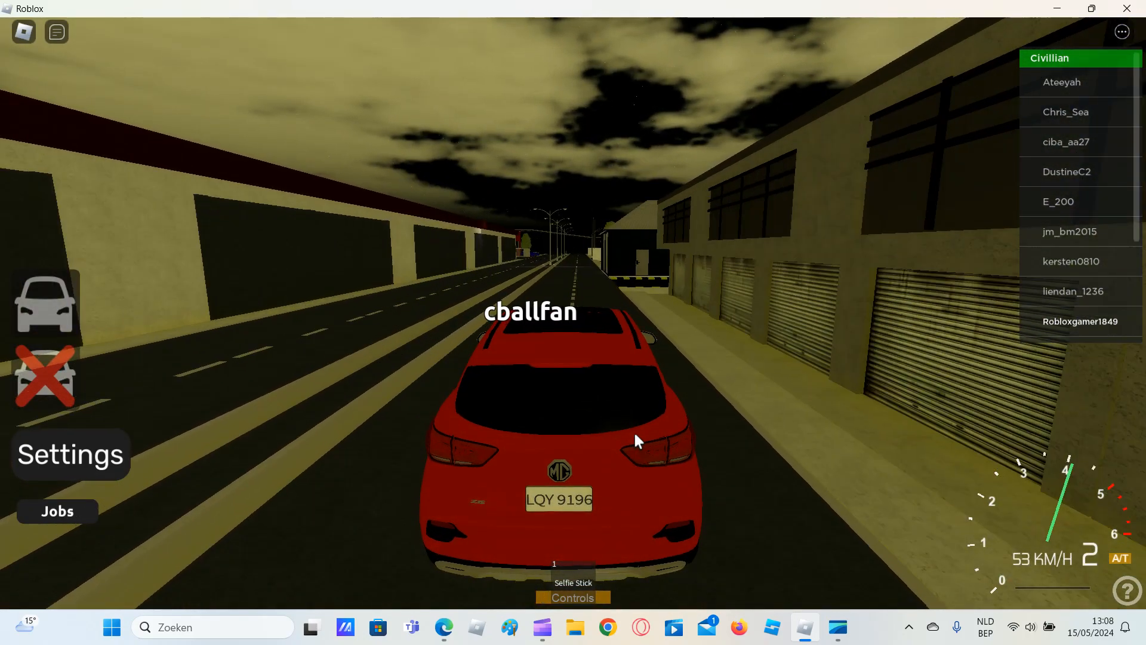
key("w")
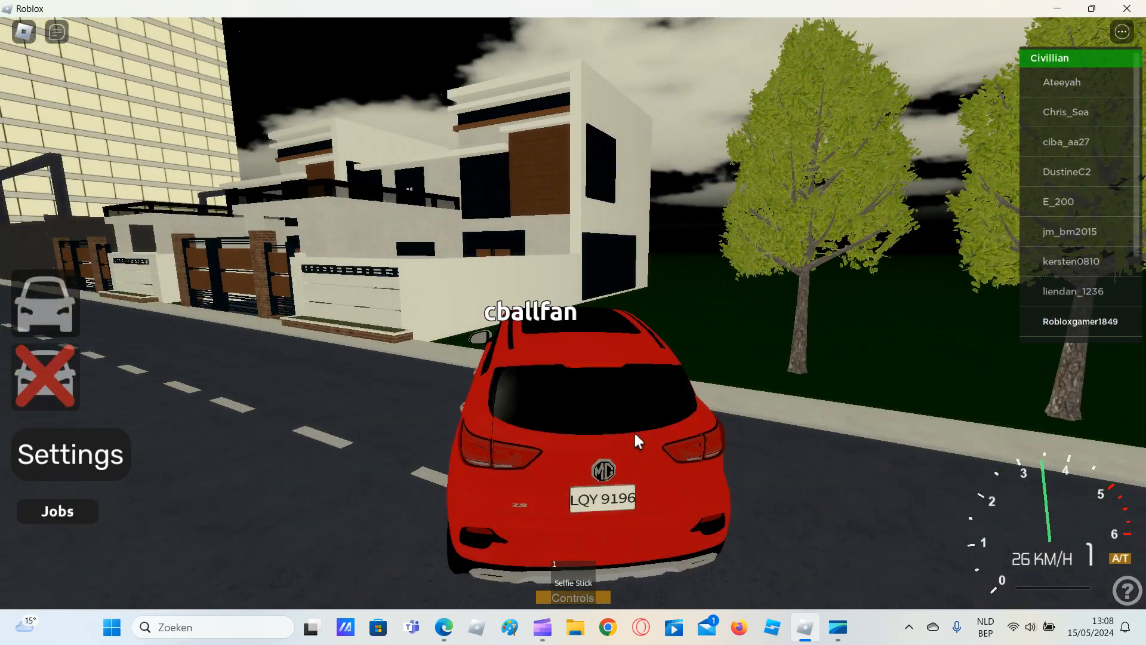
key("w")
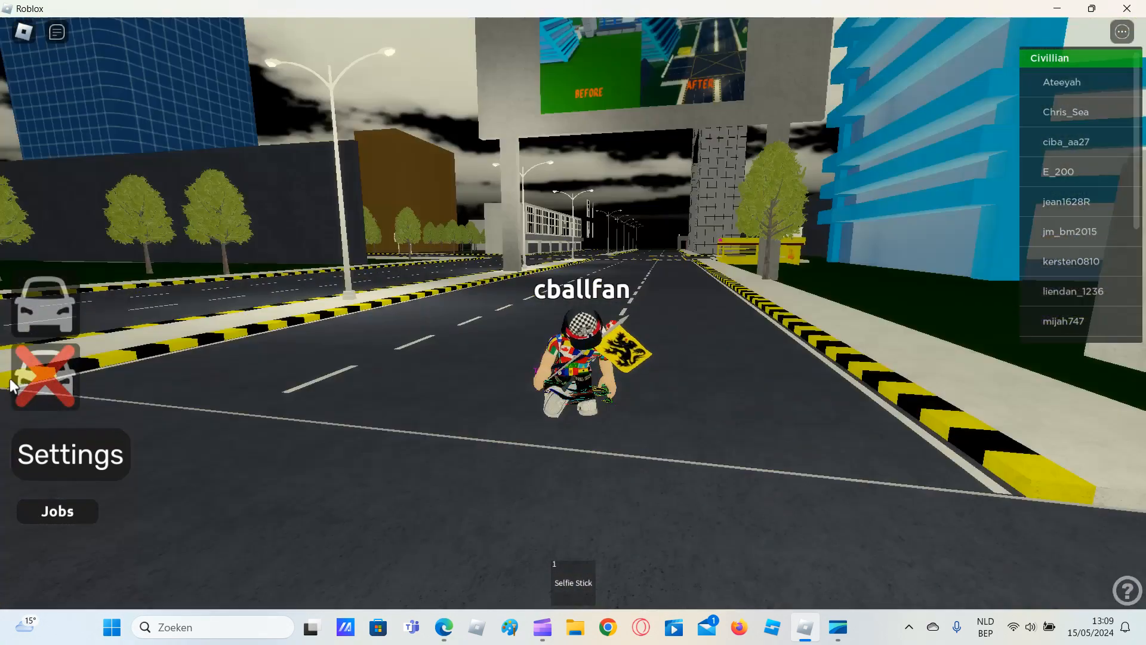
Spawn the 2017 Toyota Avanza from the car list, then leave it on foot by the parking lot.
left_click(46, 307)
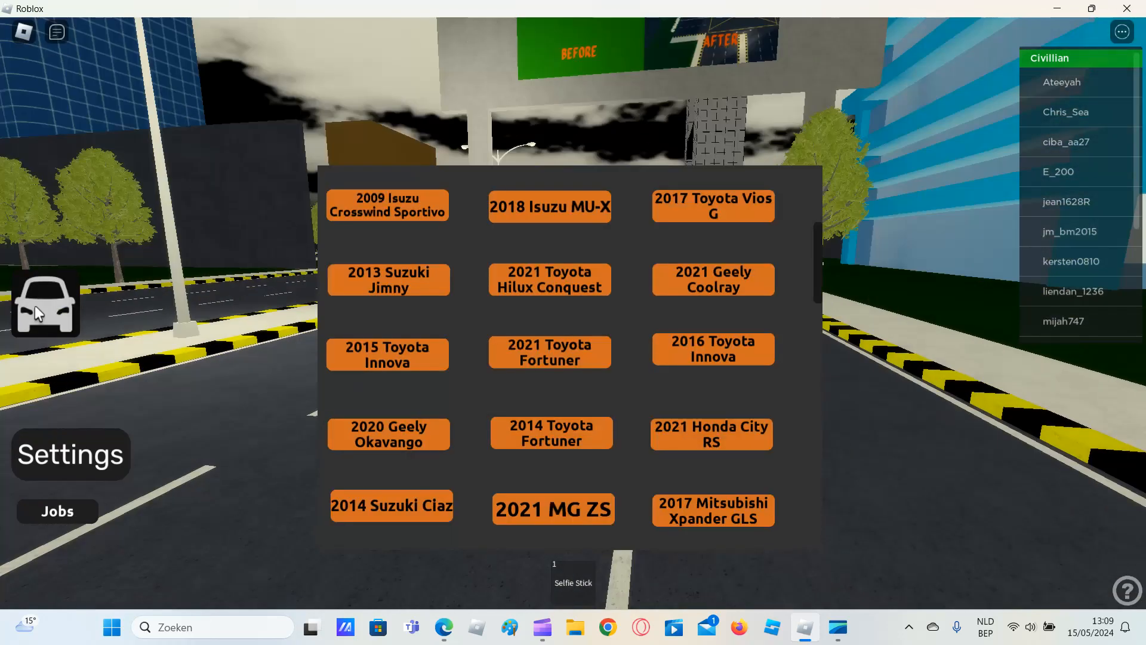
mouse_move(595, 412)
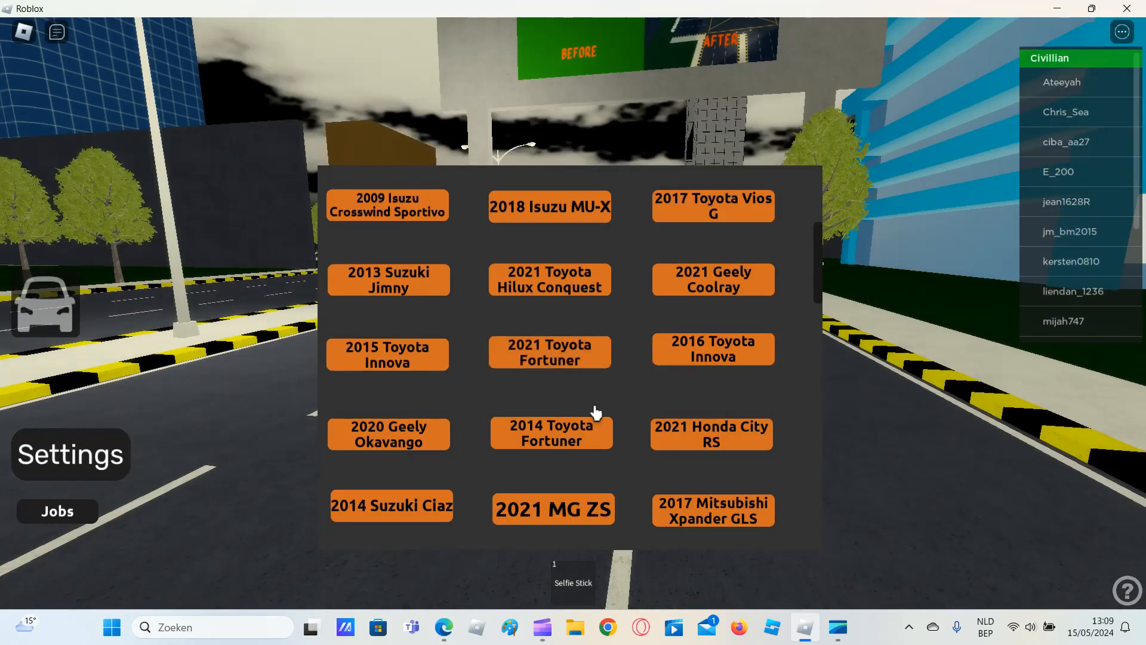
scroll("down", 3)
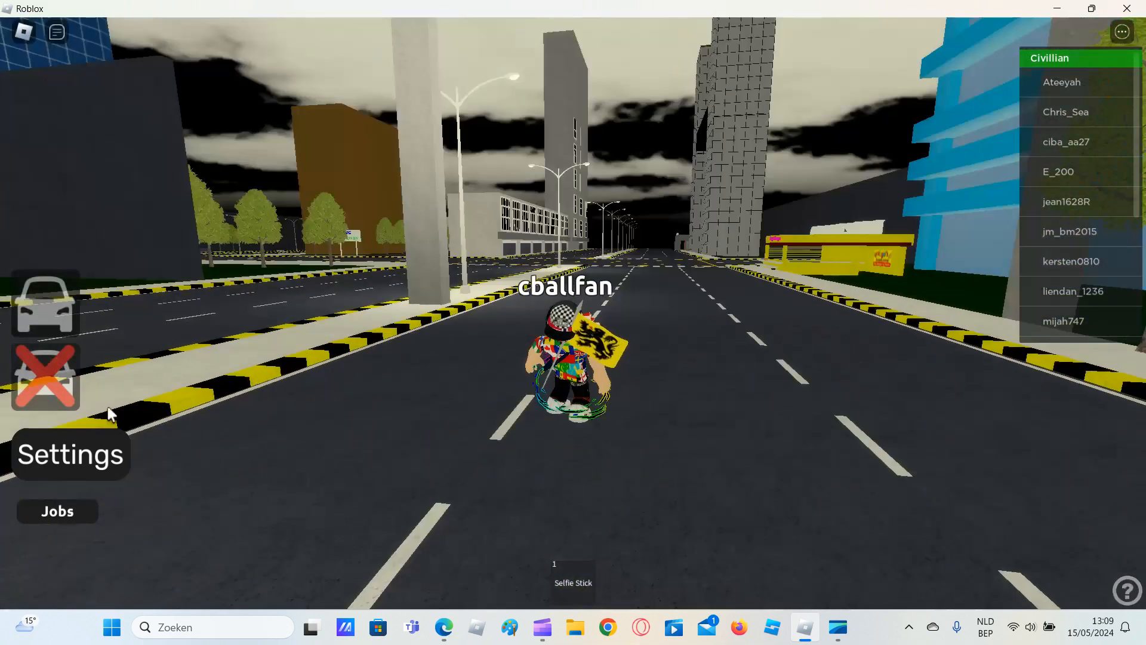
left_click(45, 313)
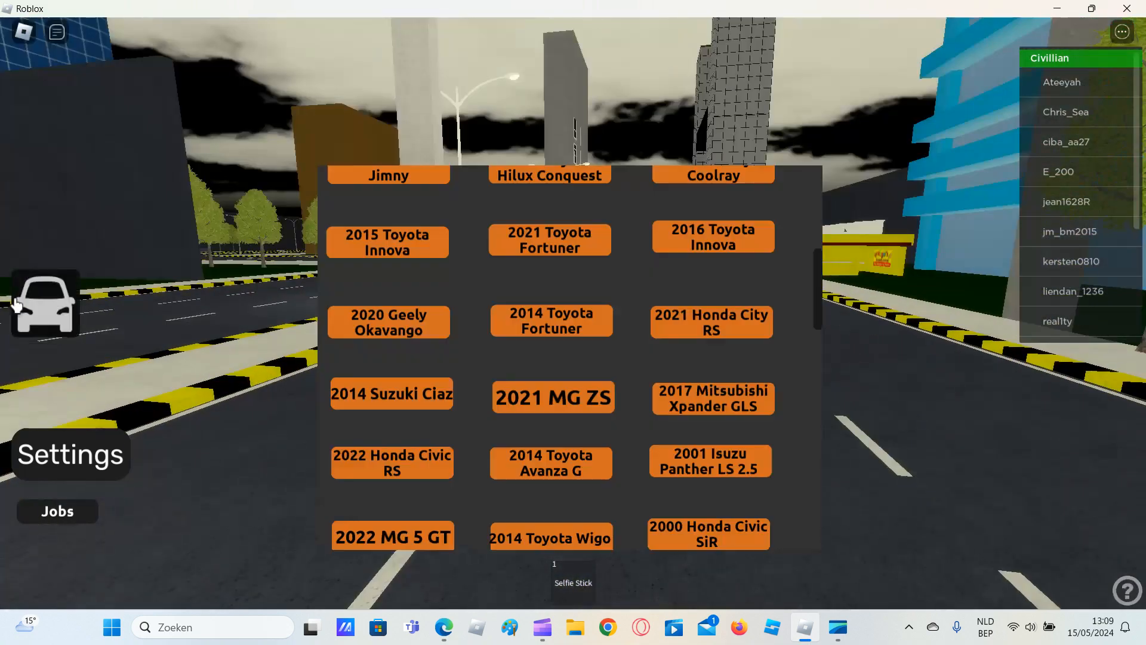
scroll("down", 3)
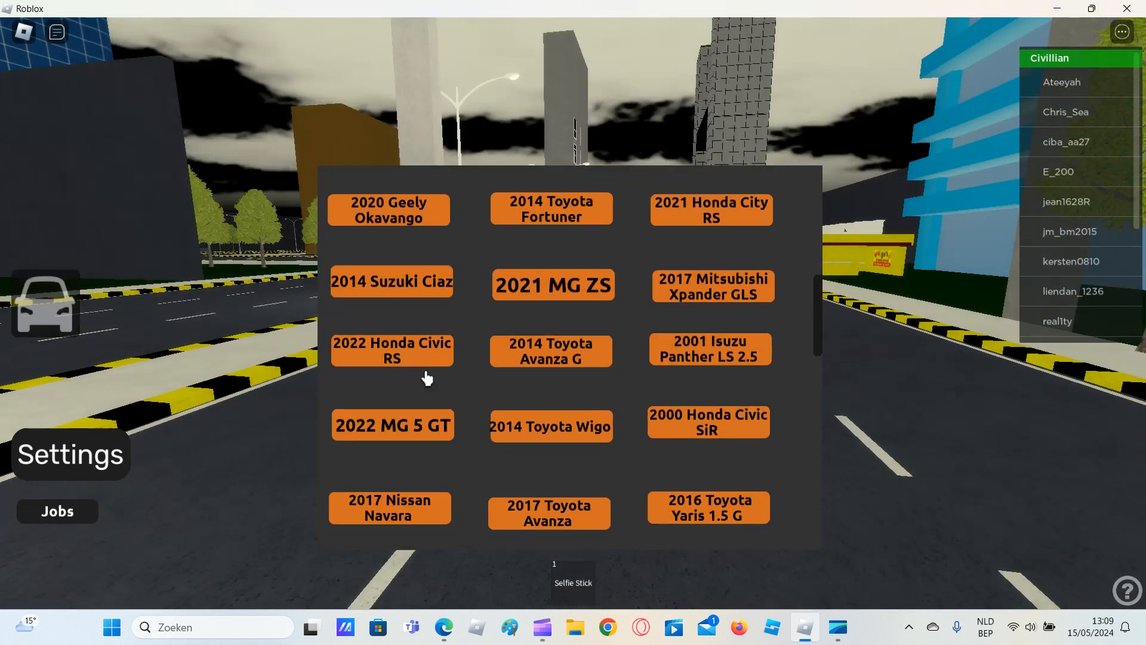
mouse_move(562, 524)
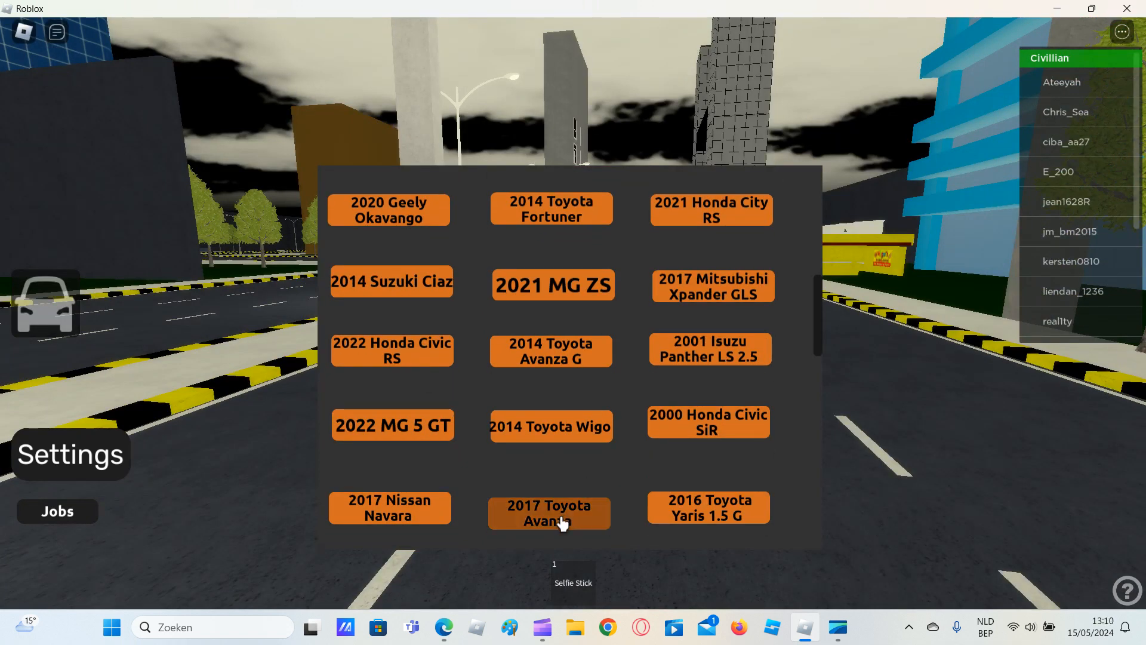
left_click(549, 514)
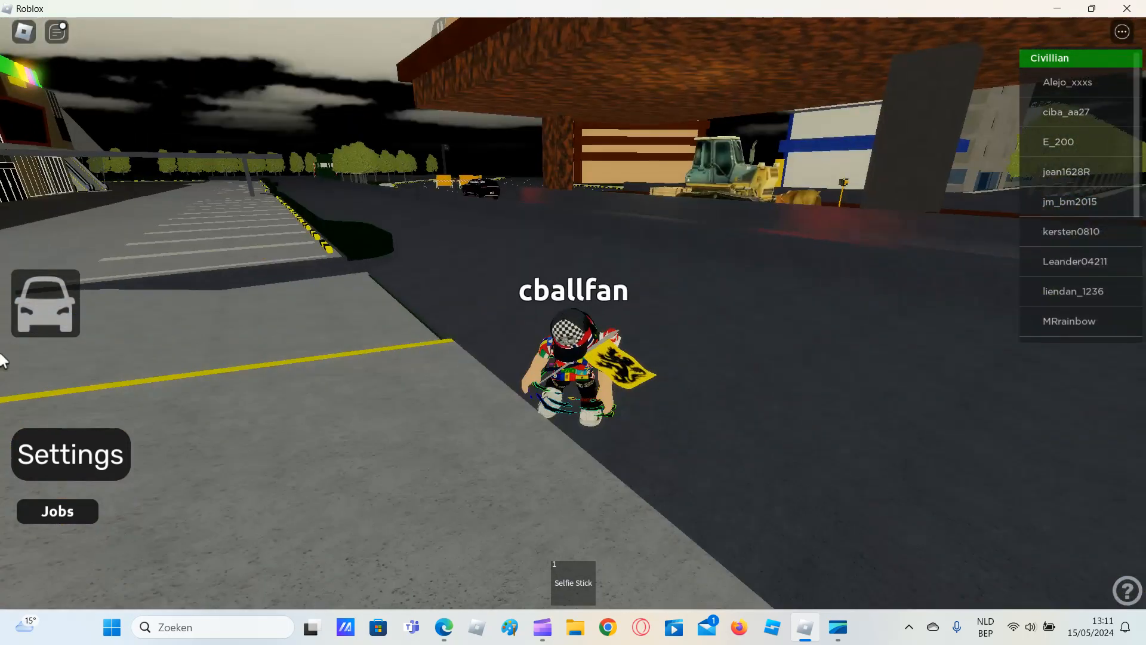
Spawn the Nissan Urvan NV350 van from the car list.
left_click(46, 306)
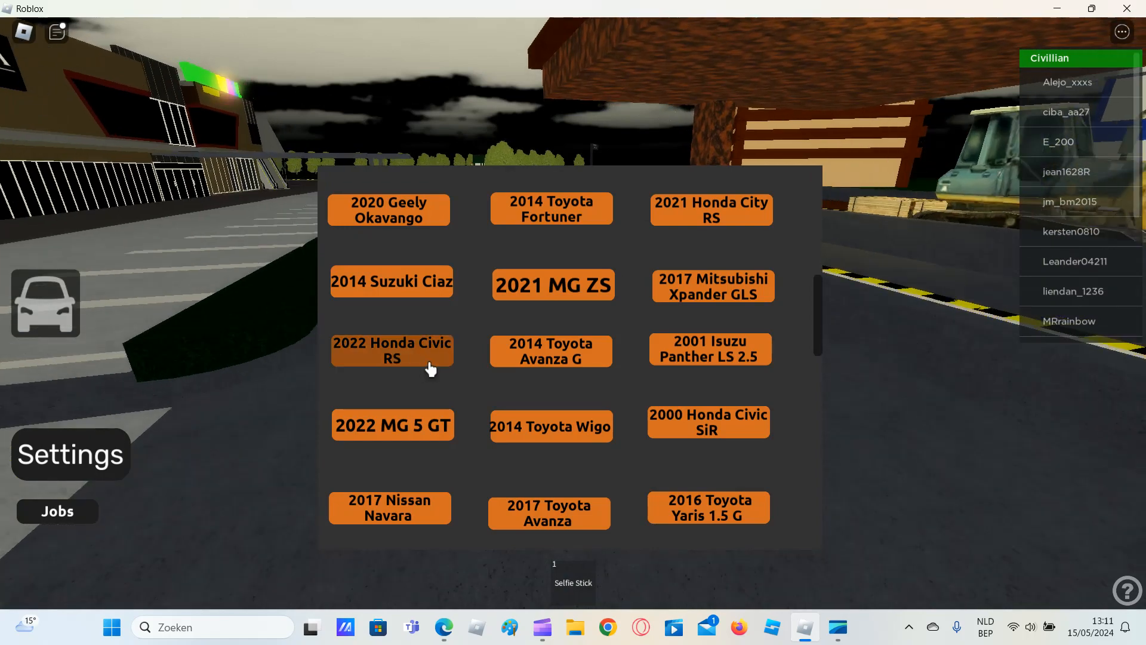
scroll("down", 3)
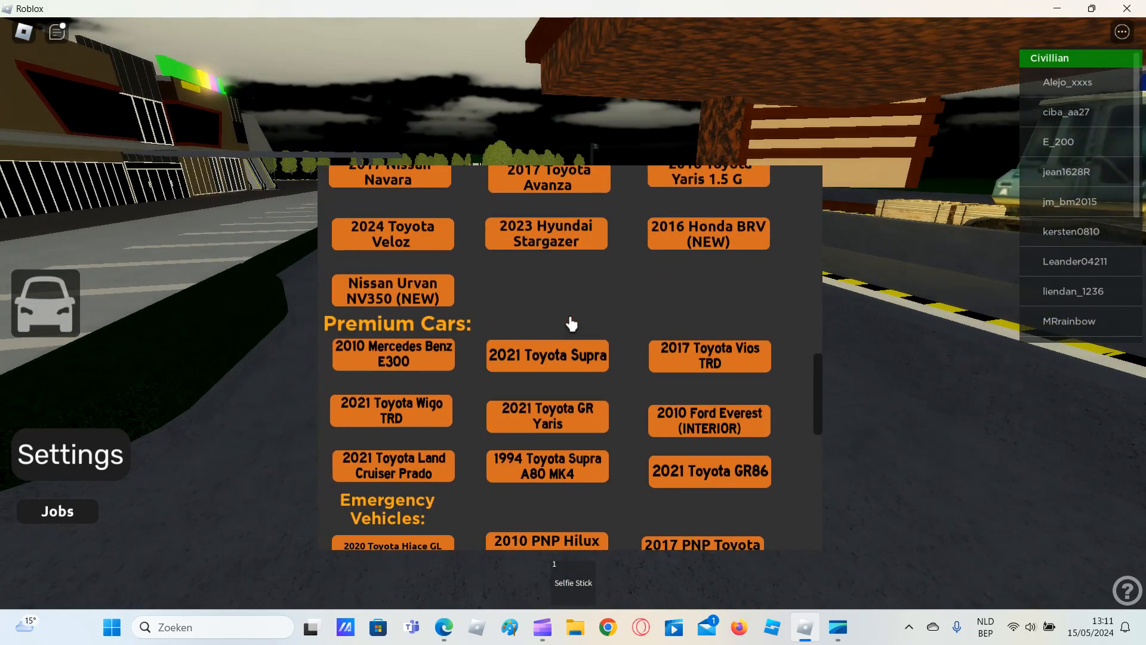
mouse_move(397, 291)
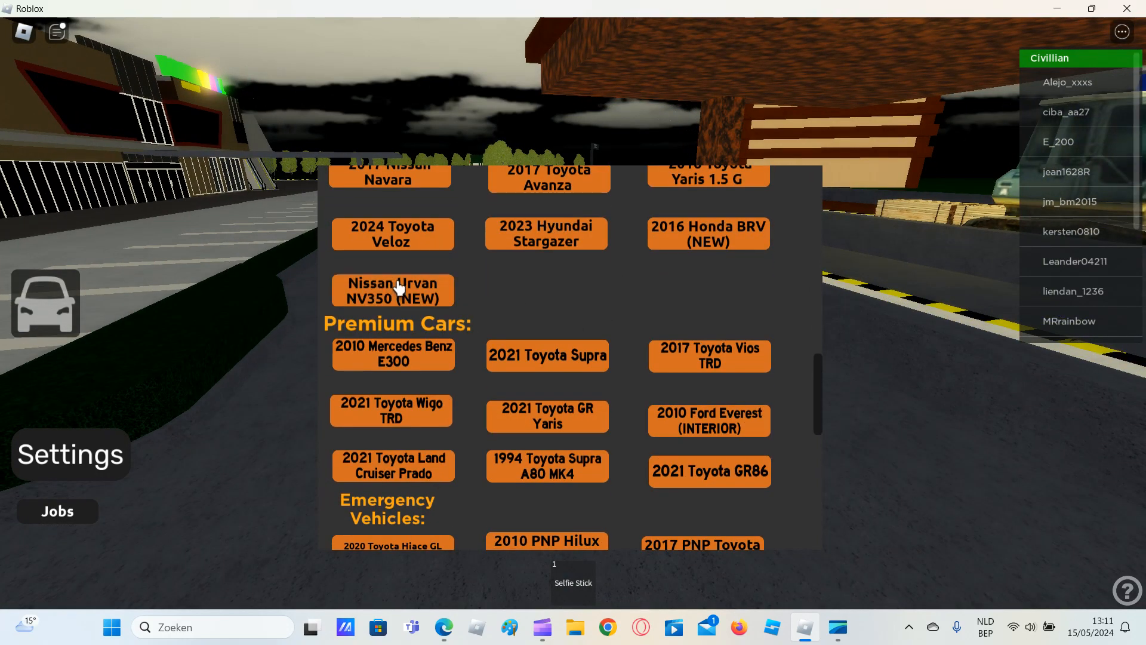
left_click(393, 290)
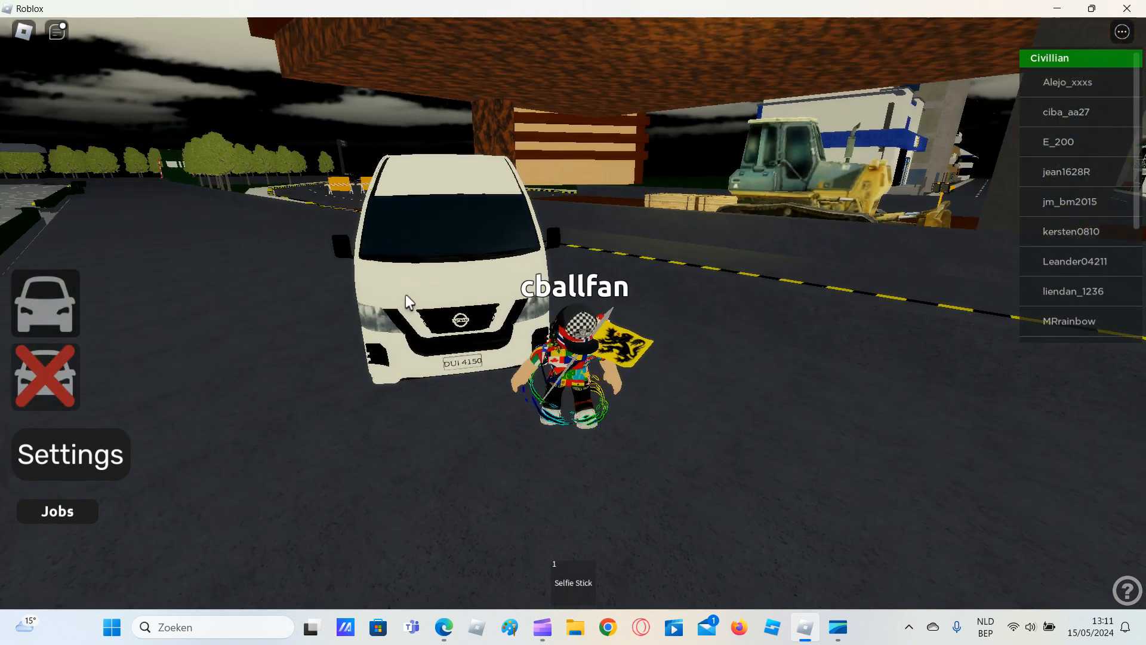
Swap to a Jeepney from the Transportation section near the All Home store.
left_click(44, 308)
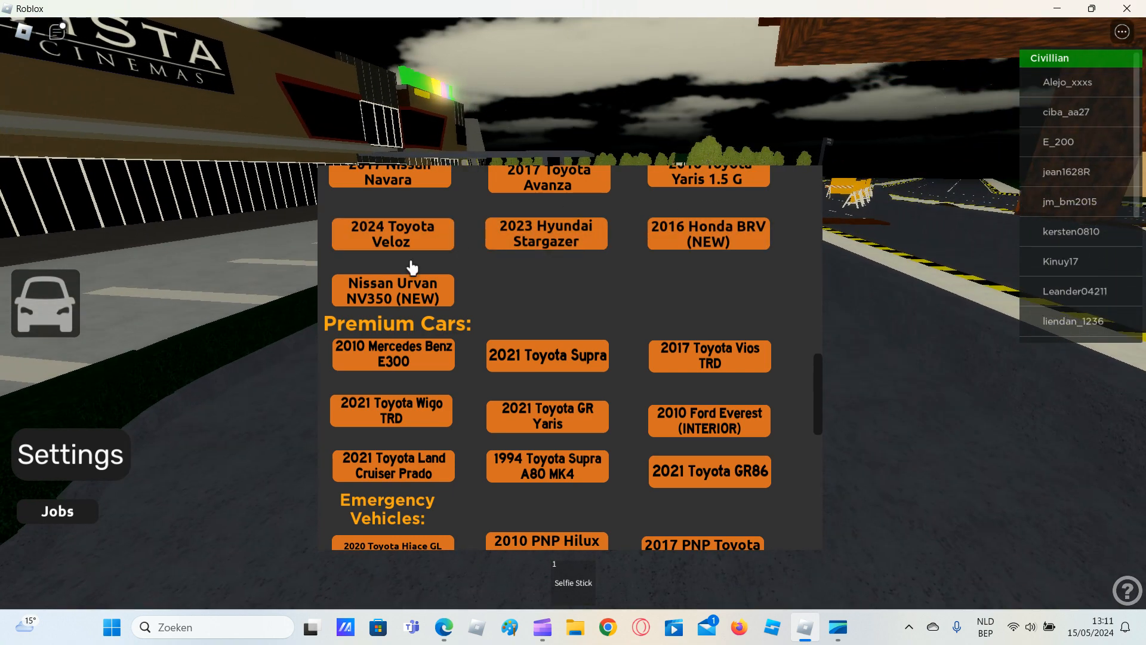
scroll("down", 3)
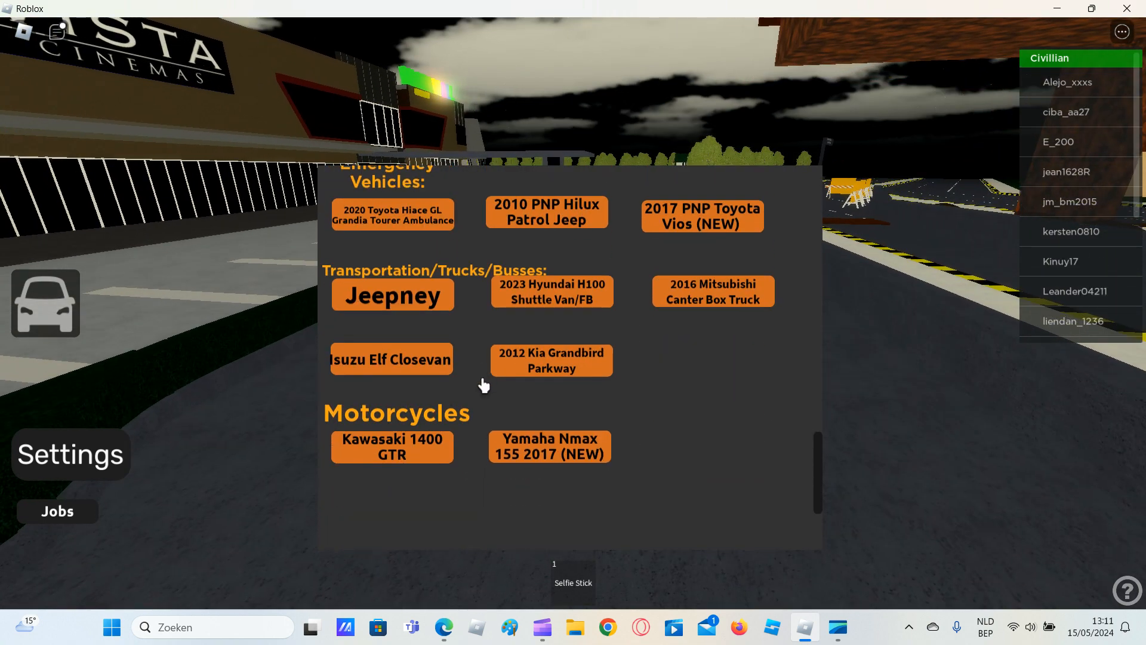
left_click(392, 295)
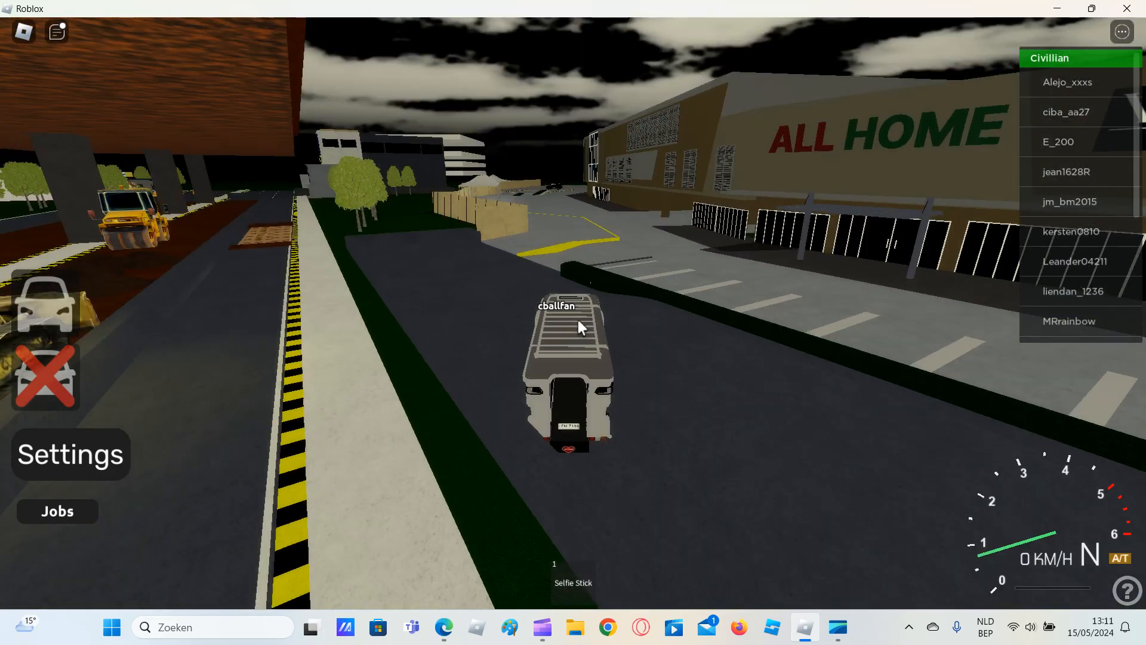
Accelerate the jeepney out of the parking lot and down the highway past the construction barriers.
key("w")
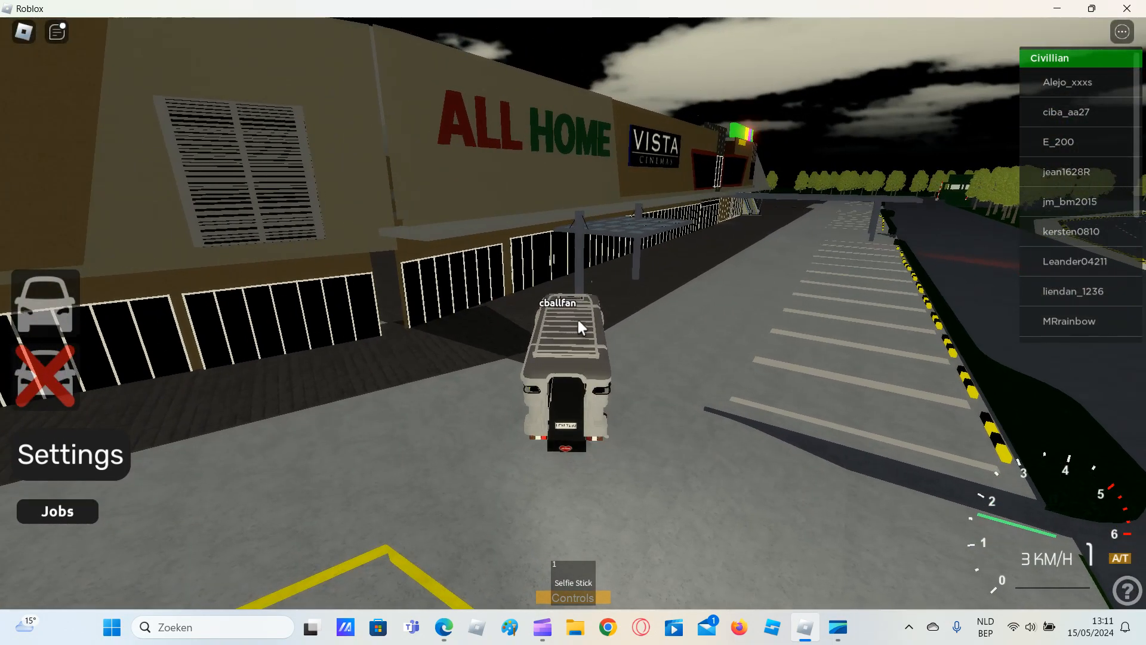
key("w")
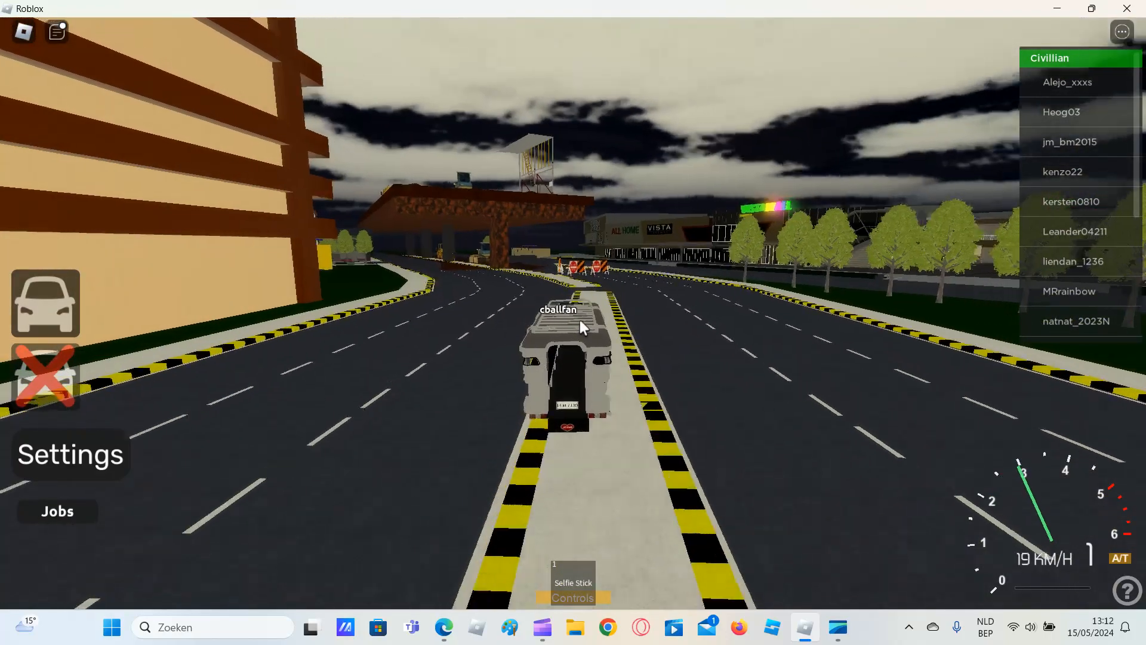
key("w")
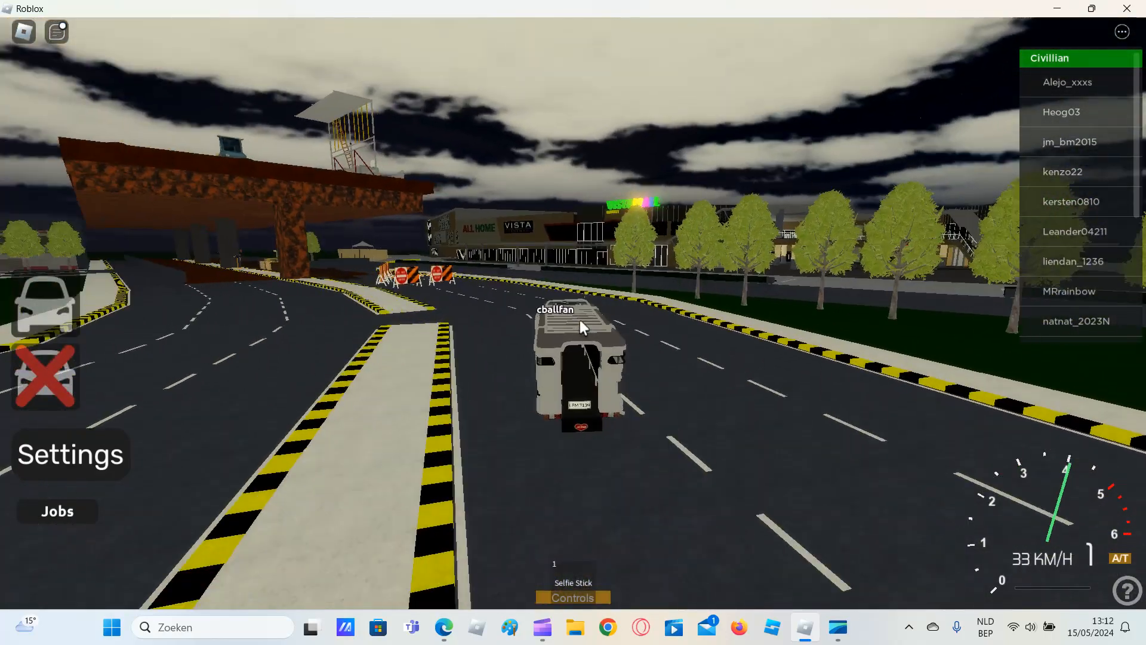
key("W")
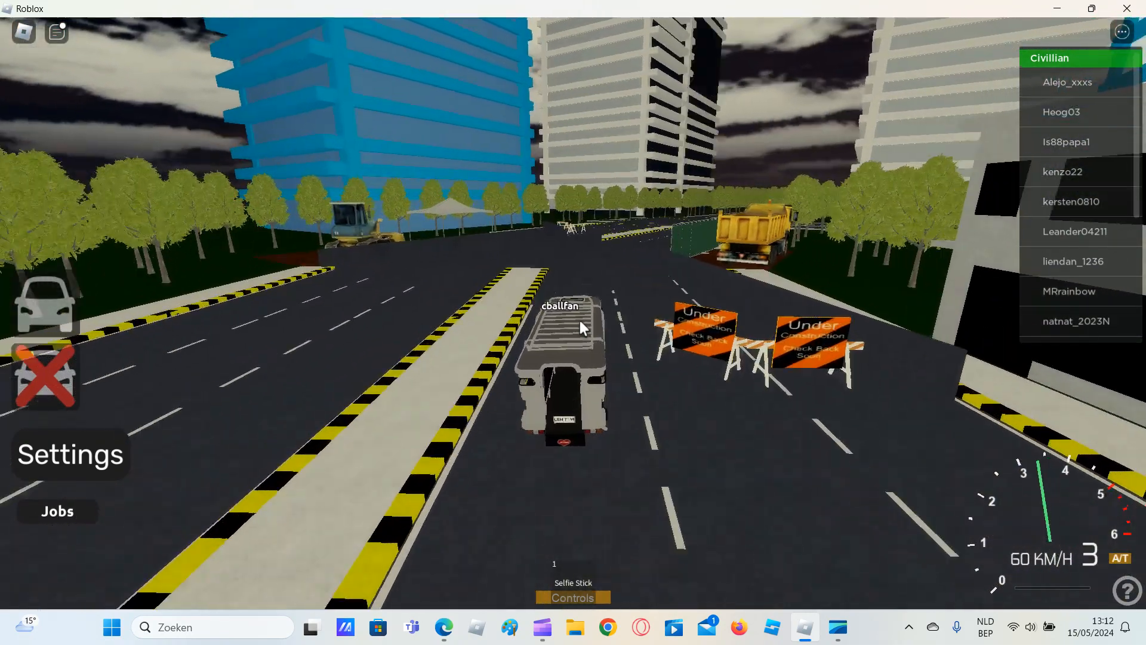
key("w")
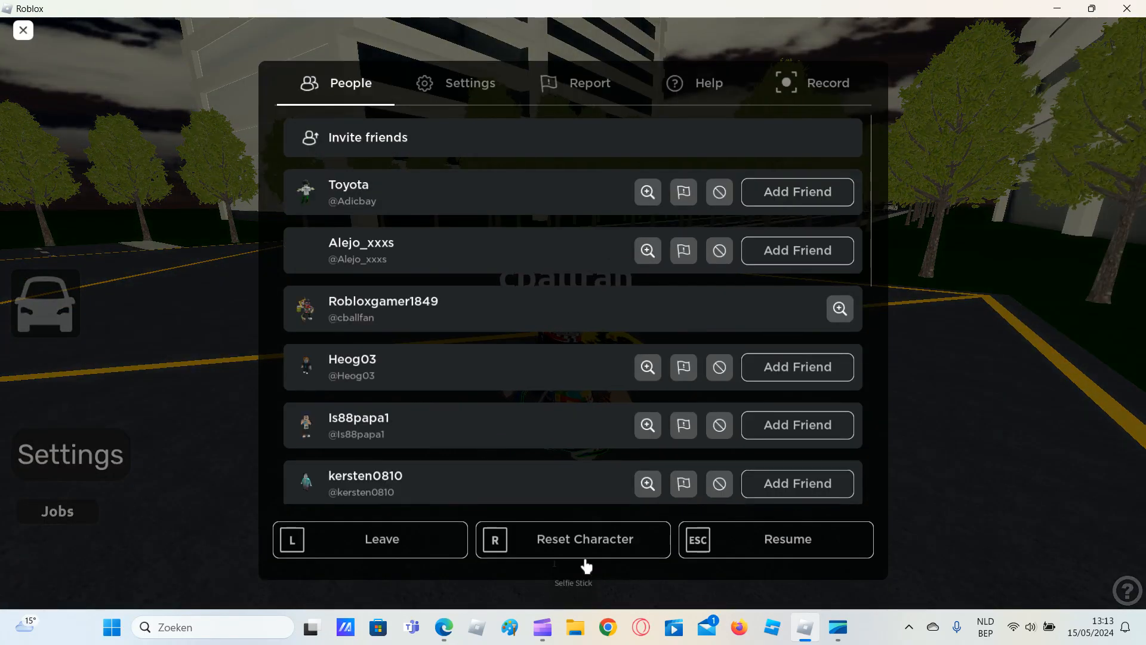
Reset the character and confirm, leaving the avatar on foot on the road.
left_click(573, 539)
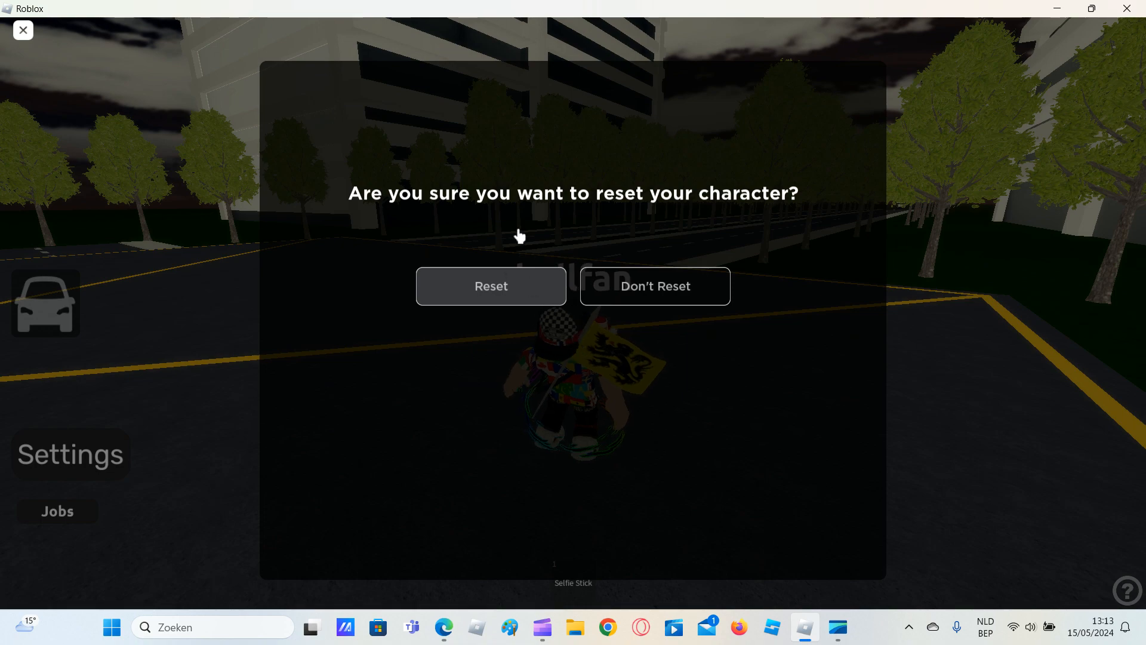
left_click(656, 286)
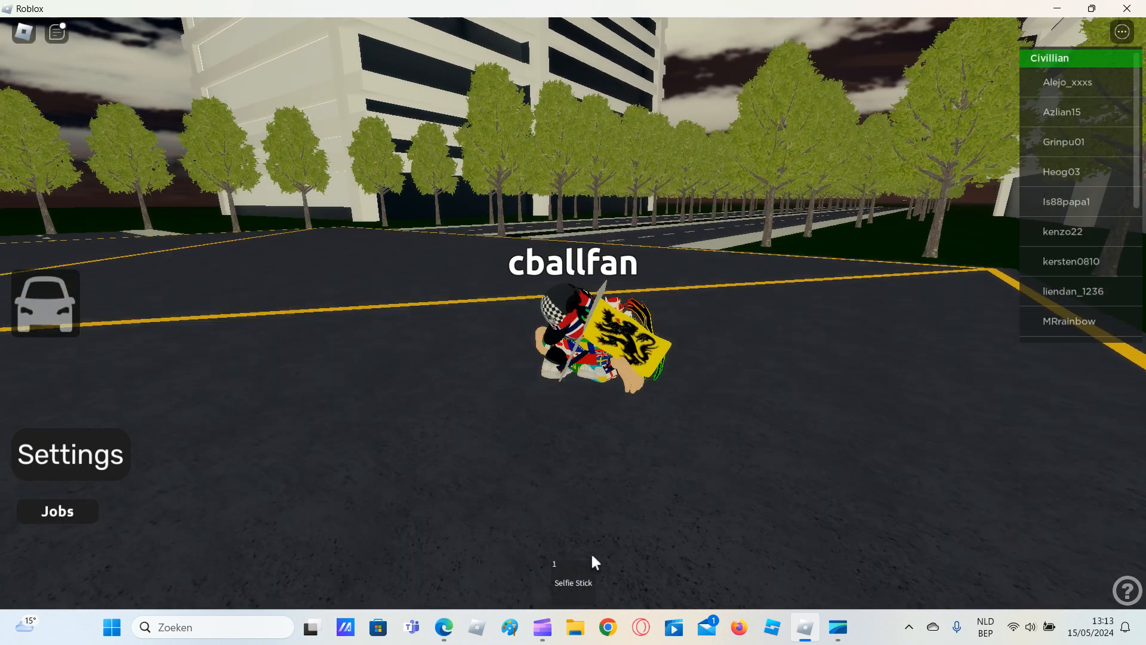
Spawn a white Toyota MPV from the car list and sit behind the wheel at the PDE Dealership.
left_click(805, 628)
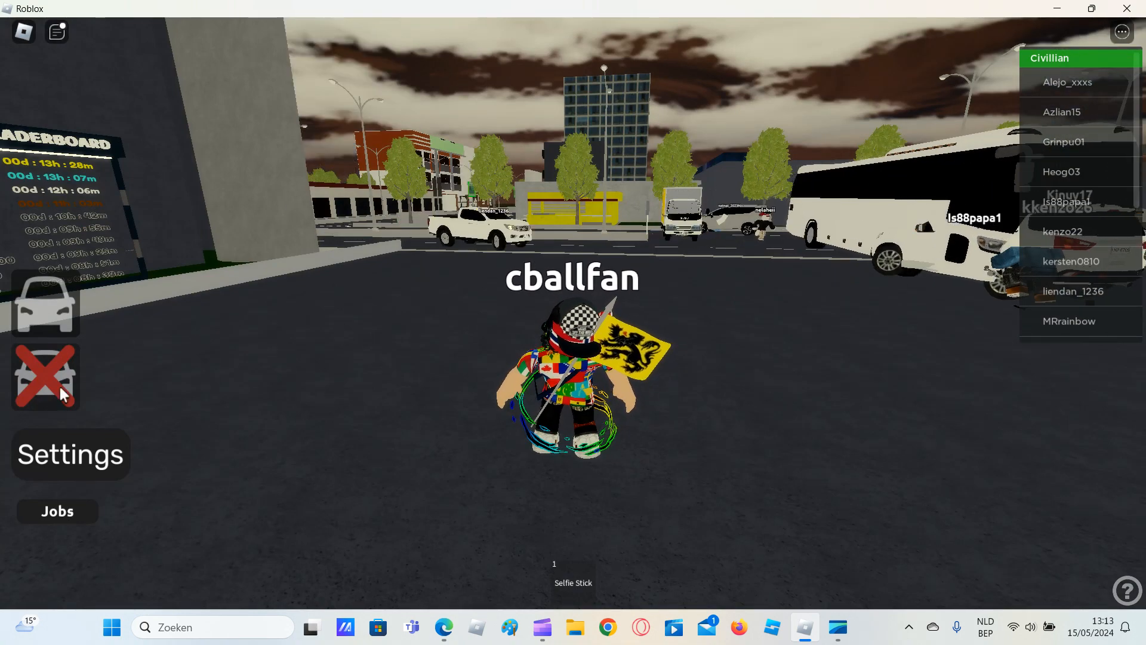
left_click(45, 305)
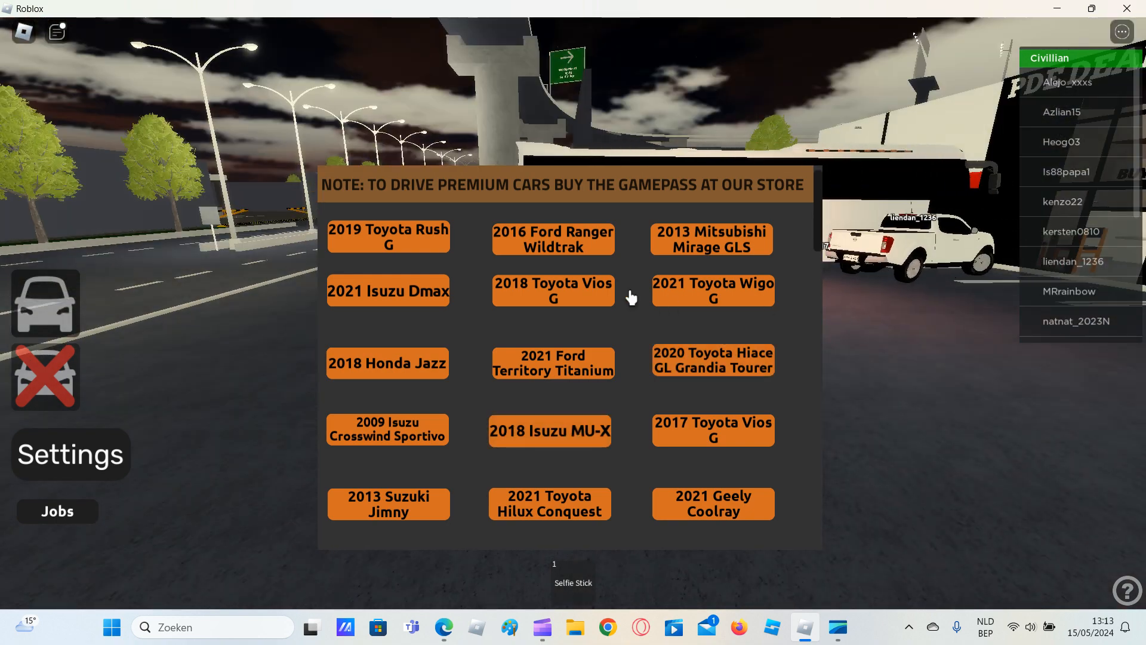
scroll("down", 3)
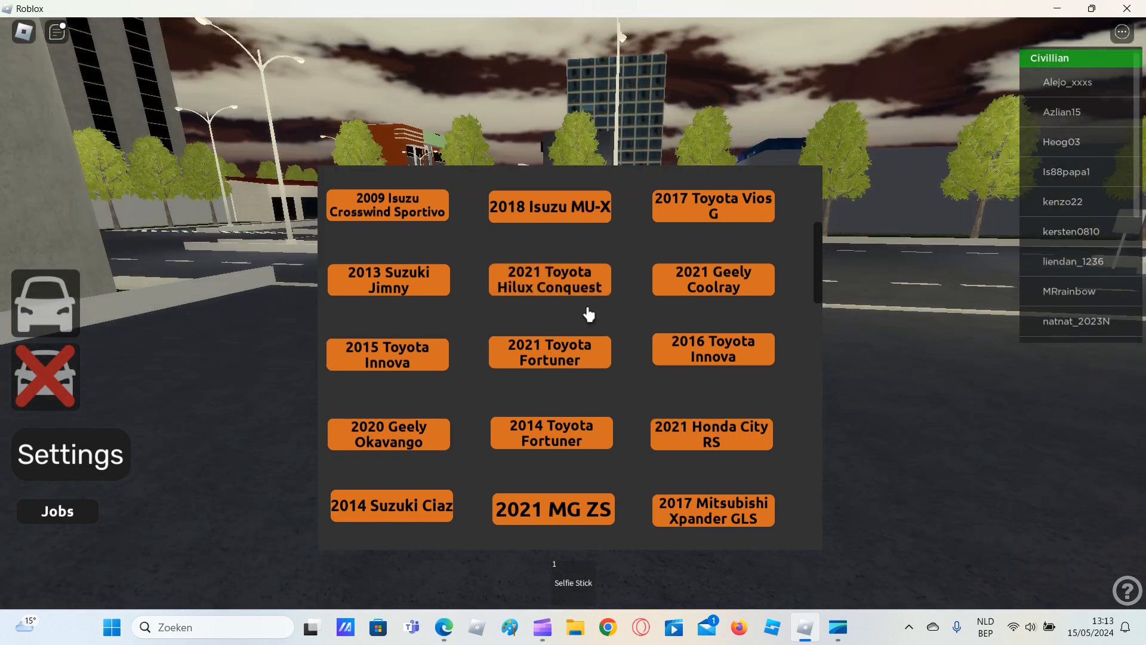
scroll("down", 3)
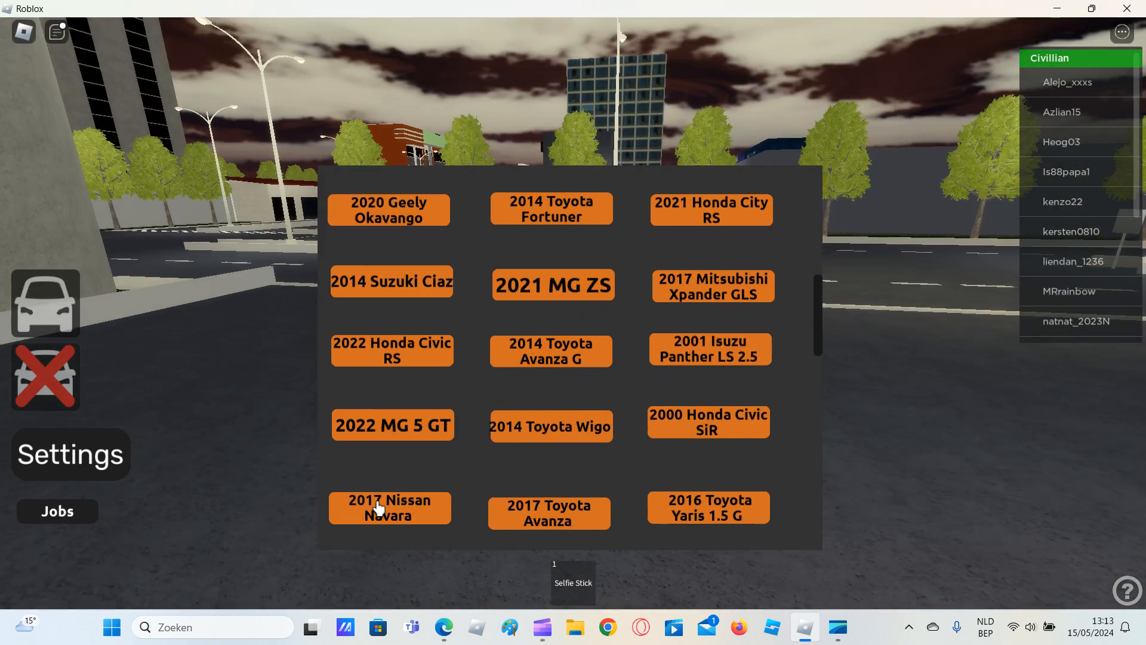
left_click(390, 508)
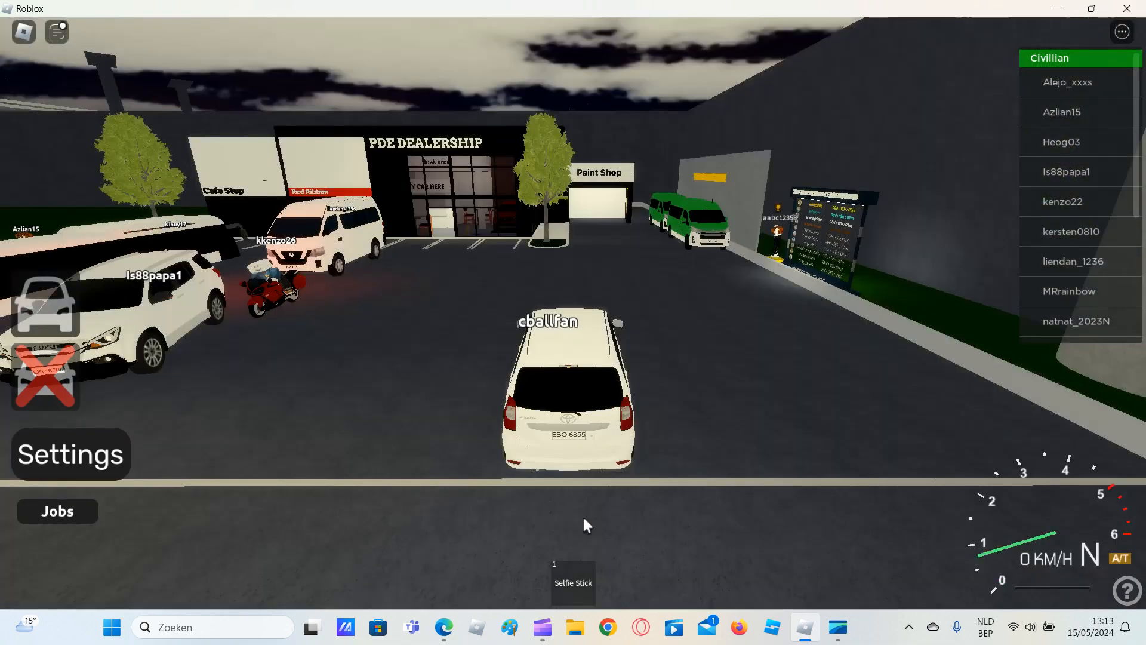
Drive the minivan forward along the street toward the construction area, then continue on foot.
key("w")
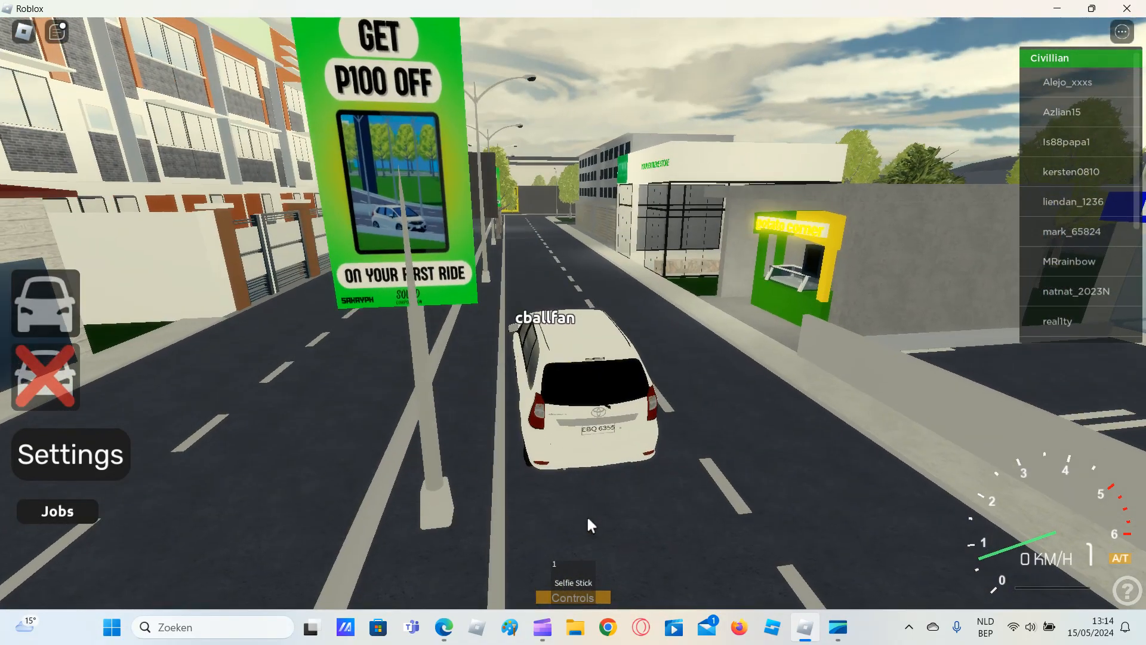
key("w")
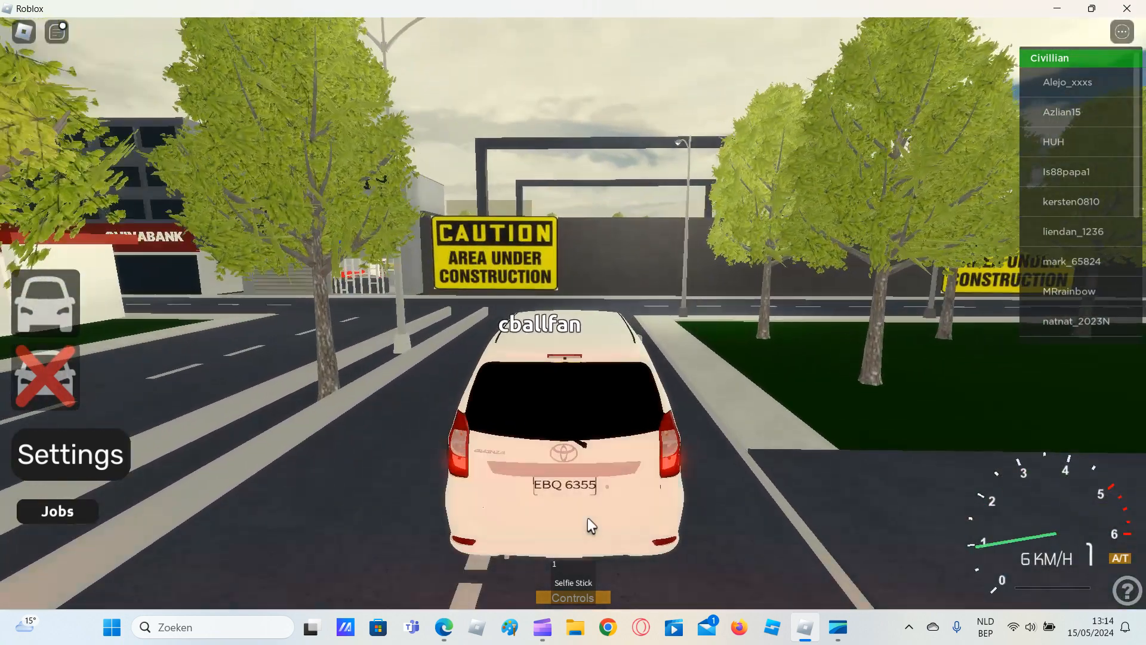
key("w")
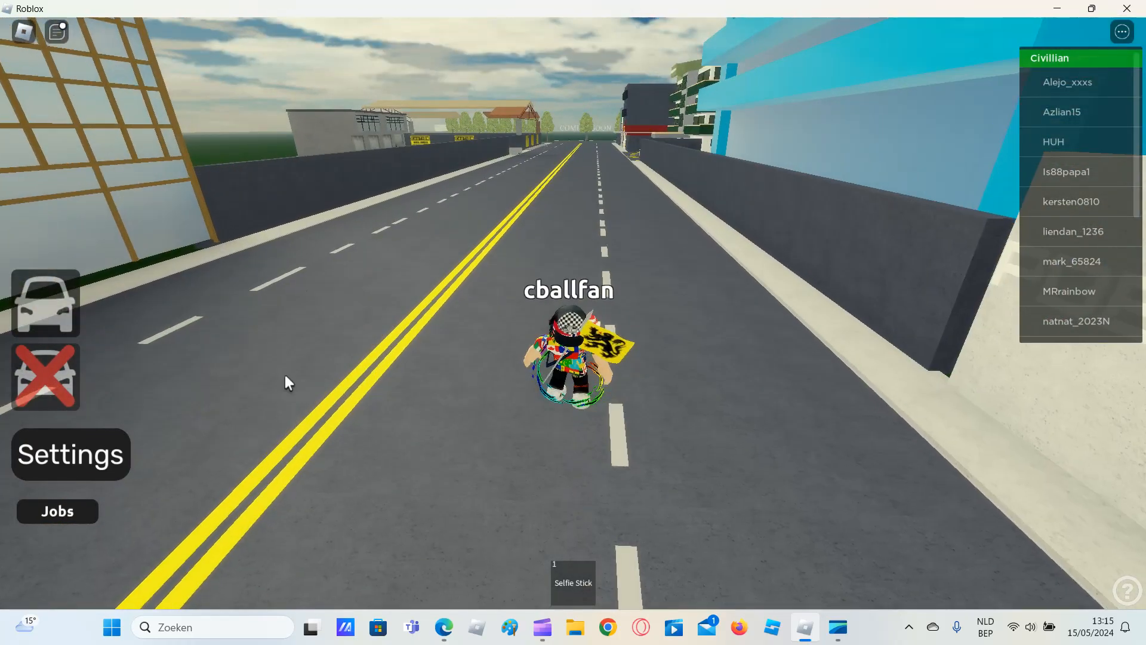
Spawn a white SUV from the car list to drive down the tree-lined avenue.
left_click(46, 305)
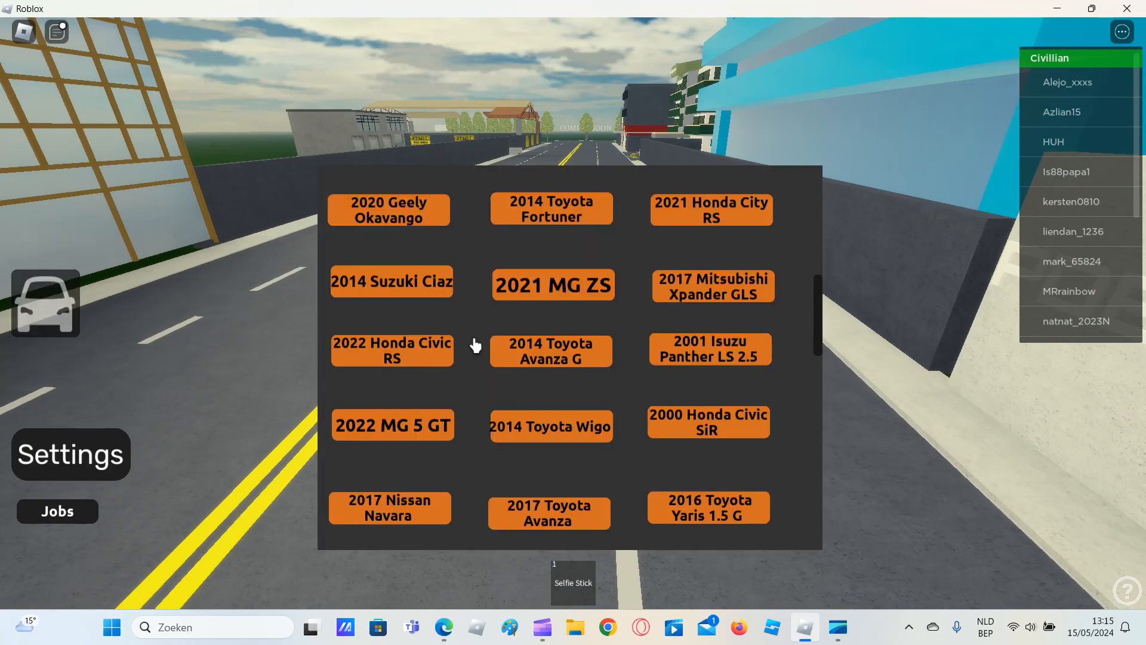
scroll("down", 3)
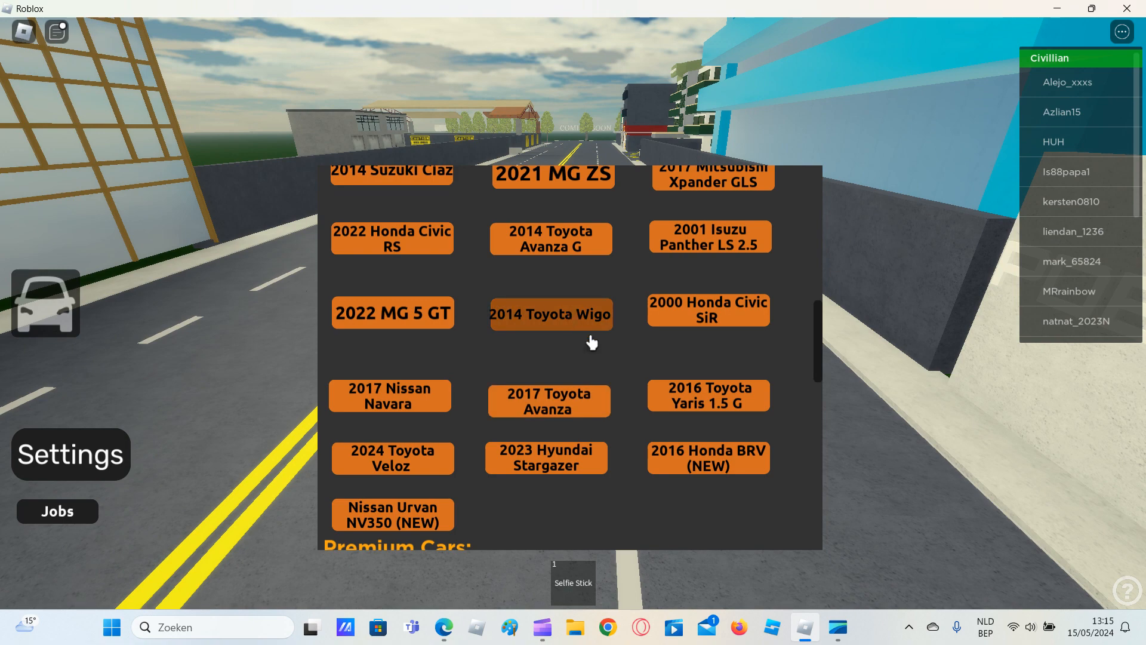
left_click(552, 314)
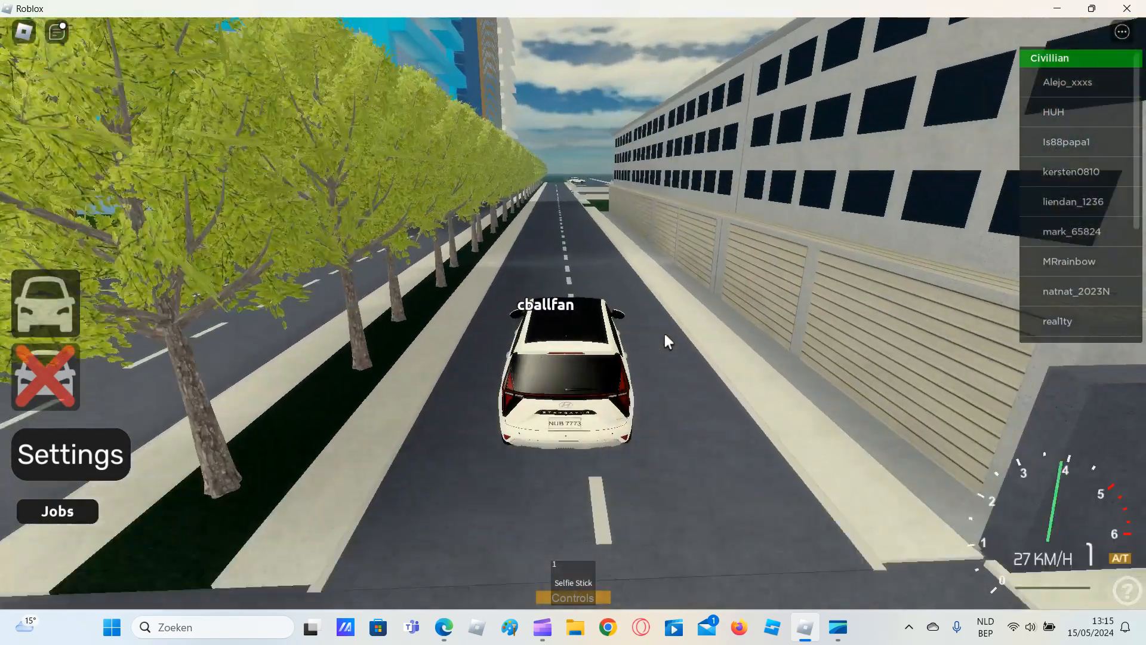
Drive the SUV down the avenue, slowing at the speed bump near the outdoor cafe.
key("w")
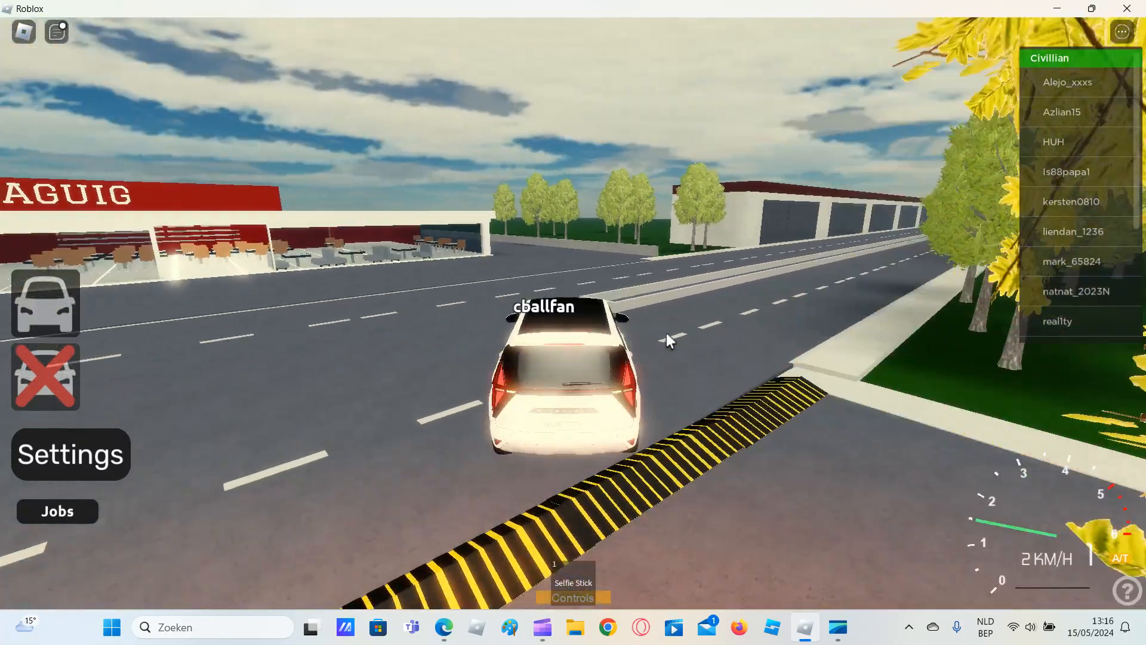
key("w")
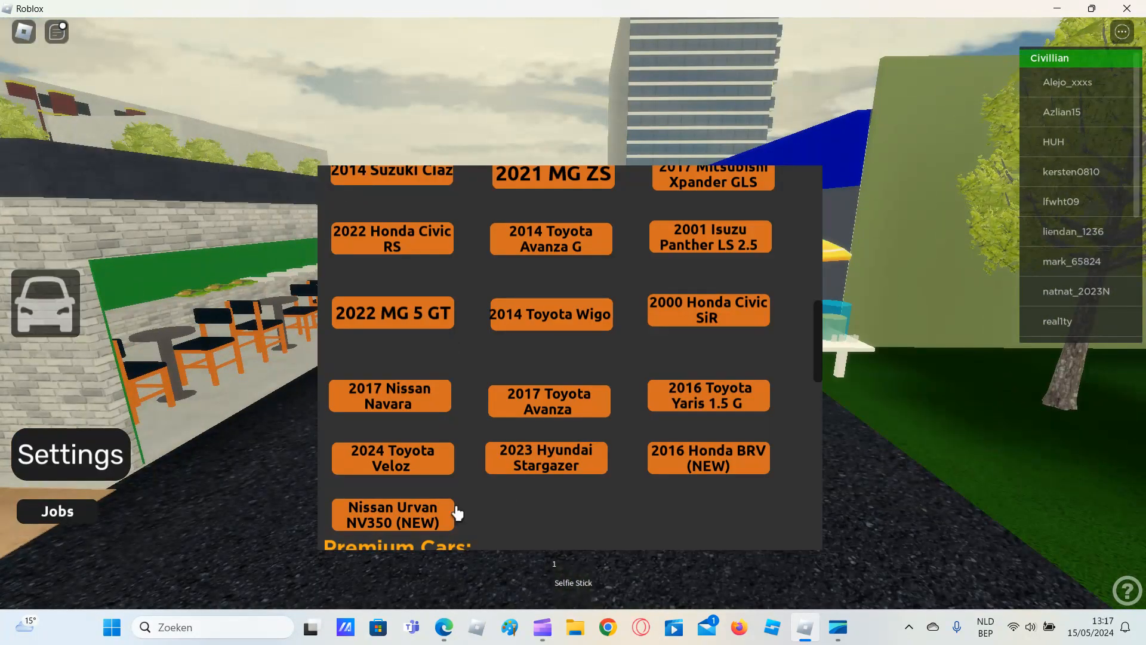
scroll("down", 3)
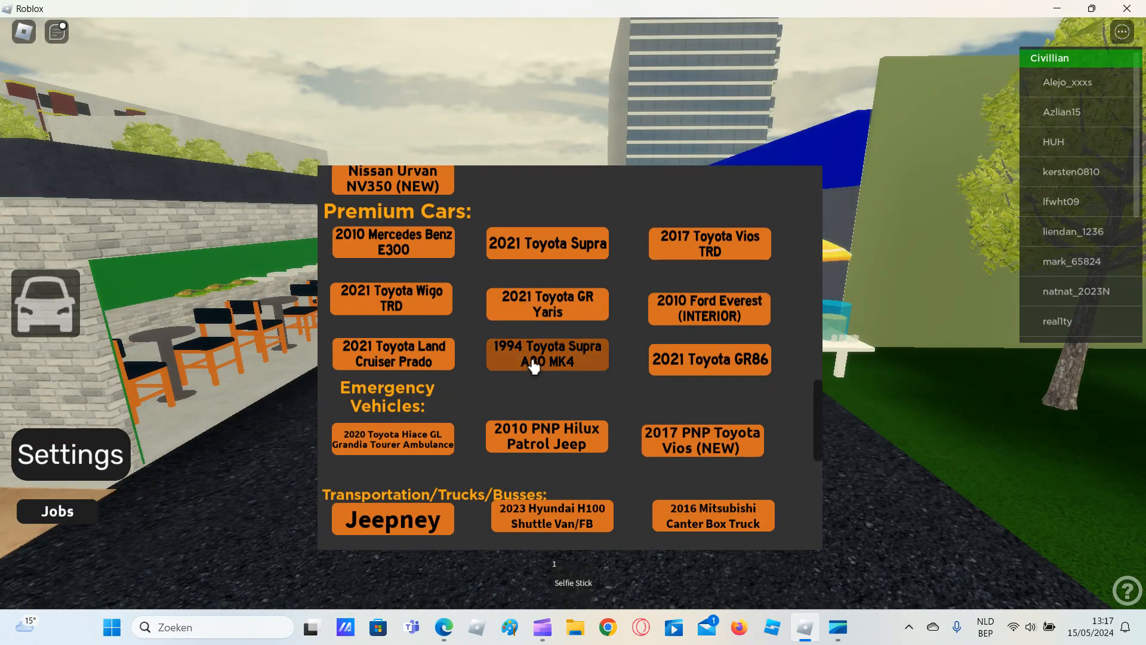
scroll("down", 3)
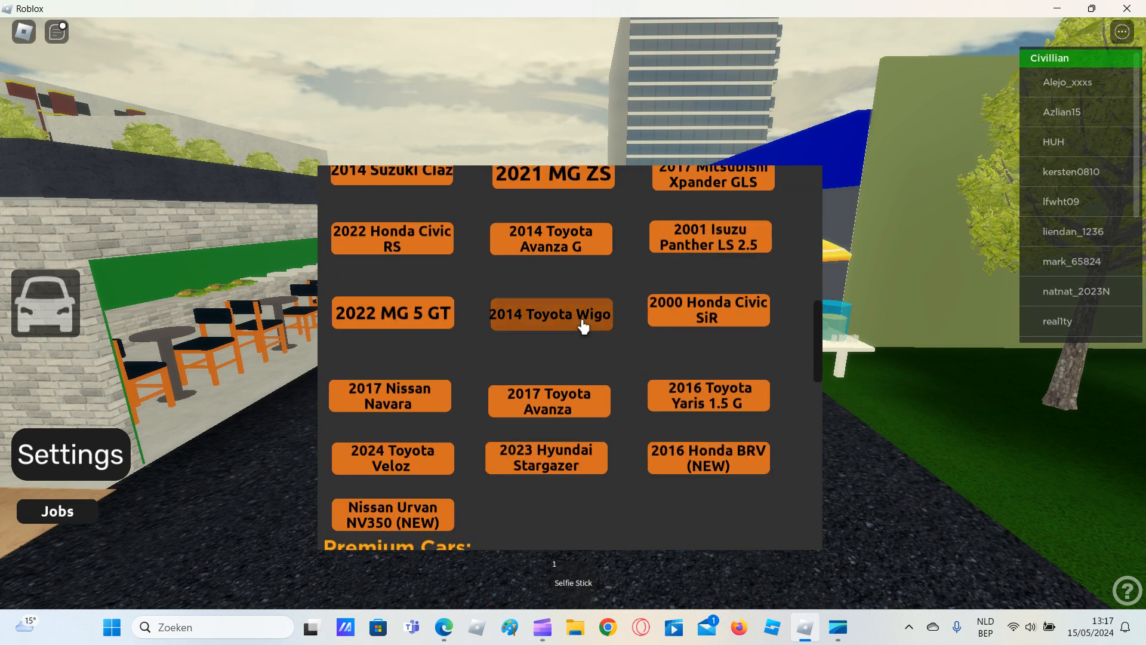
mouse_move(698, 260)
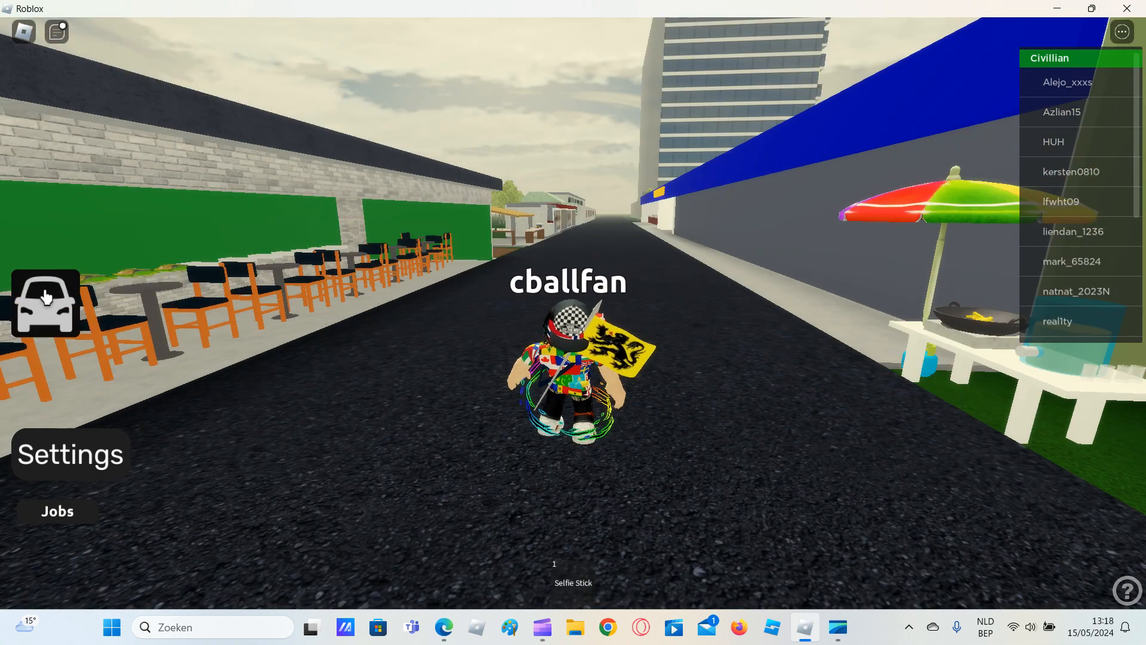
left_click(46, 310)
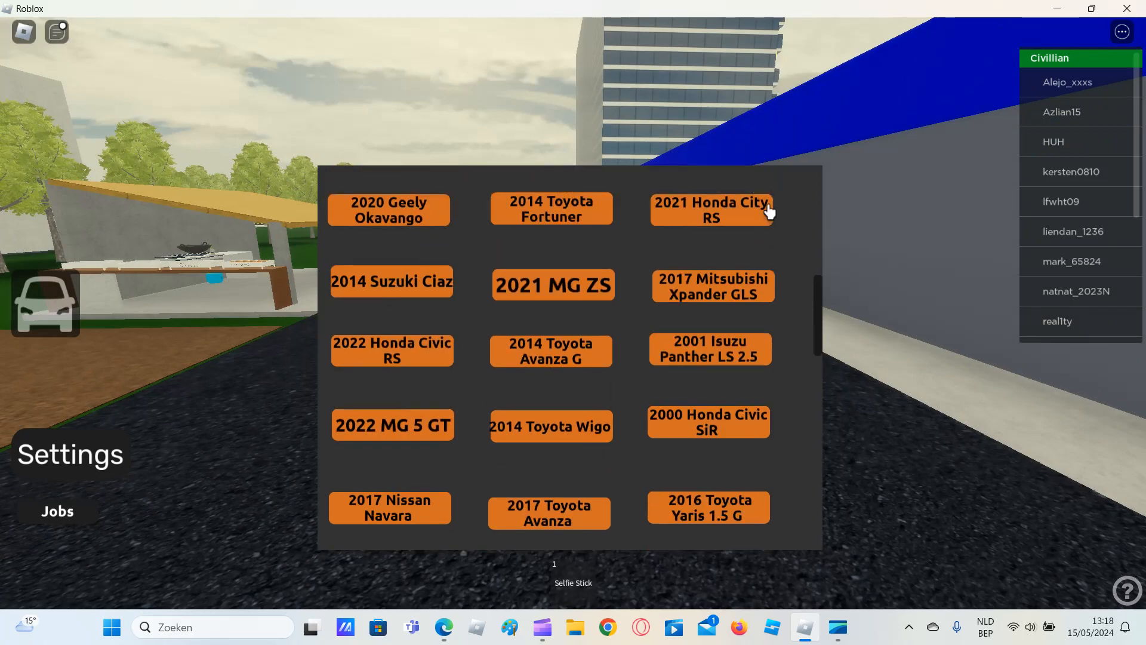
Spawn the dark grey Suzuki sedan, get in and drive it along the street.
left_click(711, 209)
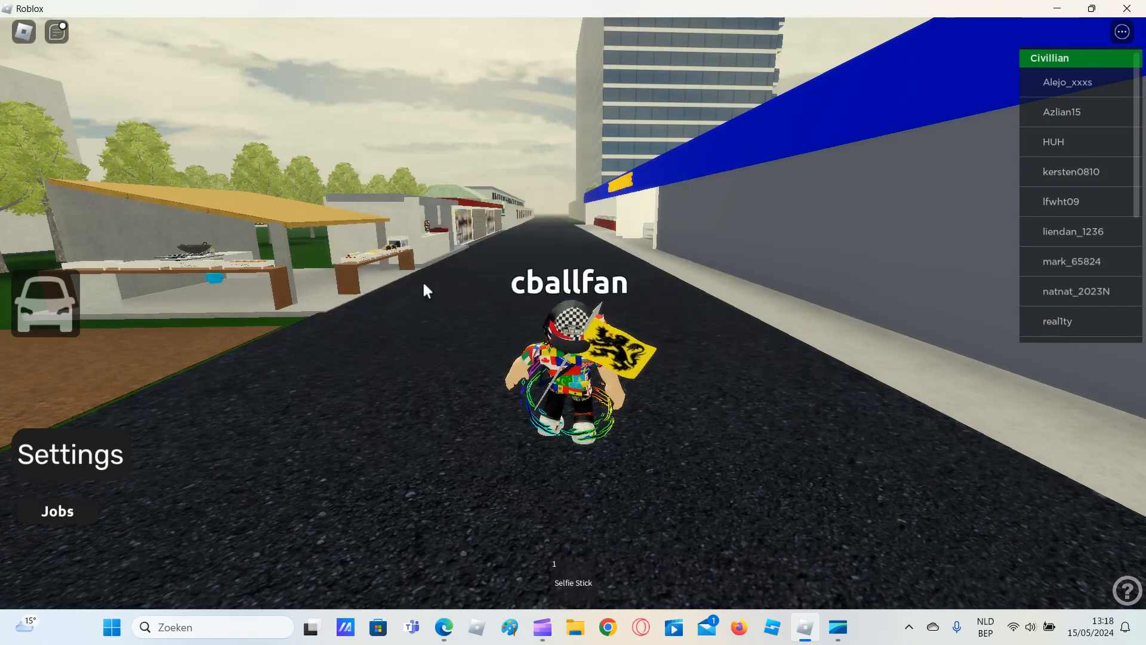
left_click(46, 312)
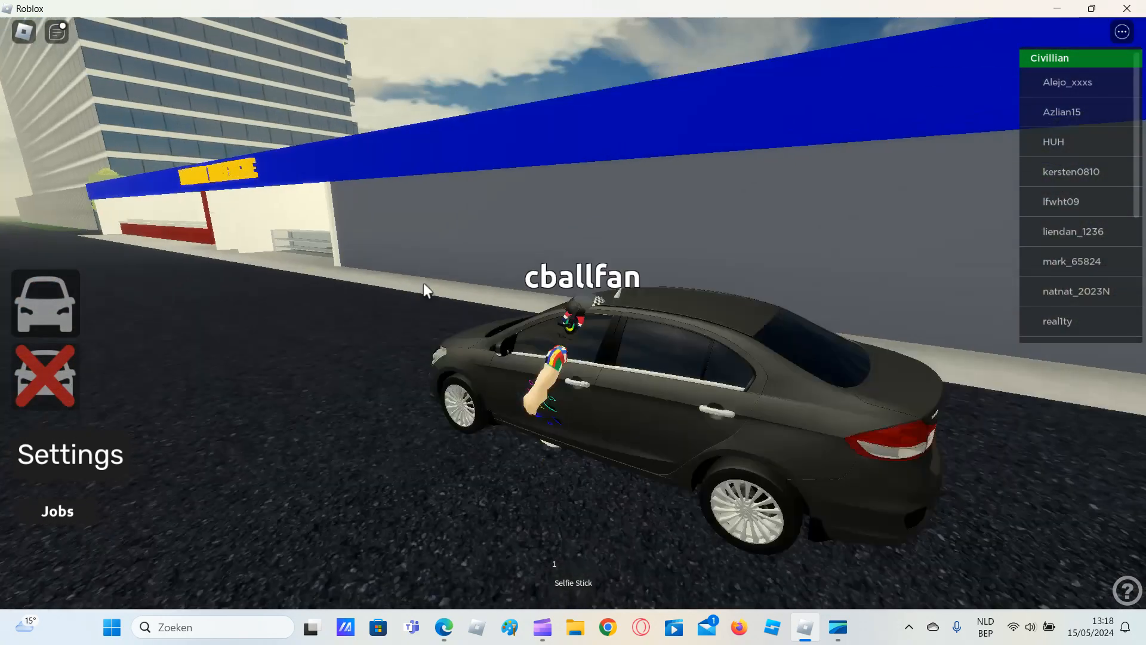
left_click(47, 305)
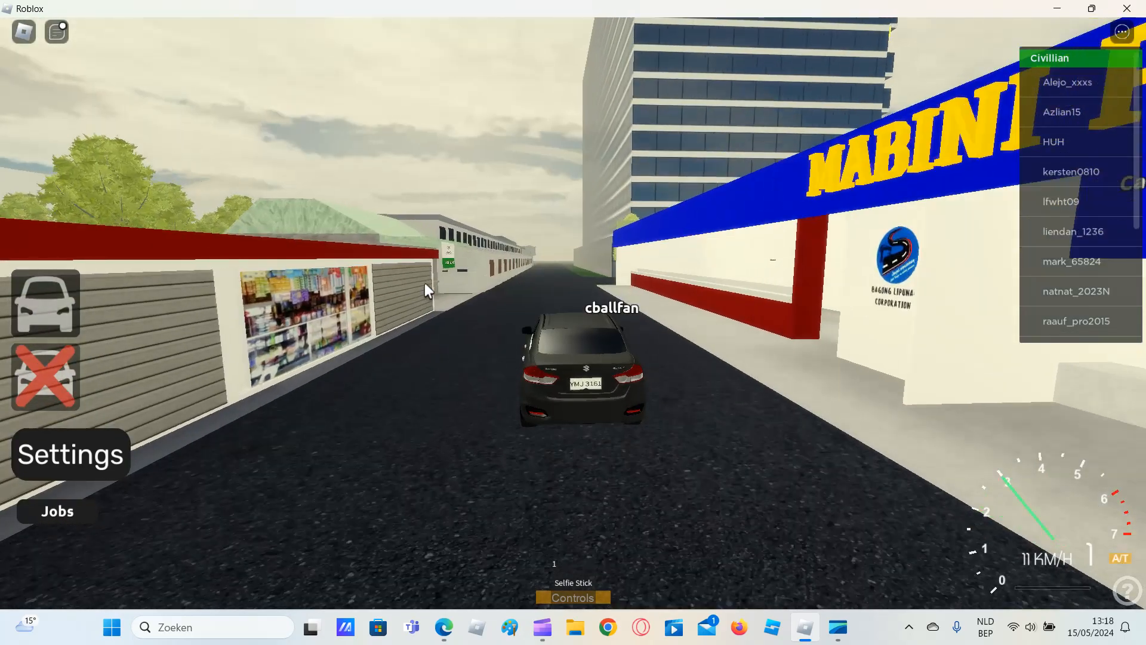
key("w")
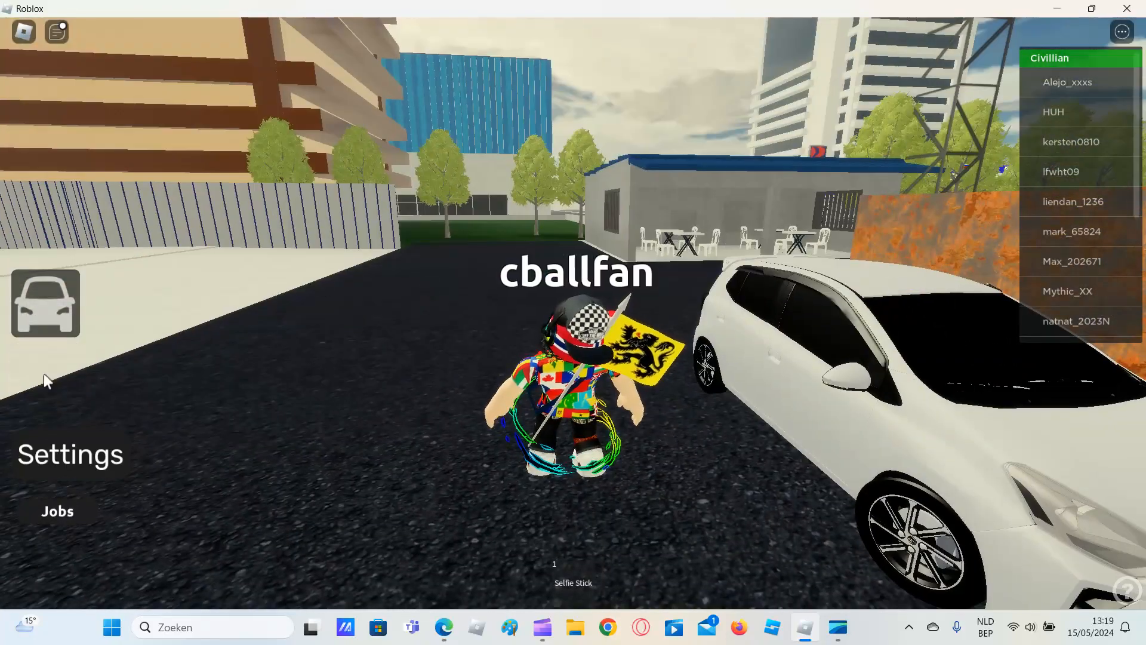
Spawn the 2014 Toyota Wigo from the car list.
left_click(48, 310)
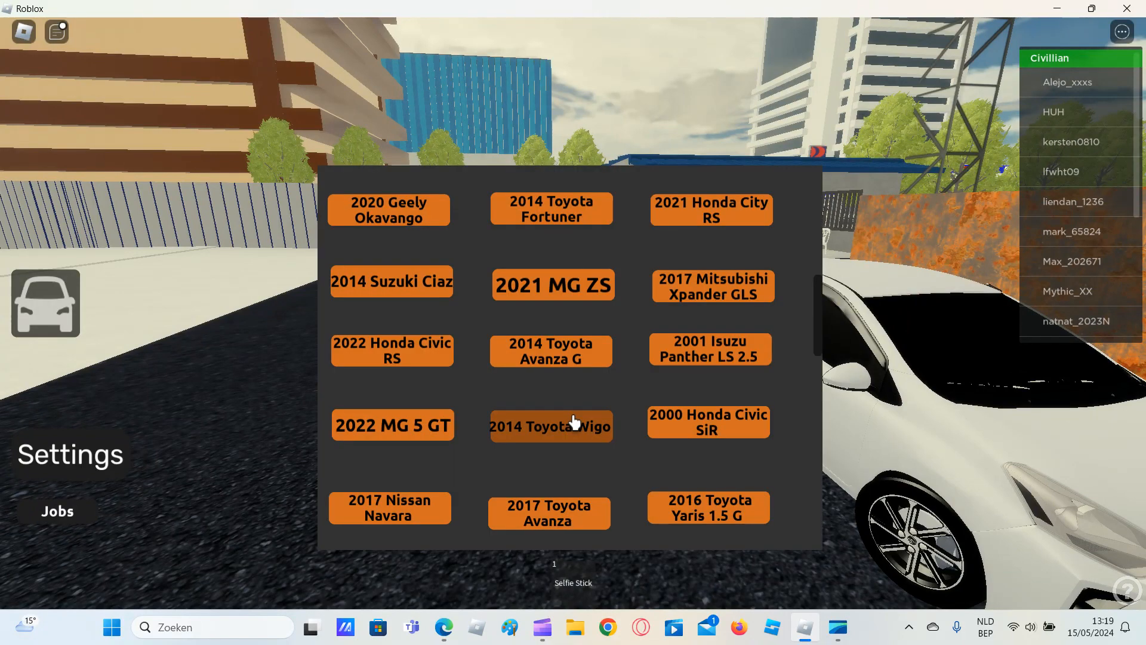
left_click(552, 425)
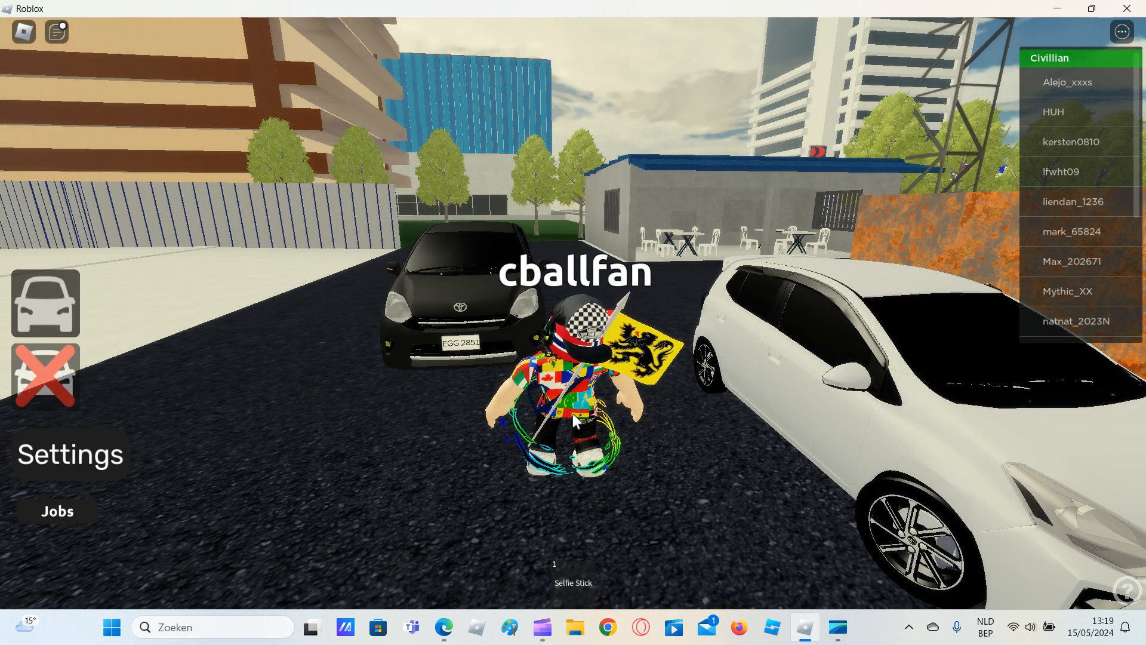
left_click(47, 306)
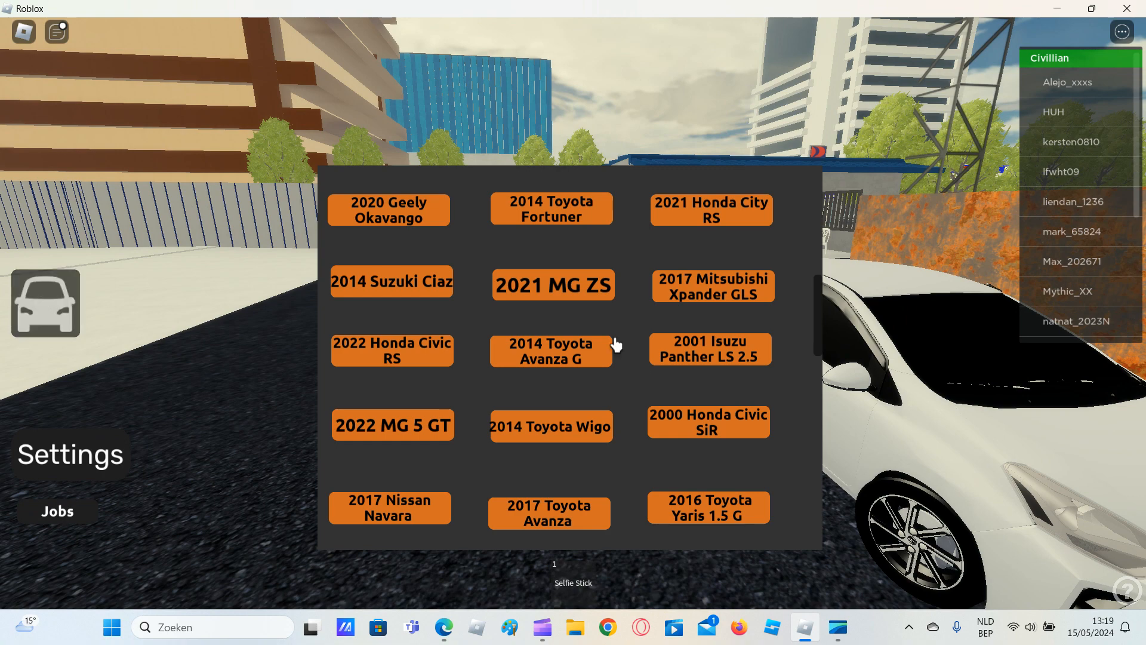
Scroll the car catalogue through the premium, emergency and transport vehicle sections.
scroll("down", 3)
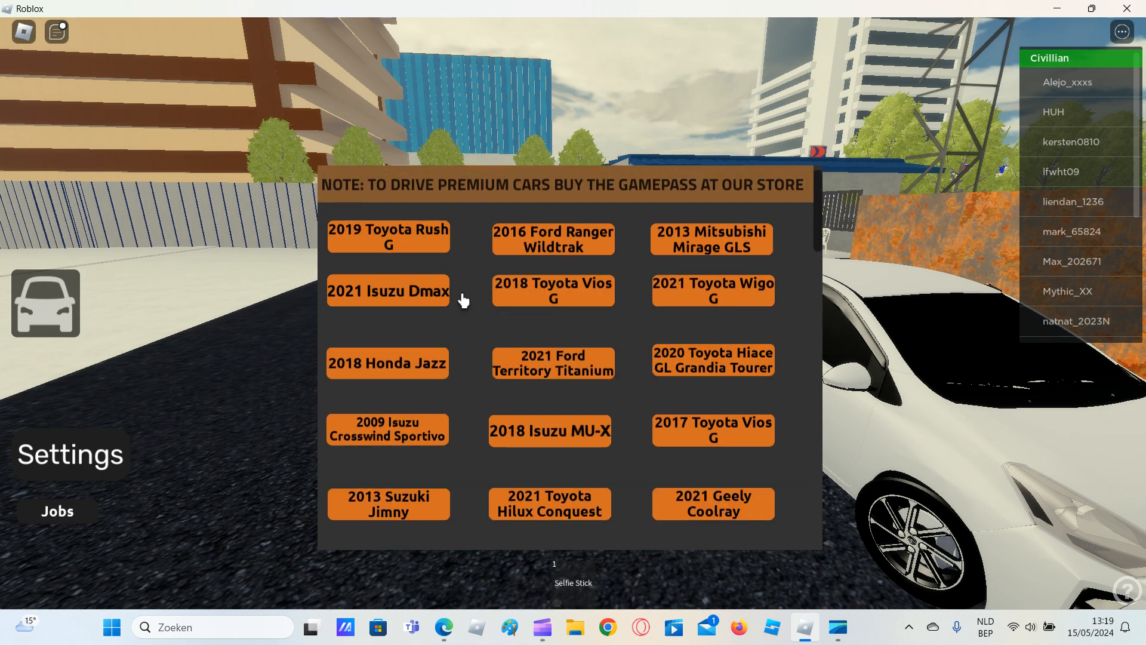
scroll("down", 3)
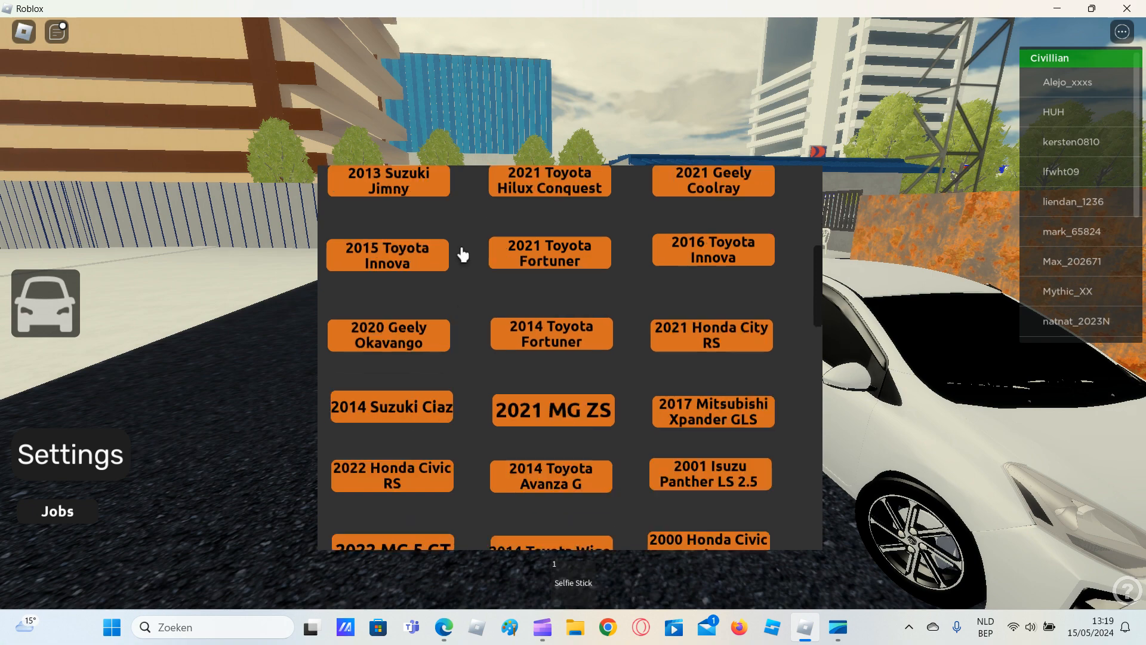
scroll("down", 3)
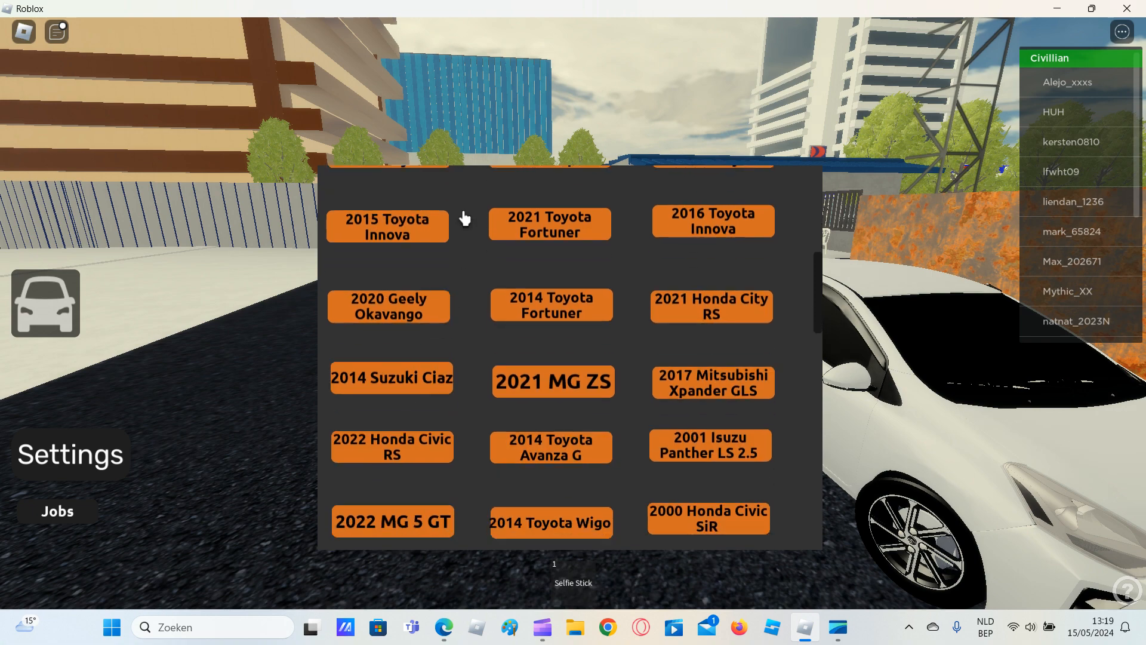
scroll("down", 3)
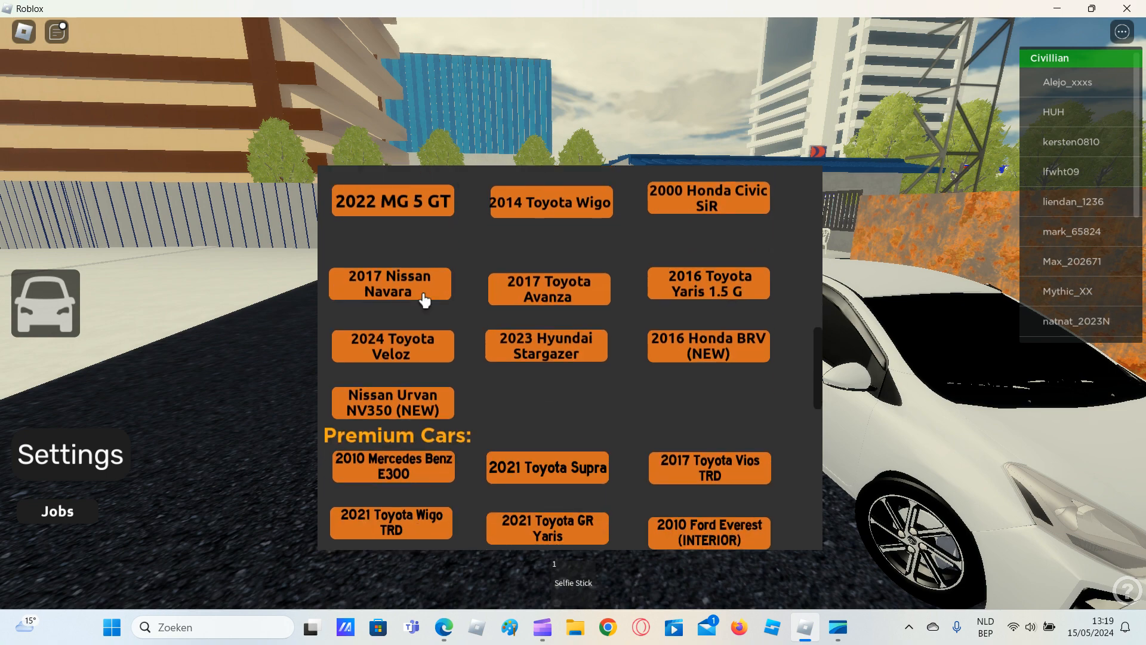
mouse_move(562, 378)
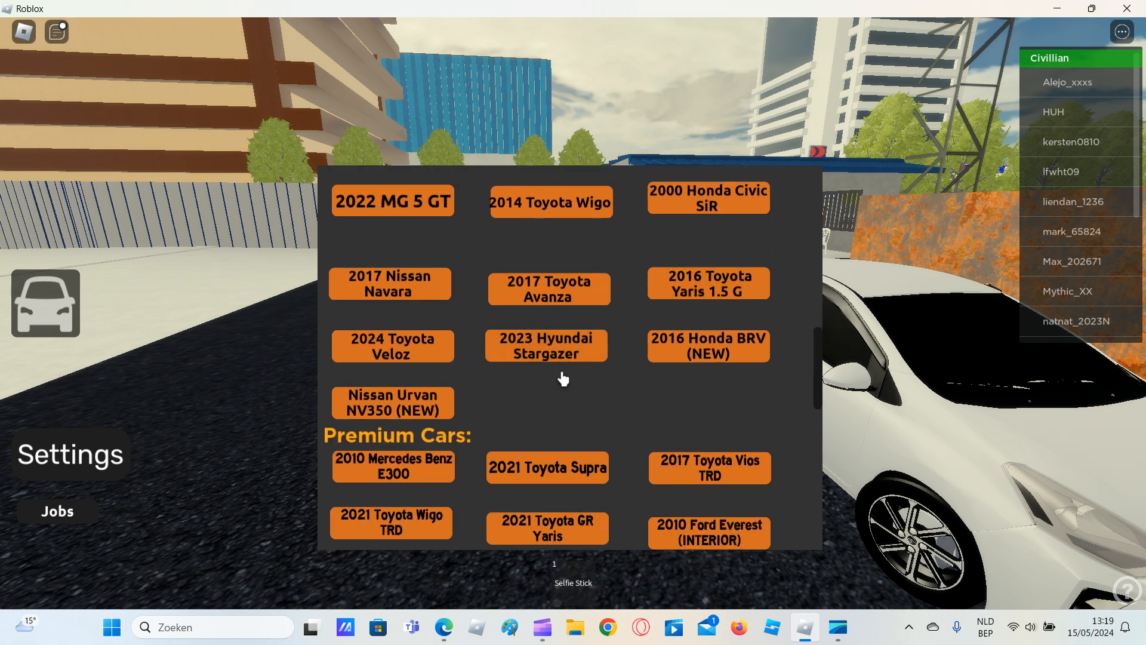
scroll("down", 3)
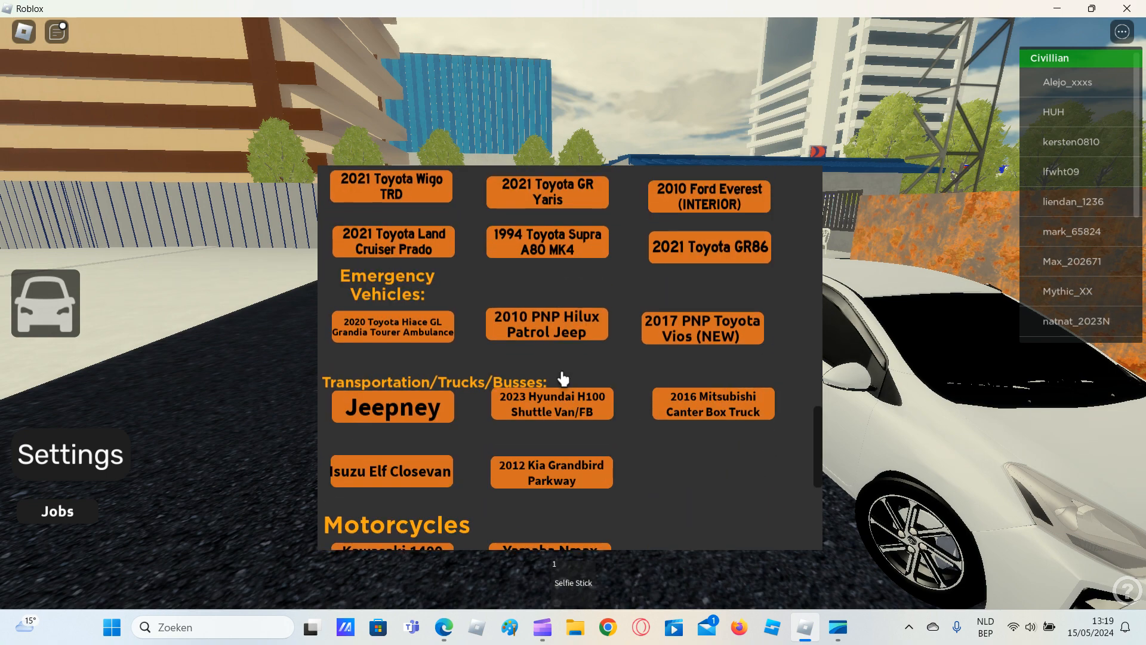
scroll("down", 3)
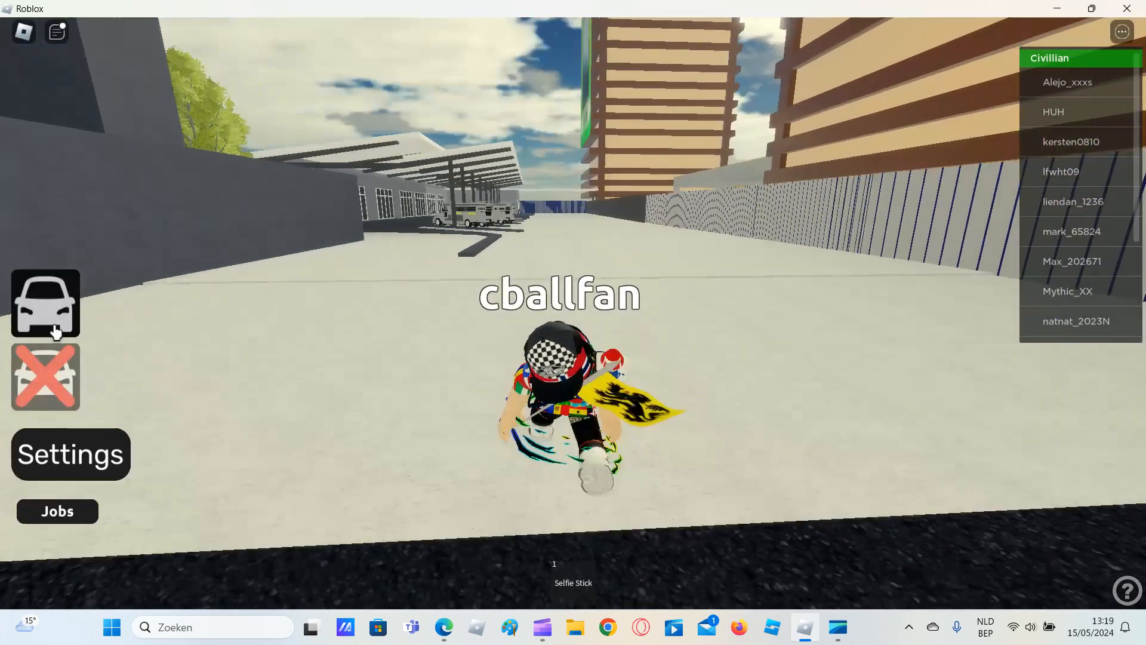
Drive the grey Toyota out of the parking lot and along the tree-lined avenue.
left_click(45, 306)
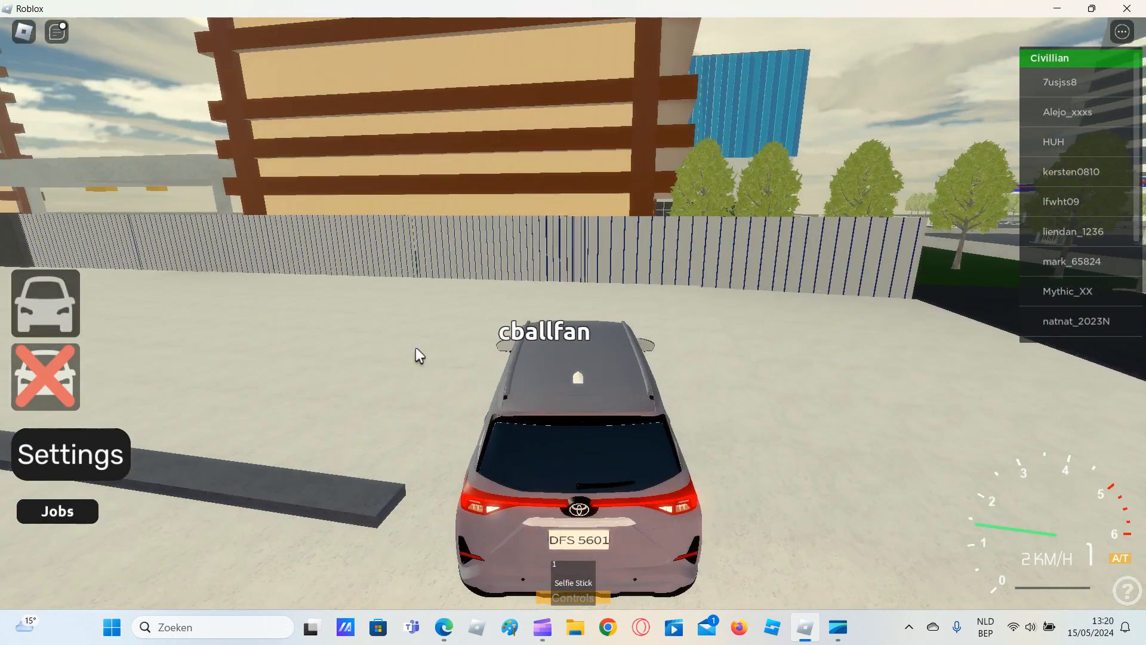
key("w")
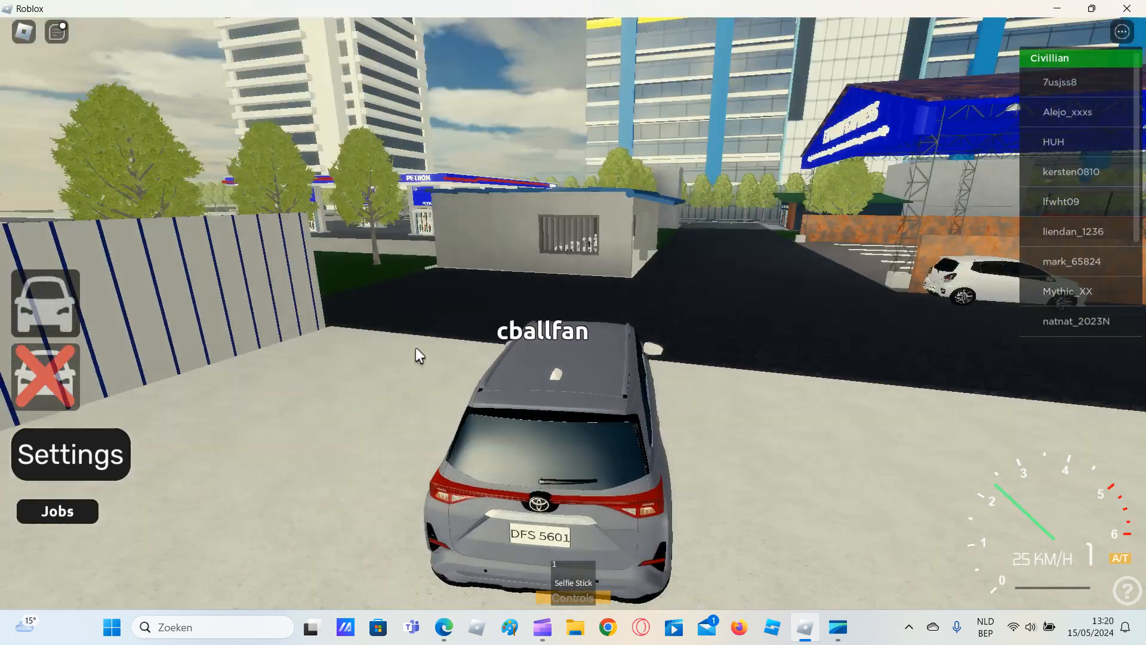
key("w")
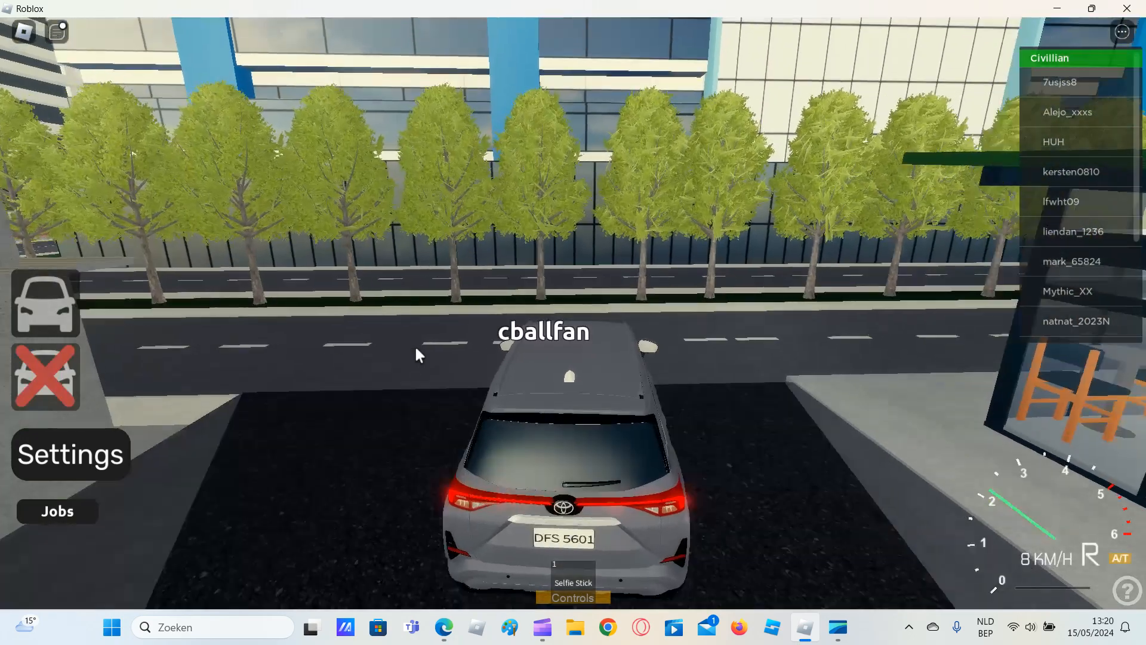
key("w")
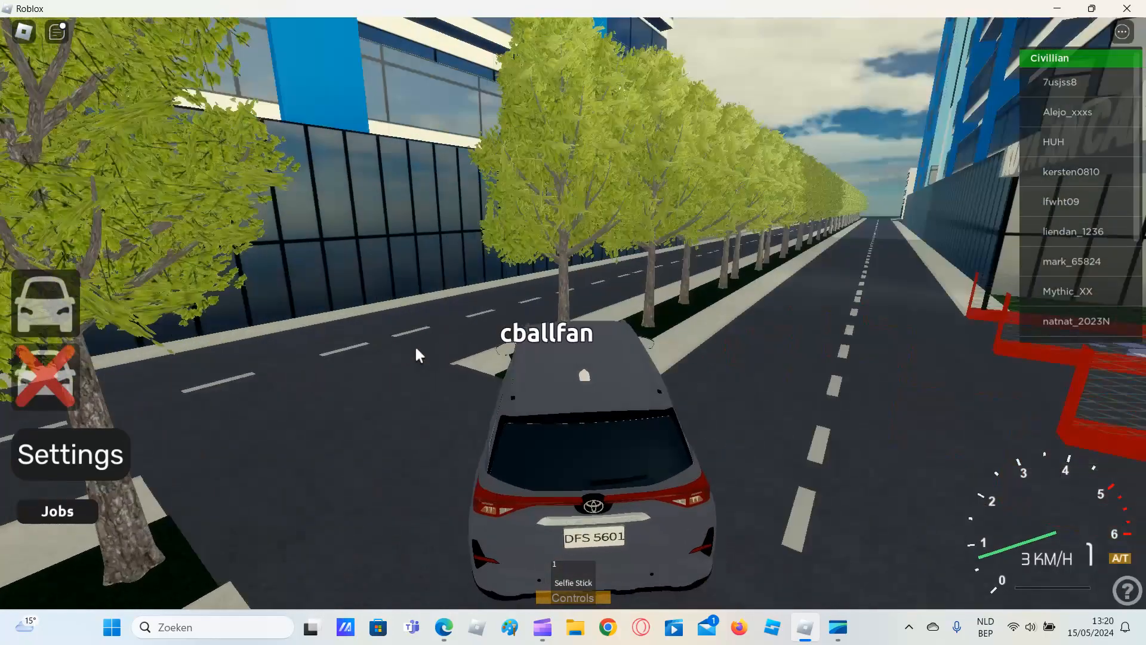
key("w")
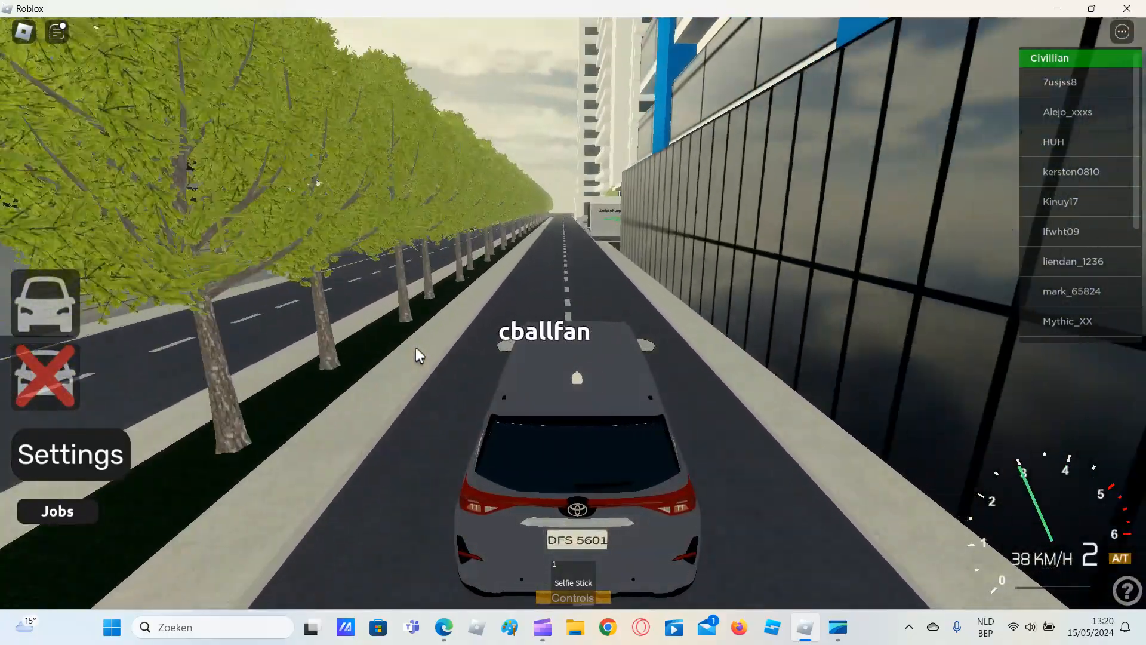
key("w")
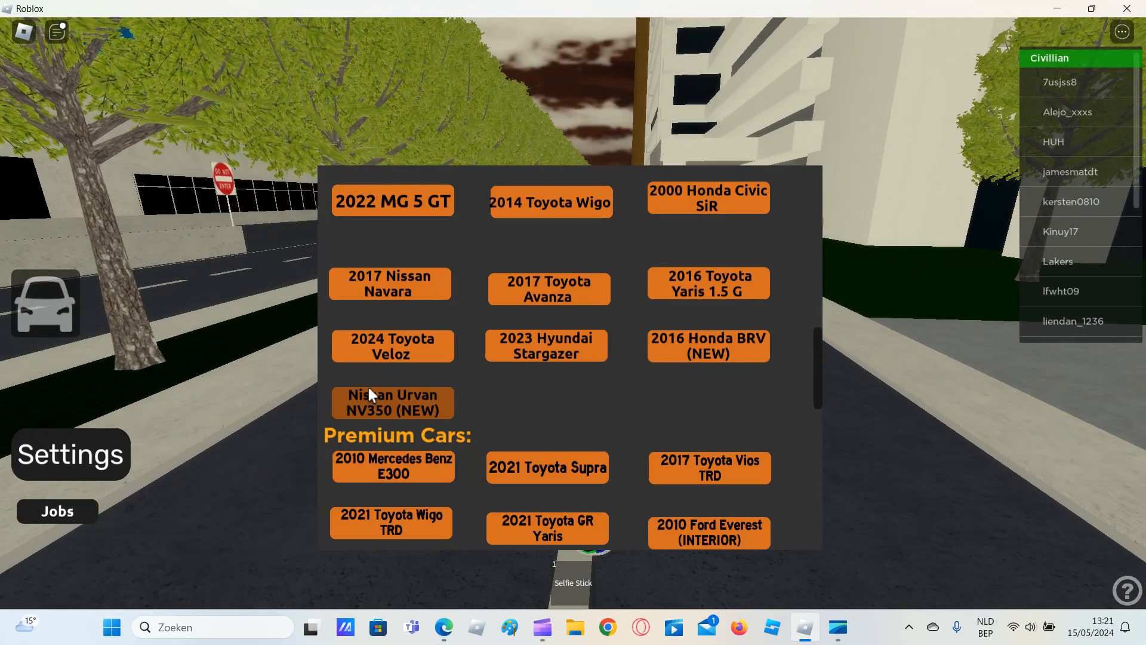
Spawn the 2021 Honda City RS from the car list onto the avenue.
scroll("down", 3)
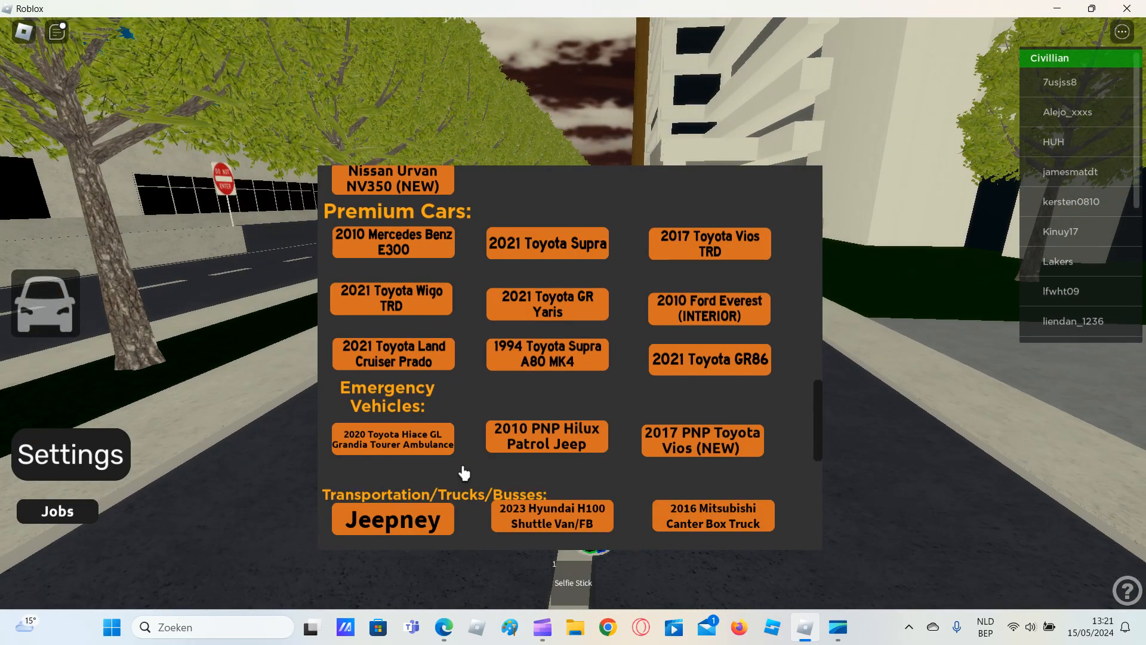
scroll("down", 3)
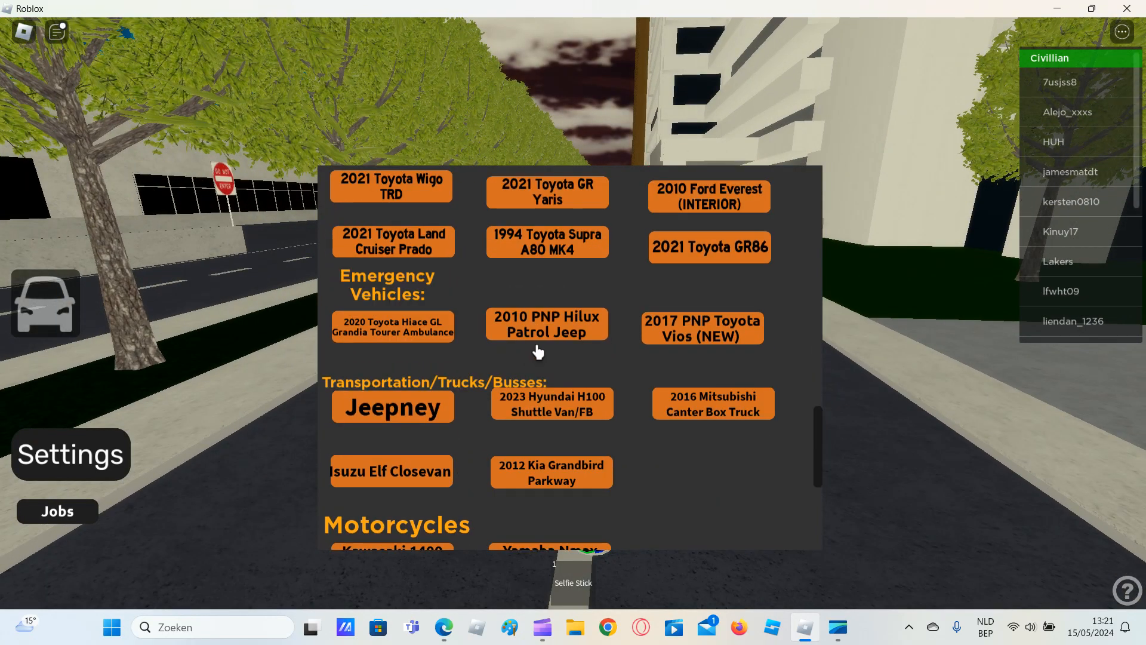
scroll("down", 3)
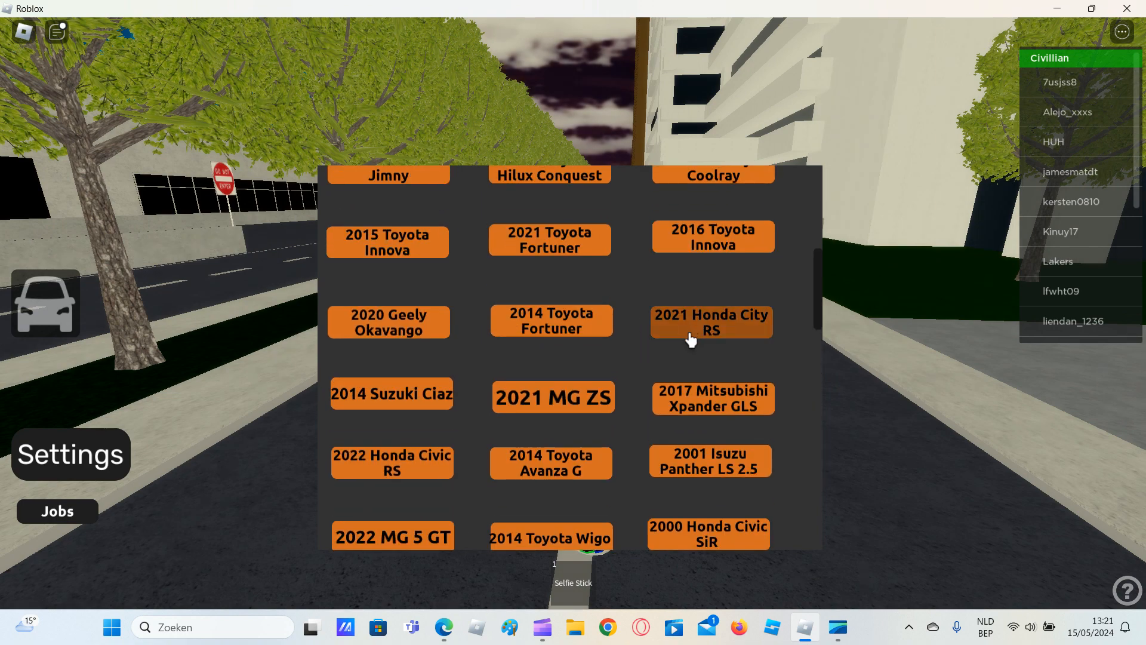
left_click(712, 323)
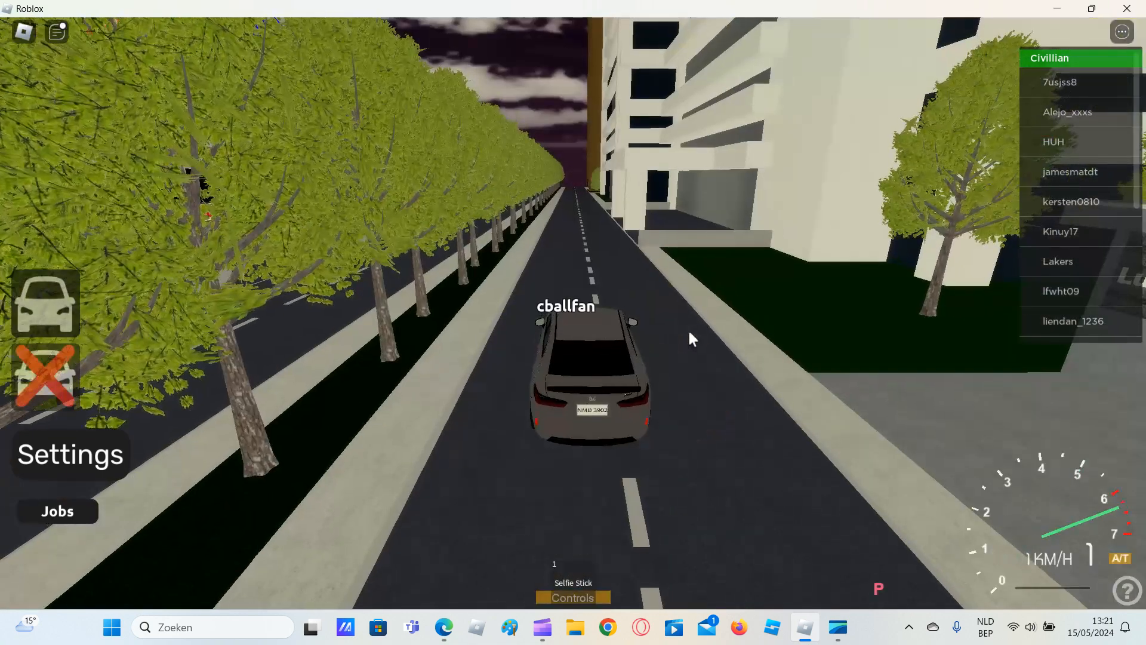
Drive the Honda City down the street and up the ramp onto the elevated road.
key("w")
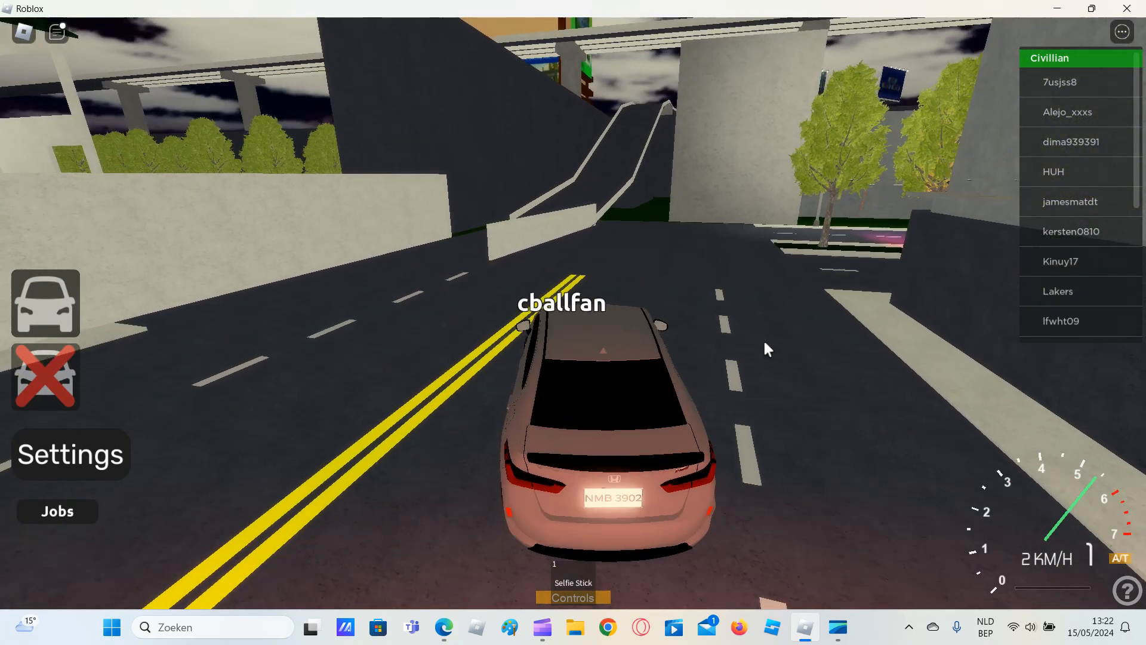
key("w")
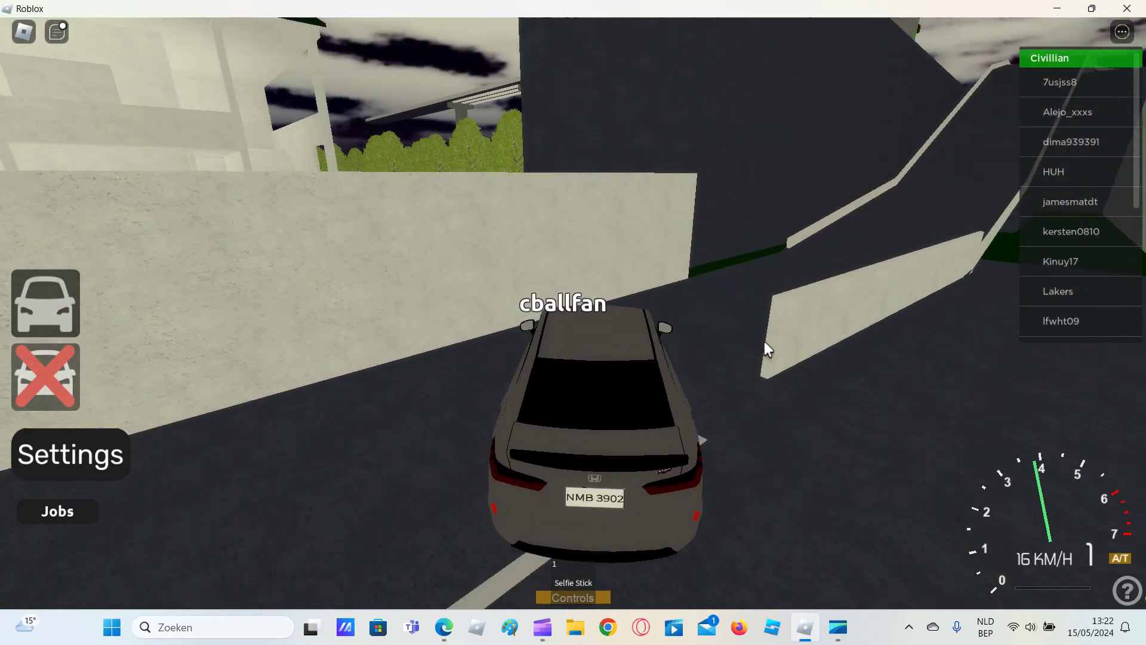
key("w")
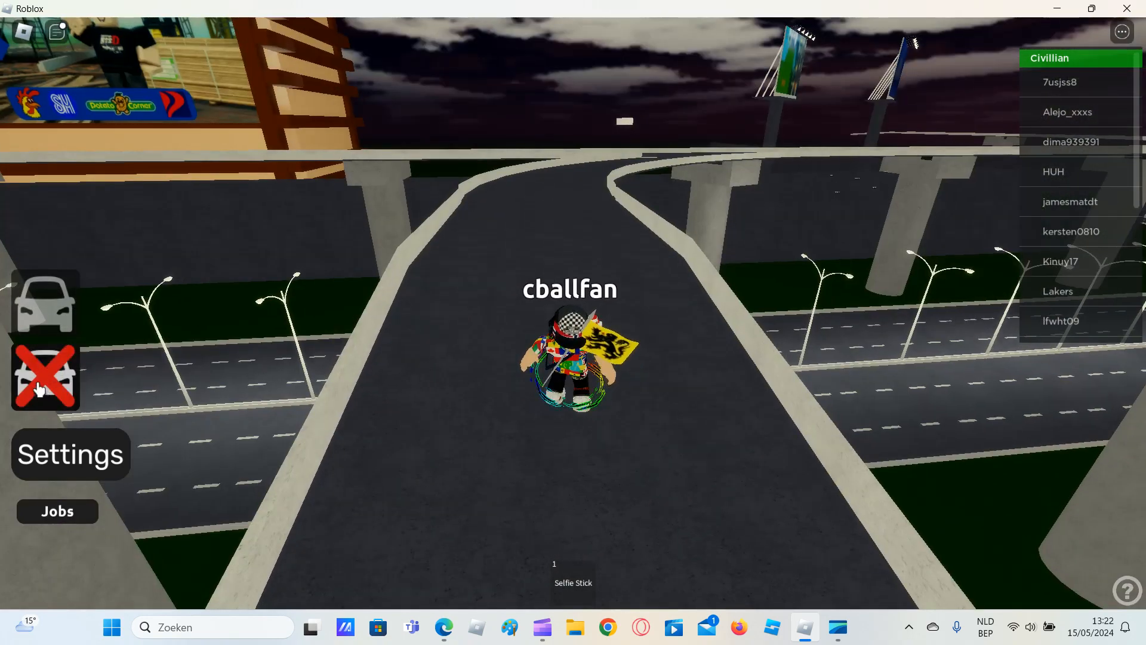
Remove the currently spawned car on the elevated highway.
left_click(46, 304)
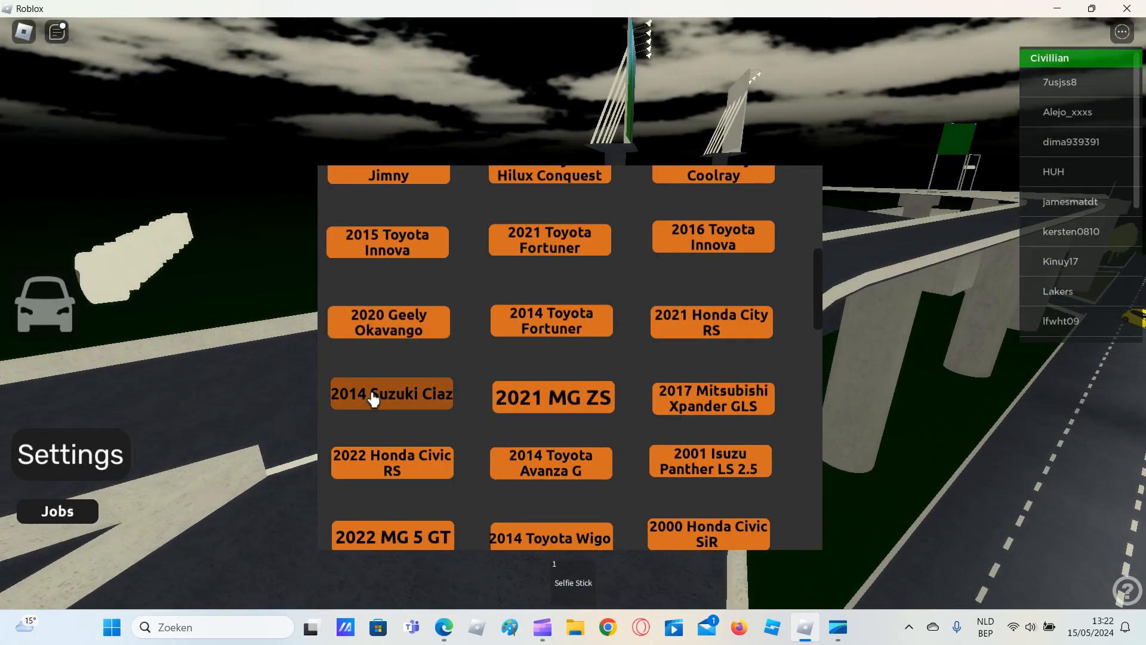
Spawn the 2014 Suzuki Ciaz and drive it down the overpass toward the intersection.
left_click(392, 394)
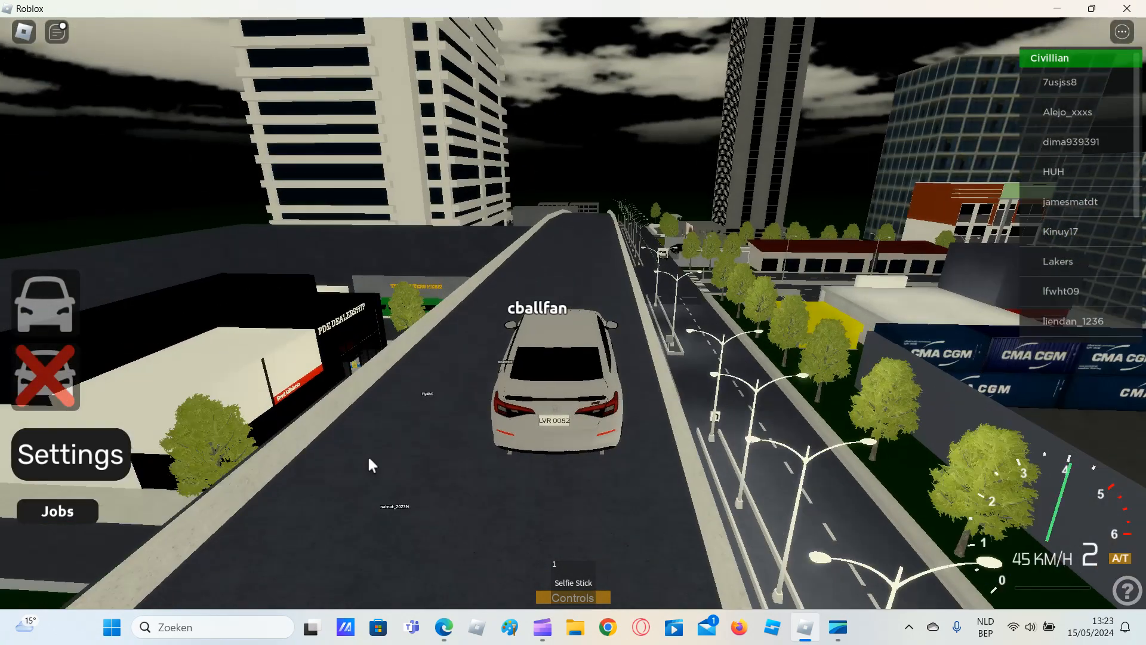
key("w")
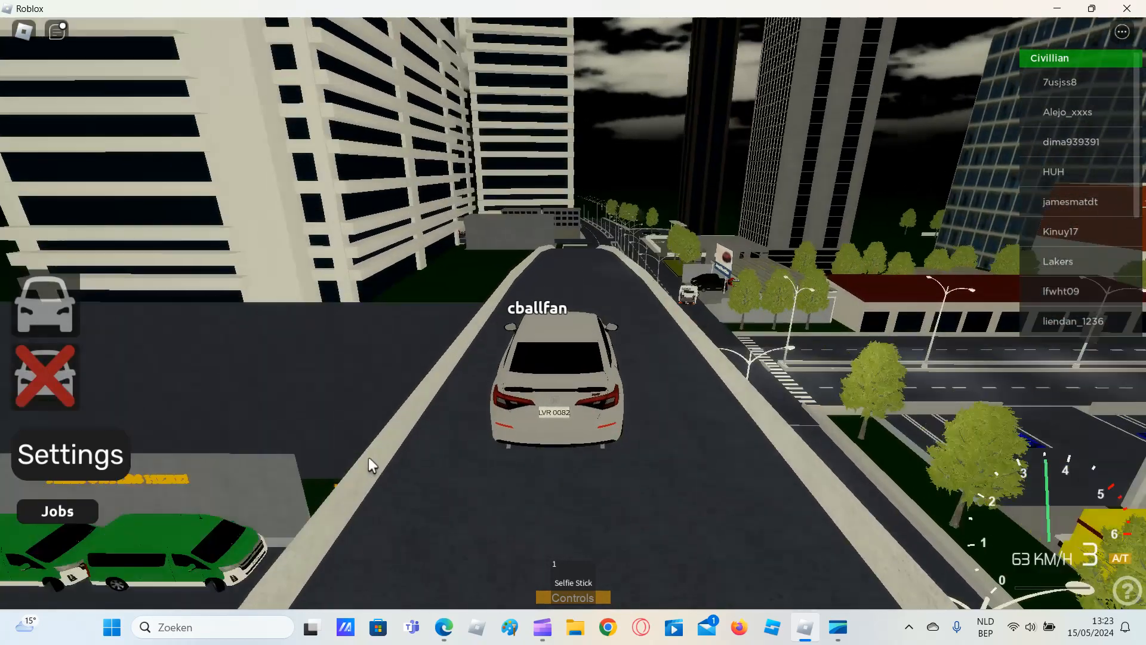
key("w")
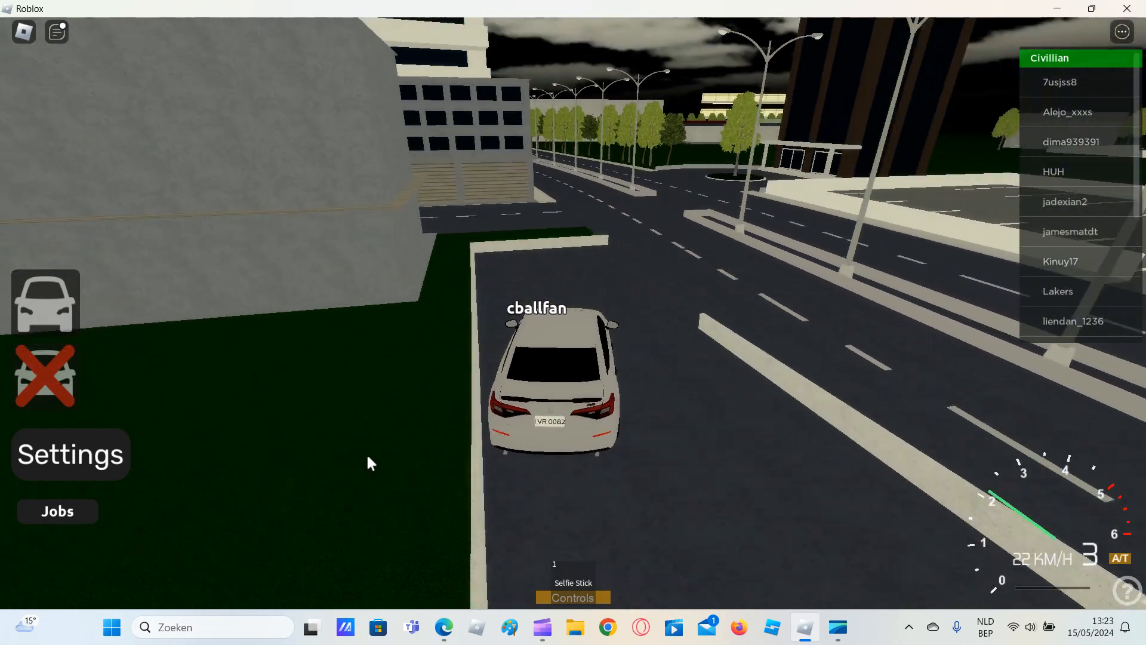
key("w")
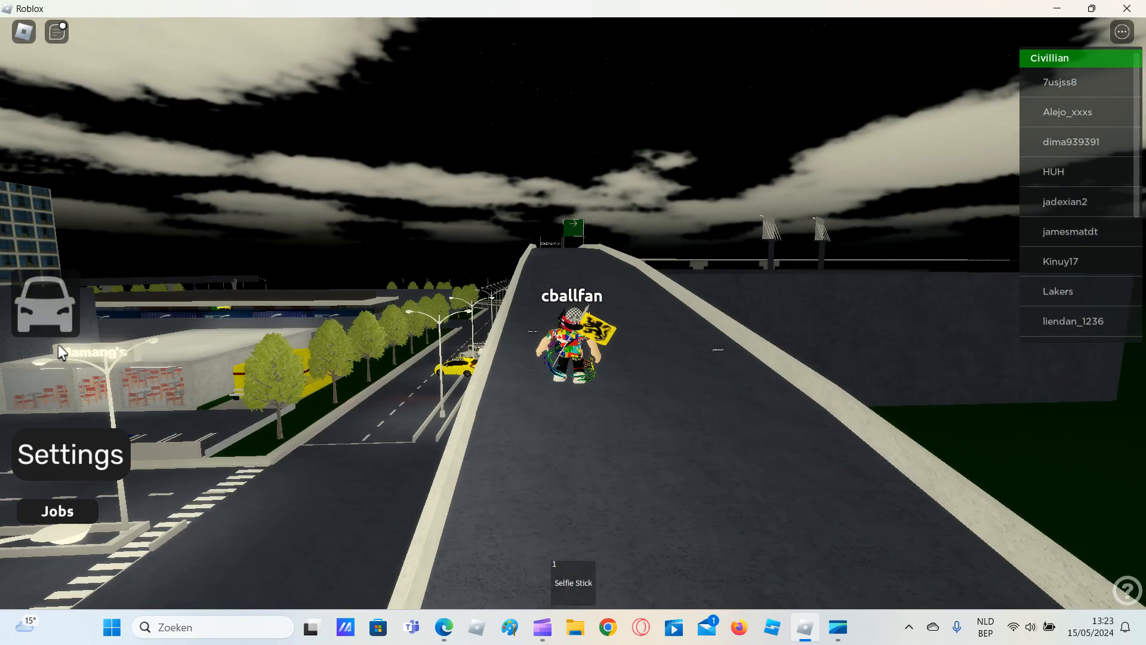
Spawn the 2014 Suzuki Ciaz again beside the avatar on the elevated road.
left_click(46, 309)
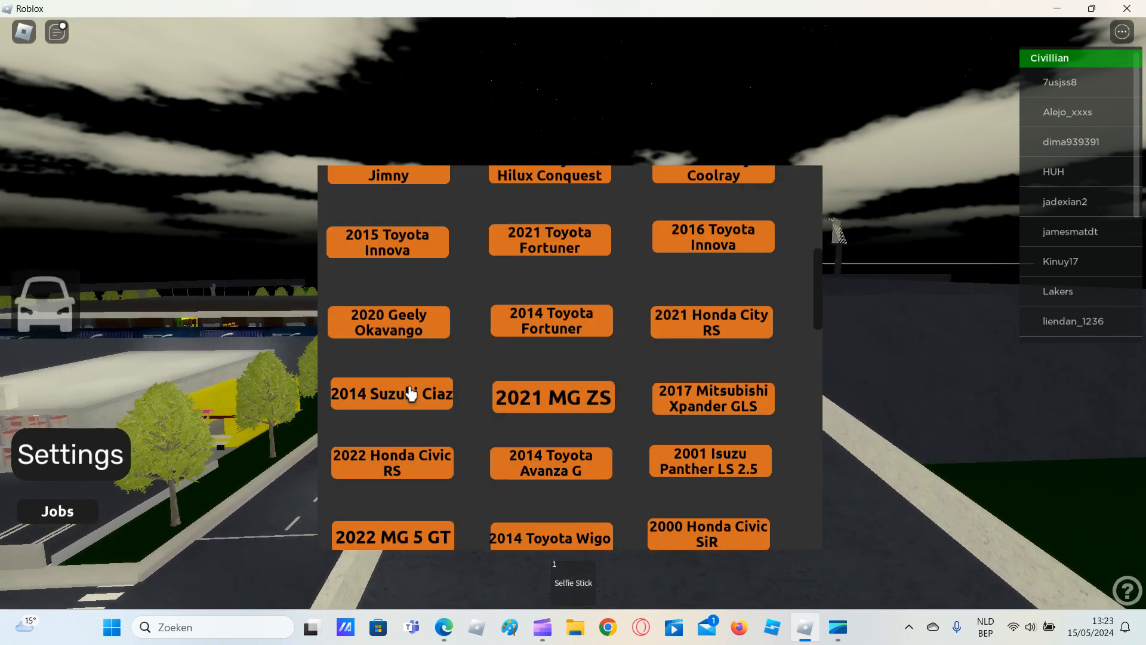
left_click(392, 394)
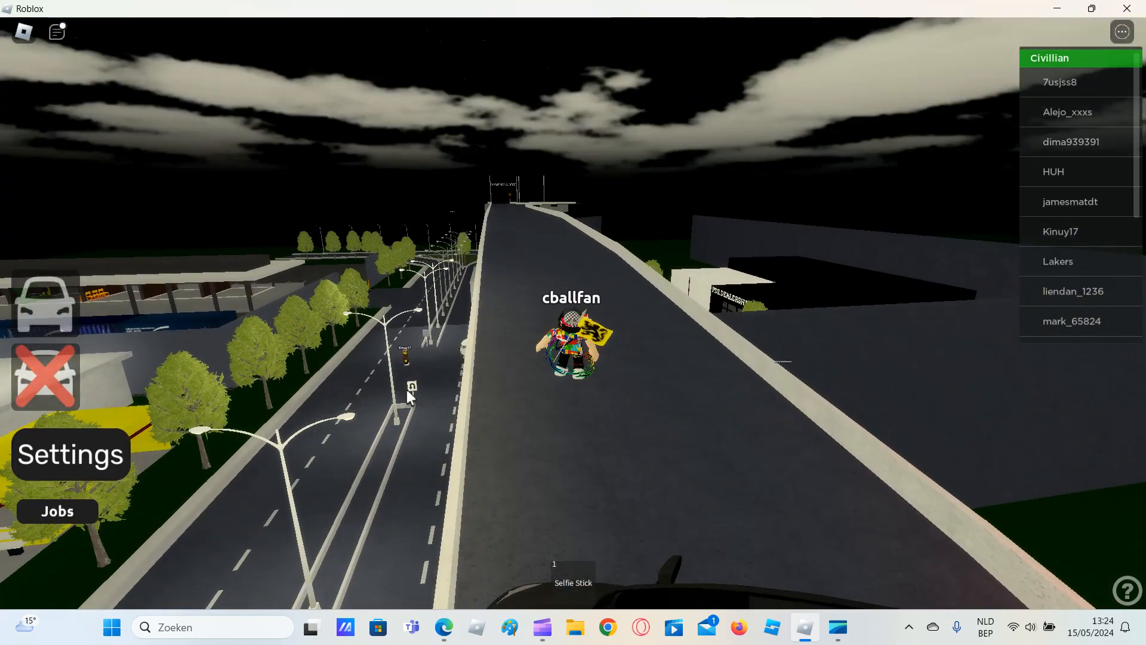
Browse down through the car spawn list near the PDE Dealership.
left_click(46, 309)
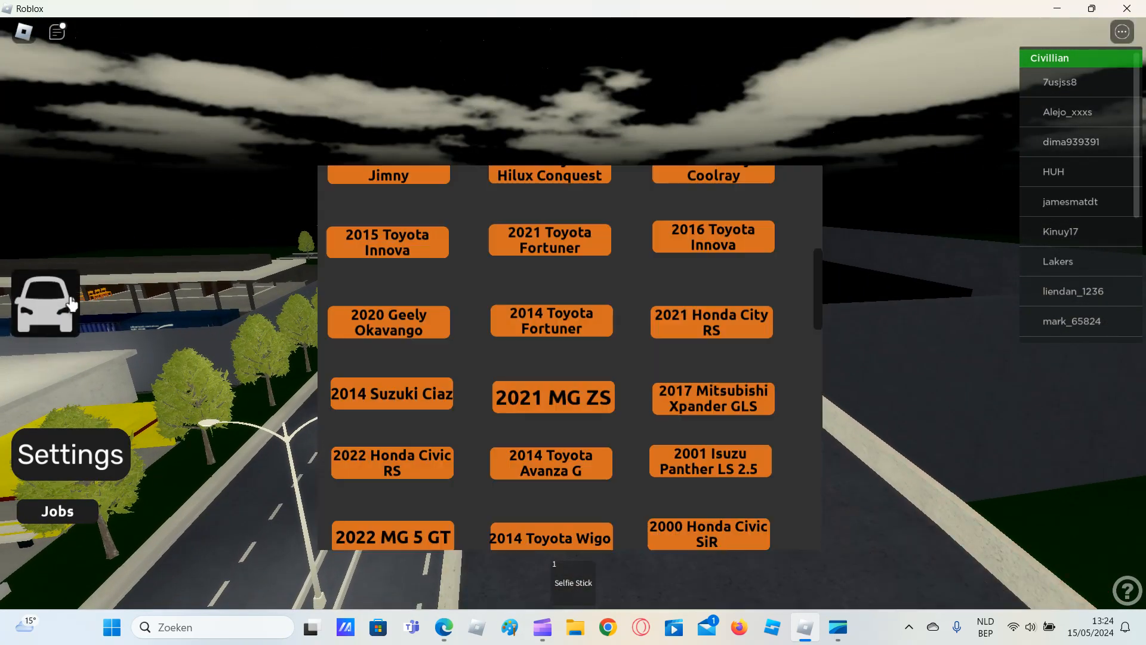
scroll("down", 3)
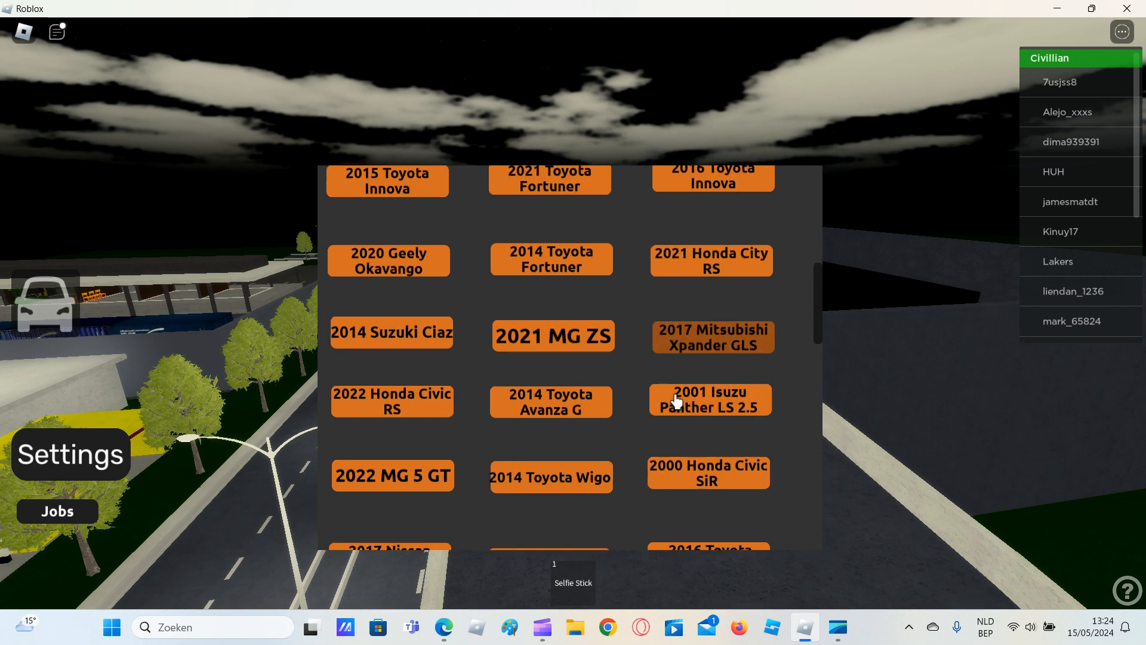
scroll("down", 3)
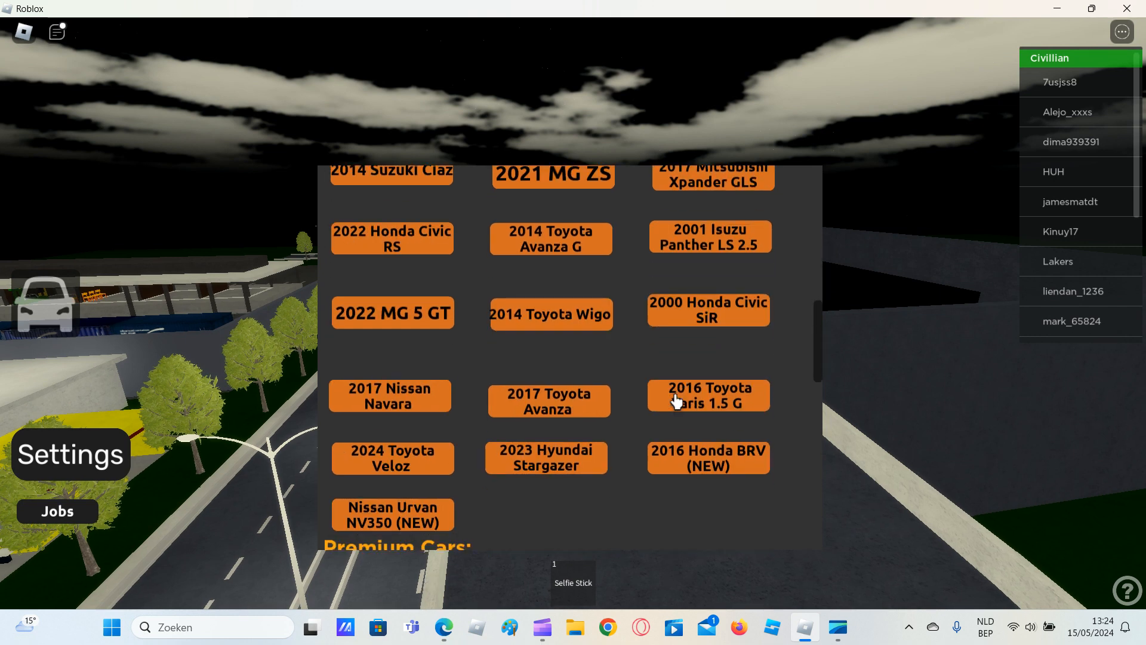
scroll("down", 3)
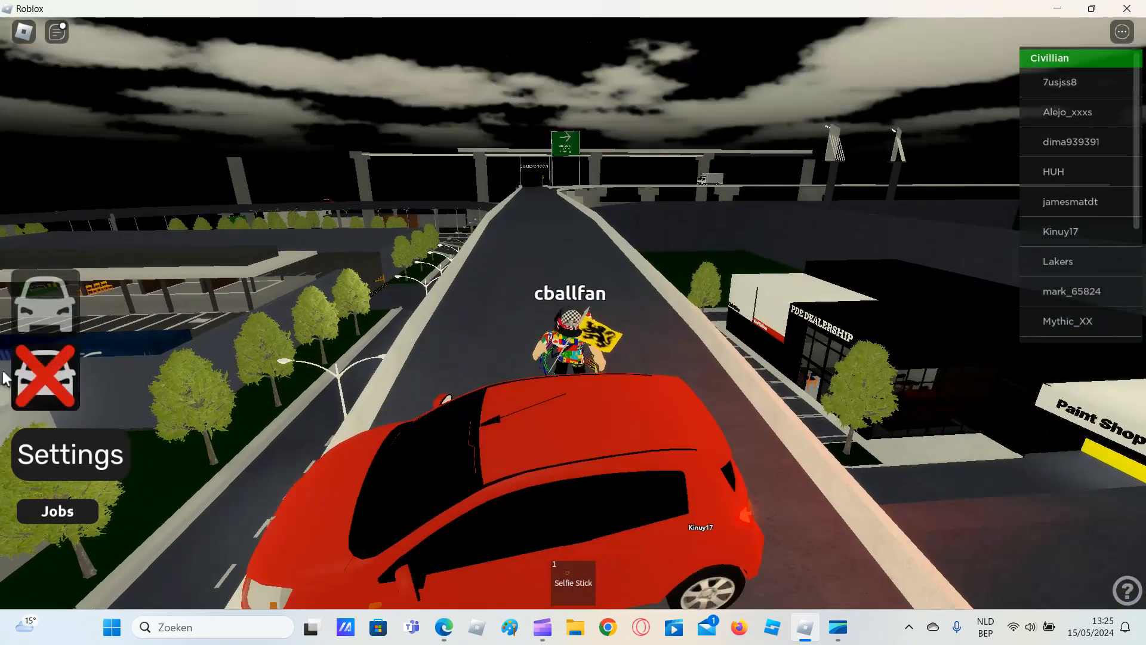
Look through the regular car models in the spawn list over the city street.
left_click(43, 303)
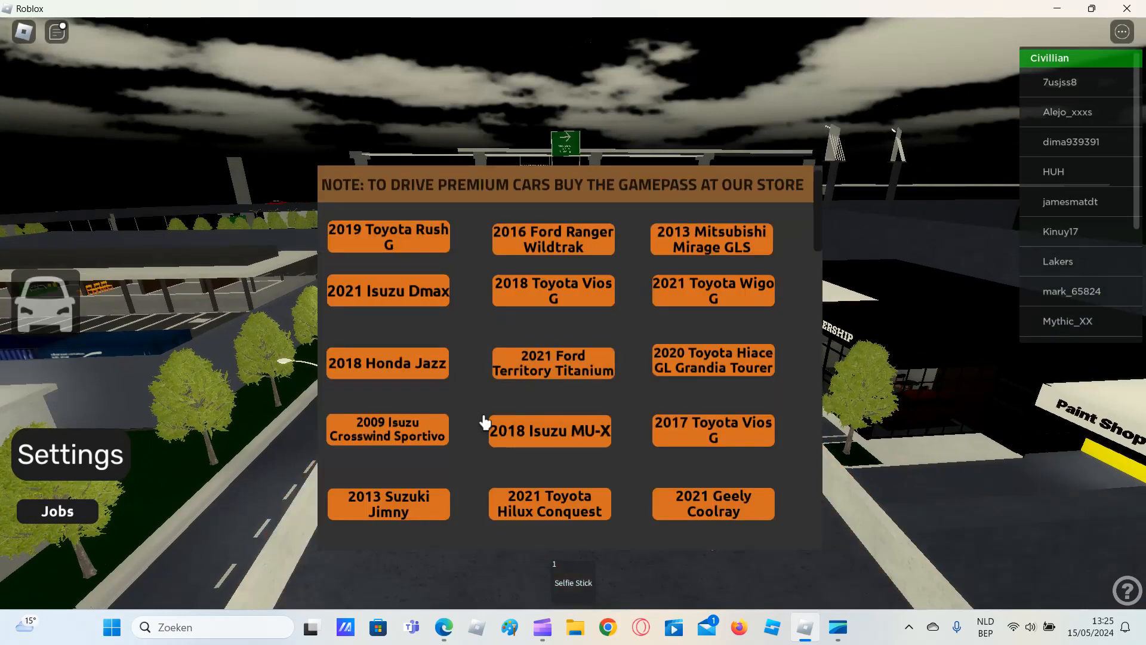
scroll("down", 3)
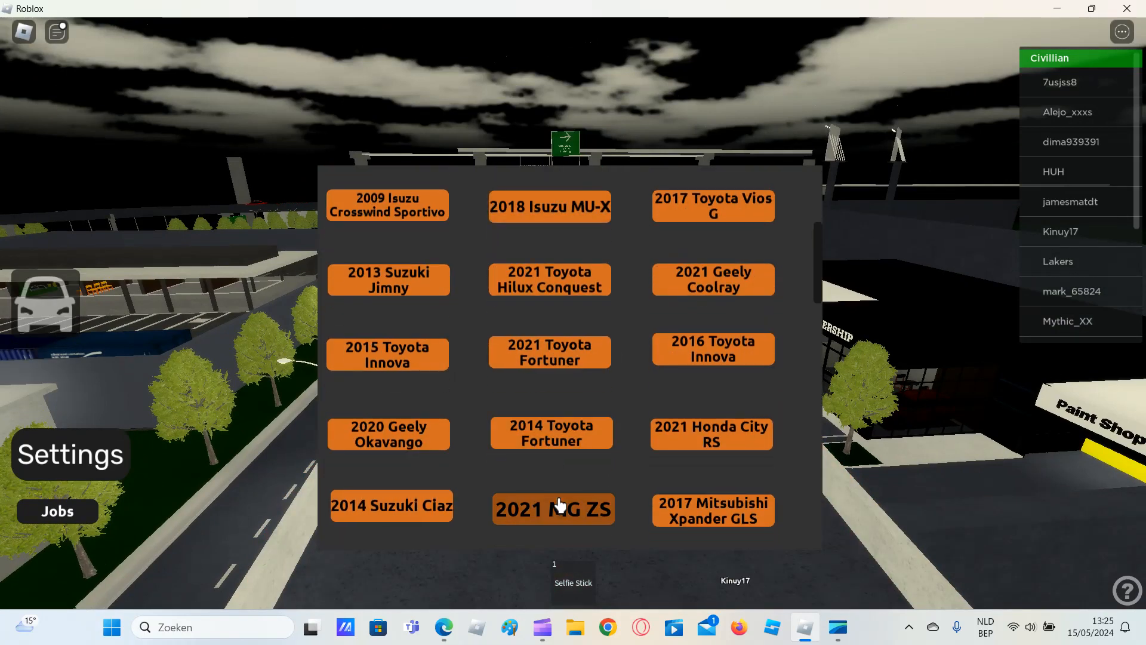
scroll("down", 3)
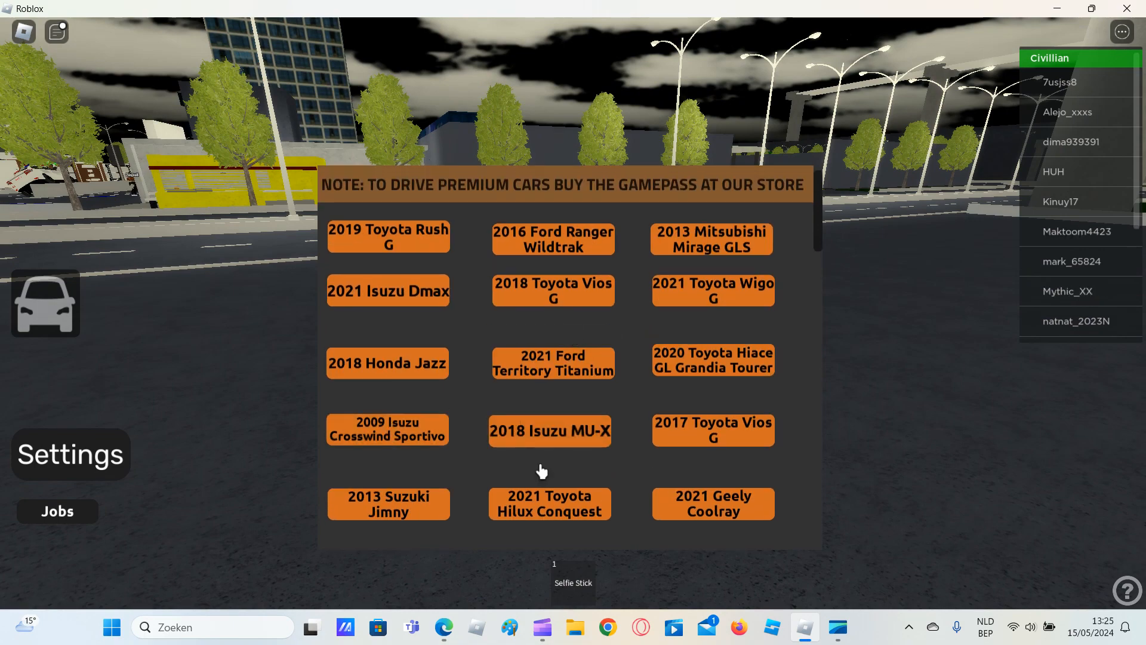
mouse_move(583, 440)
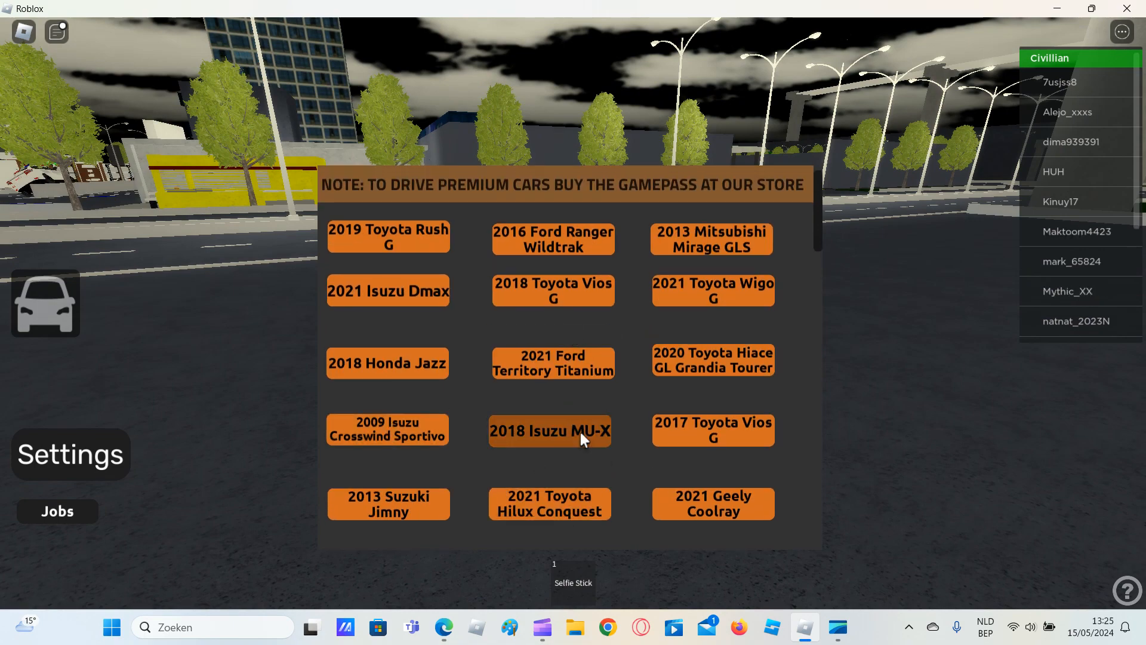
Spawn the 2018 Isuzu MU-X and drive it along the city road.
left_click(549, 430)
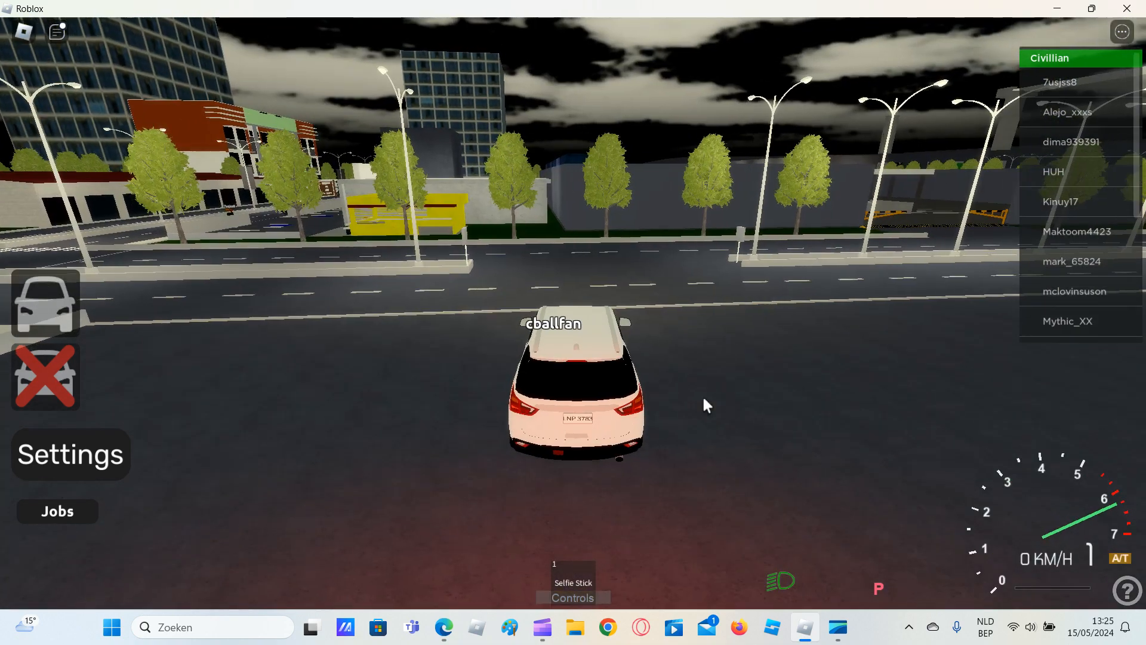
key("w")
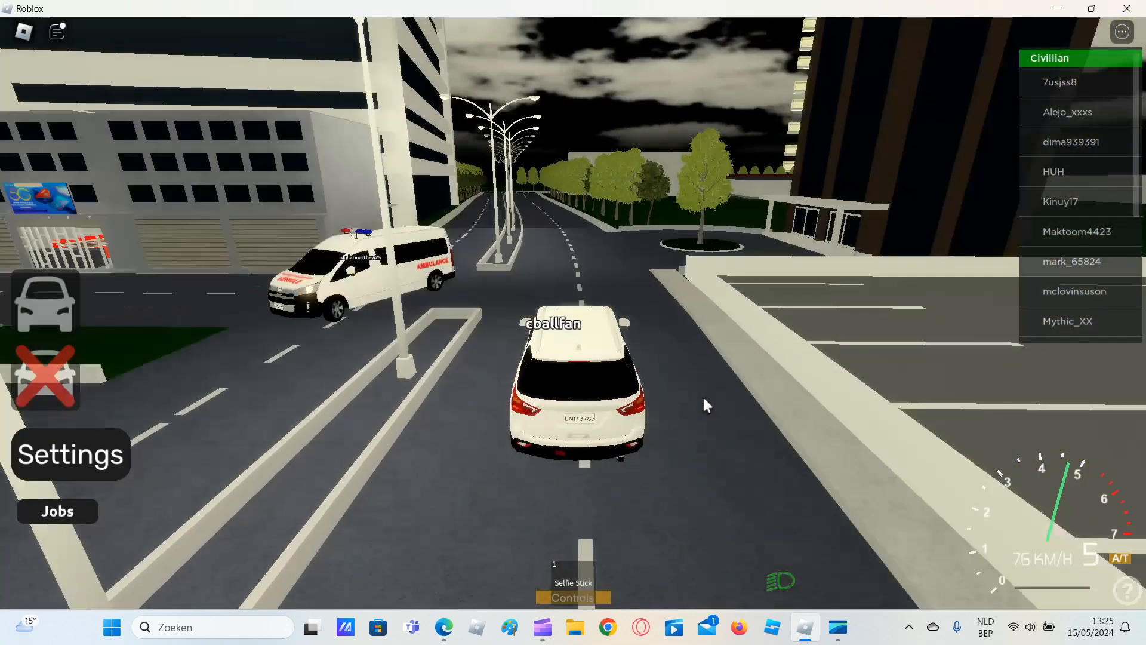
key("w")
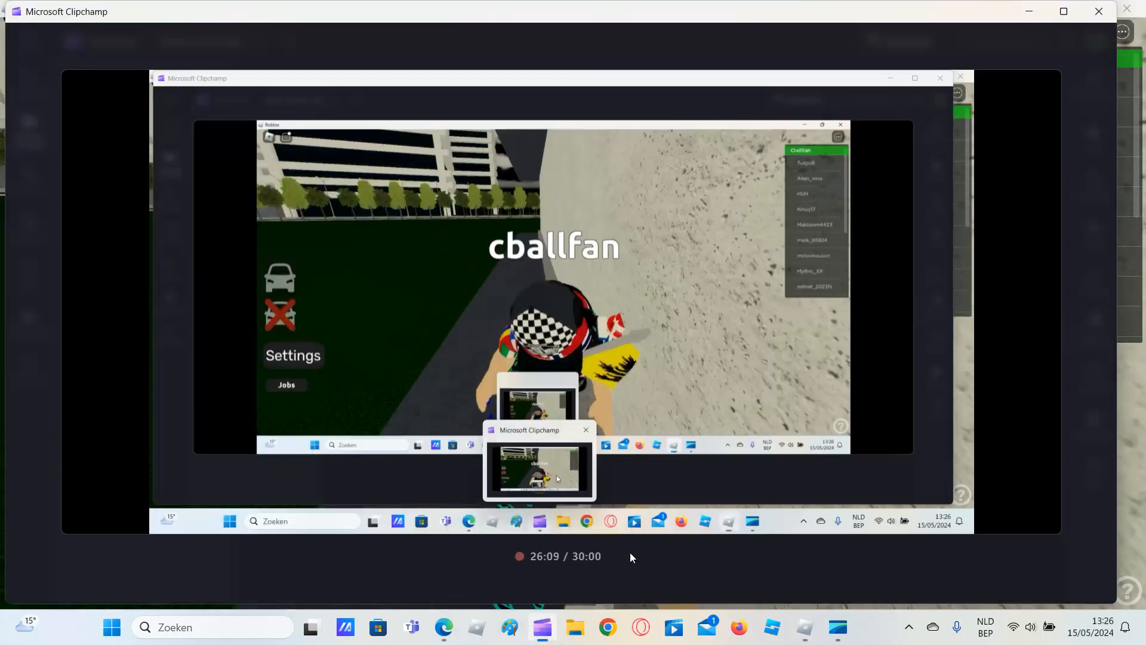
Switch back from the Clipchamp preview to the Roblox game window.
left_click(537, 473)
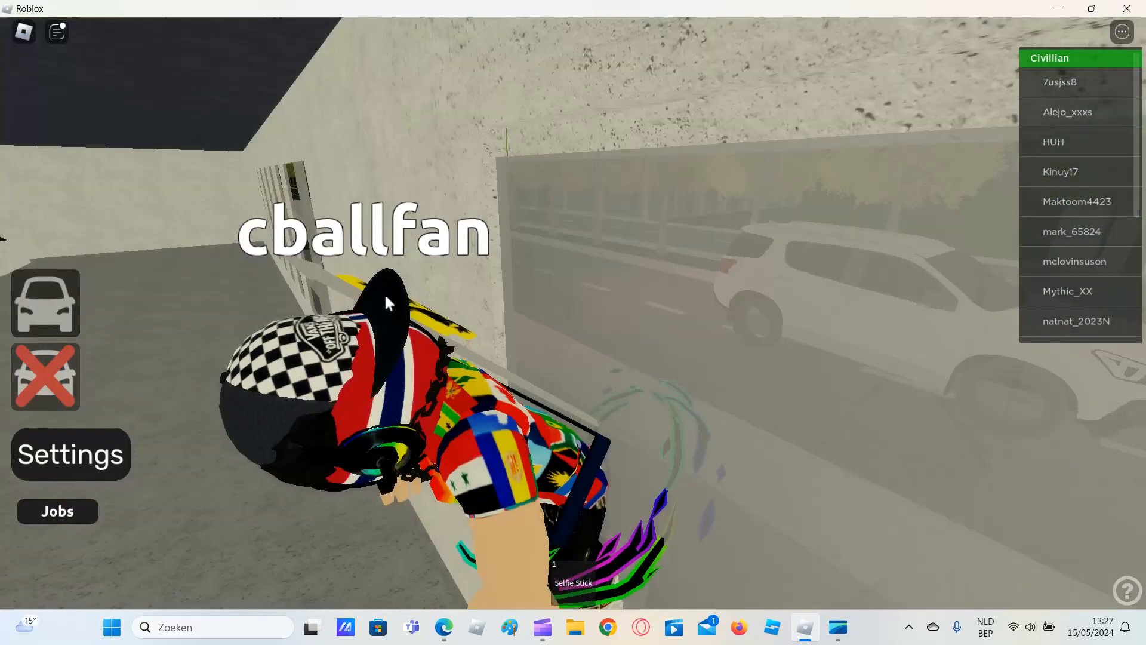
Walk the avatar back to the street and reopen the car spawn list.
key("Escape")
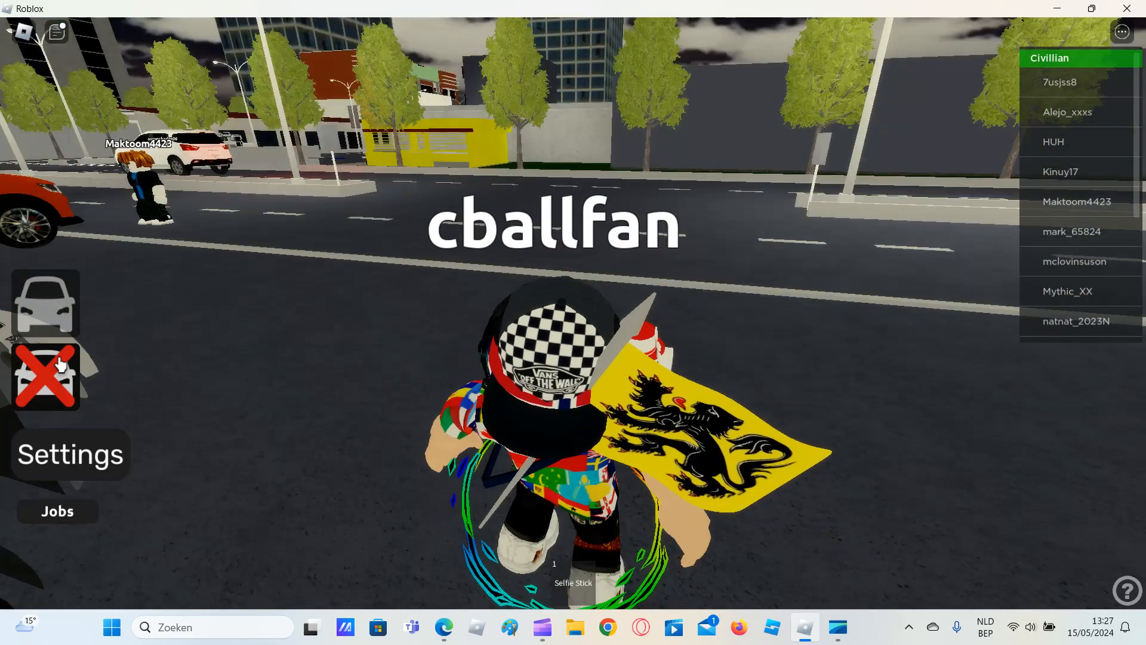
left_click(45, 304)
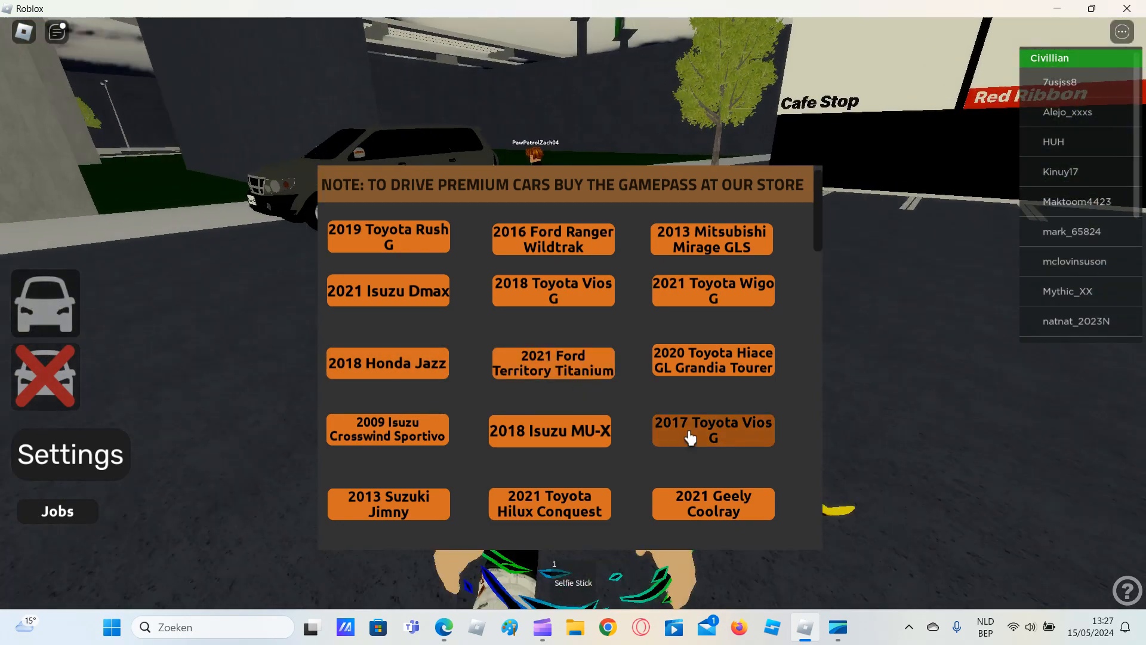
Spawn the 2017 Toyota Vios G and drive it along the avenue past the roadside shops.
left_click(713, 430)
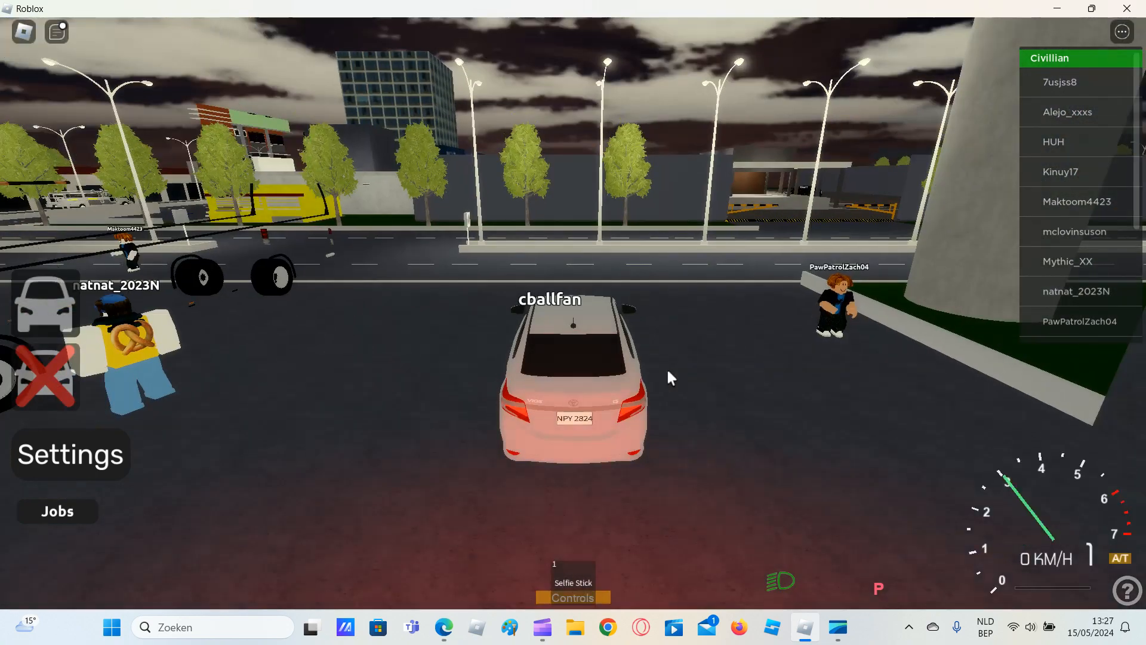
key("w")
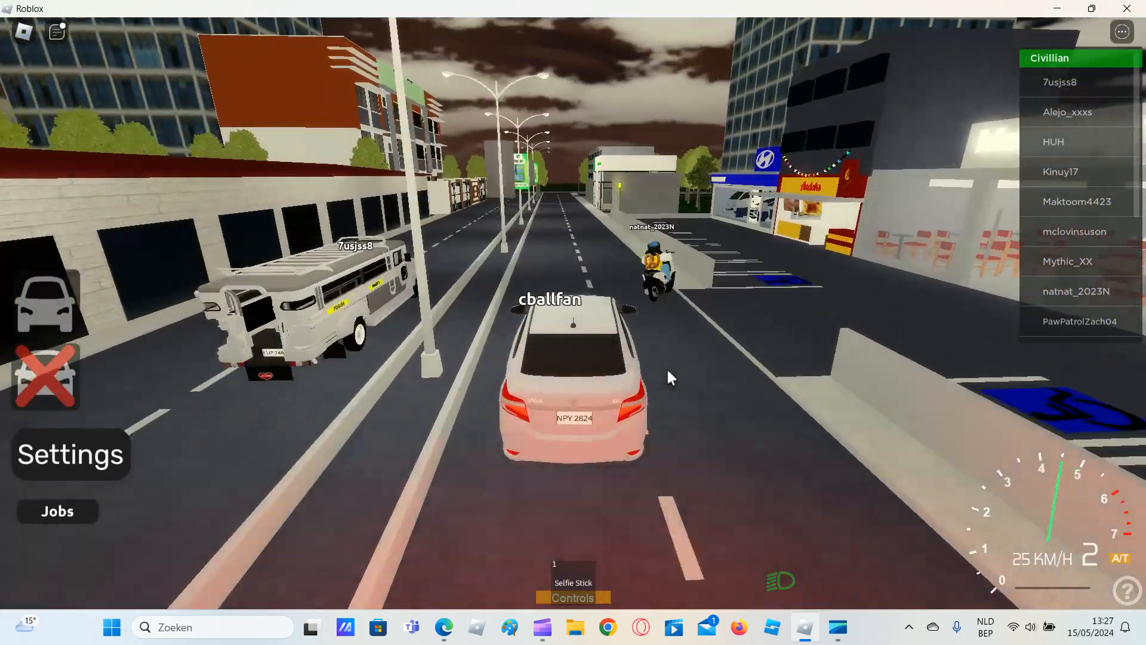
key("w")
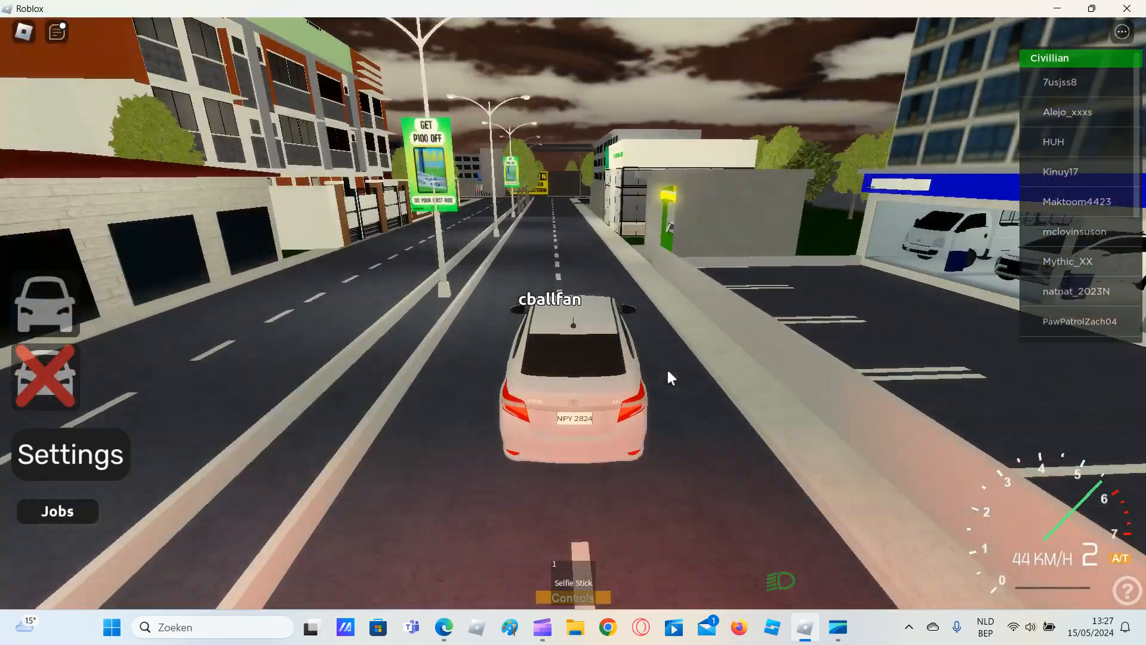
key("w")
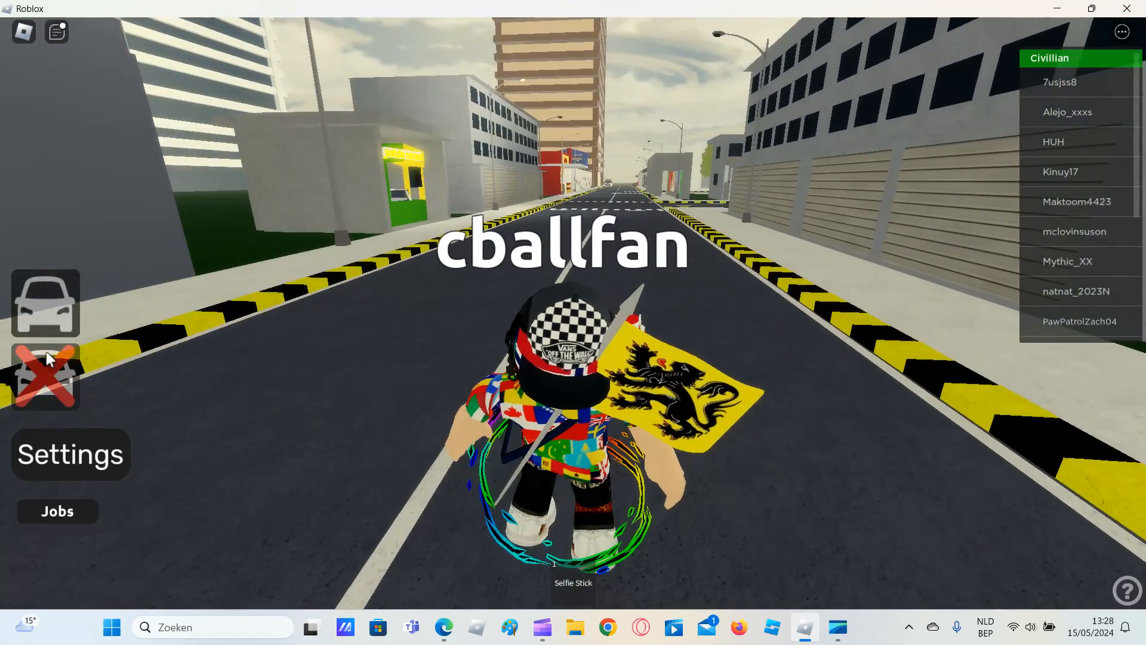
Swap the sedan for a white Honda hatchback and drive it down the curbed street.
left_click(45, 305)
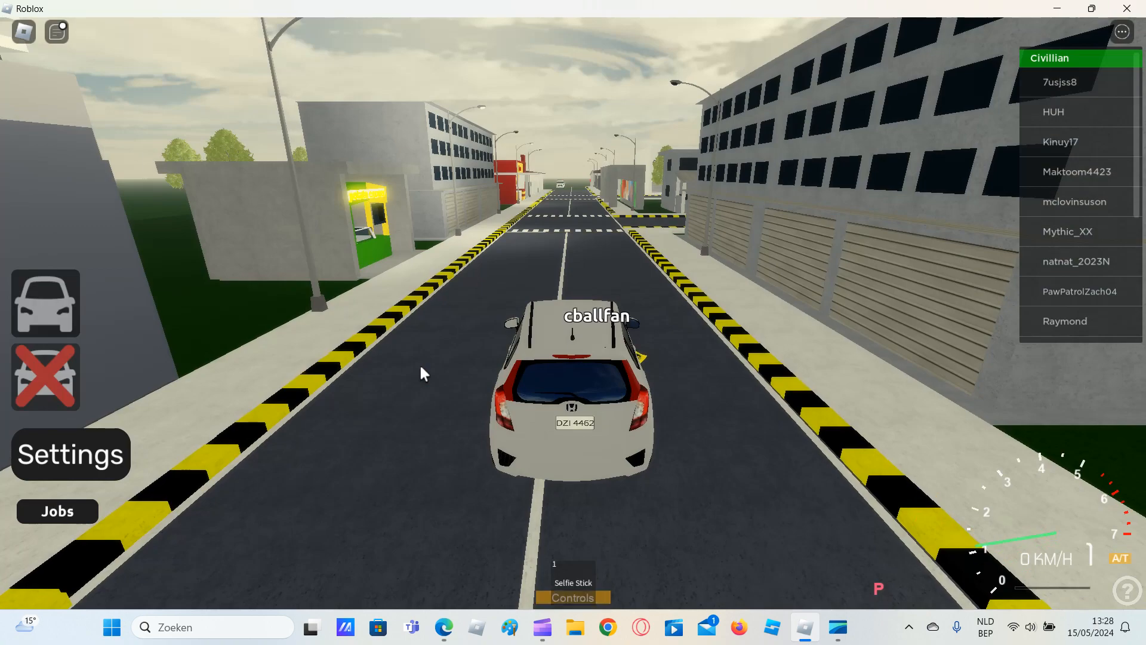
key("w")
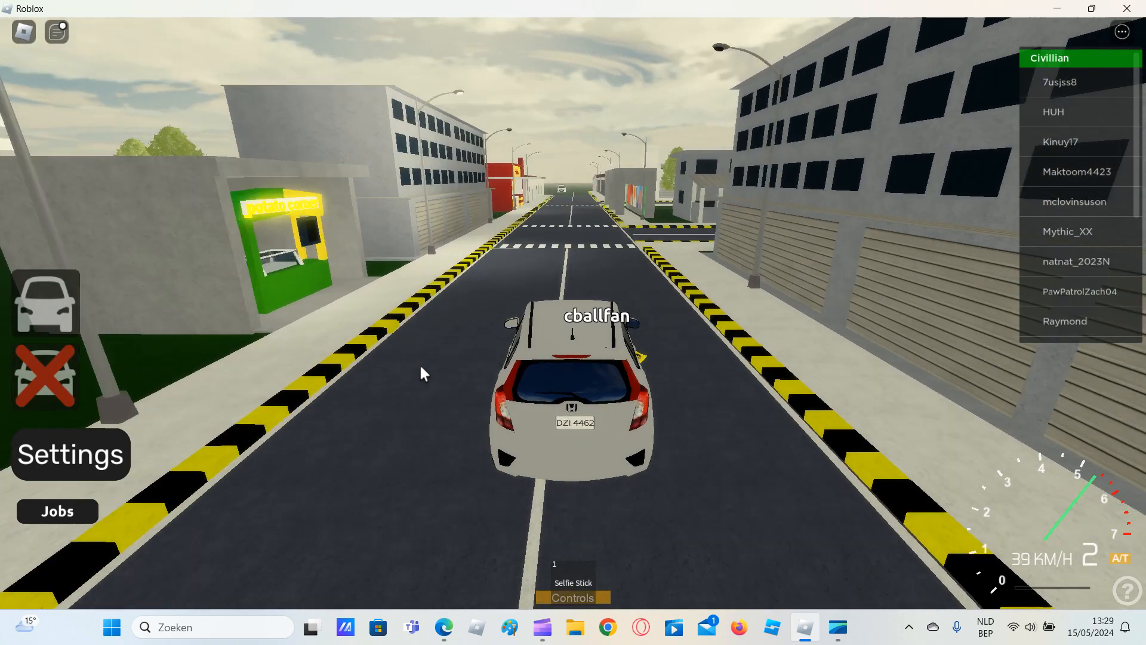
key("w")
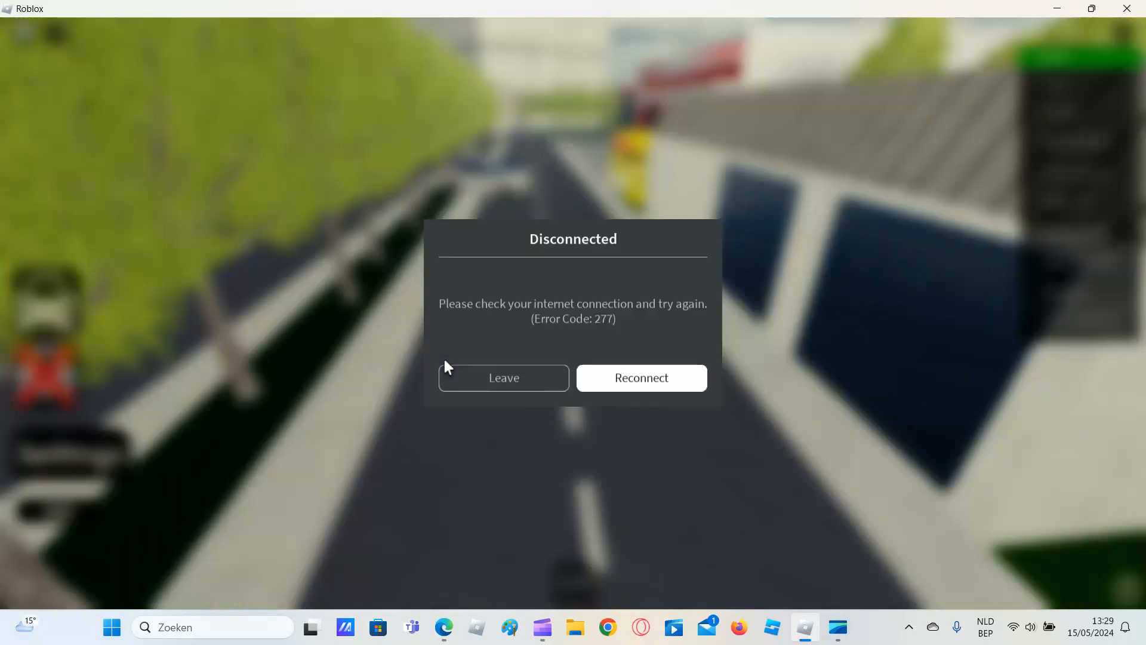
mouse_move(676, 141)
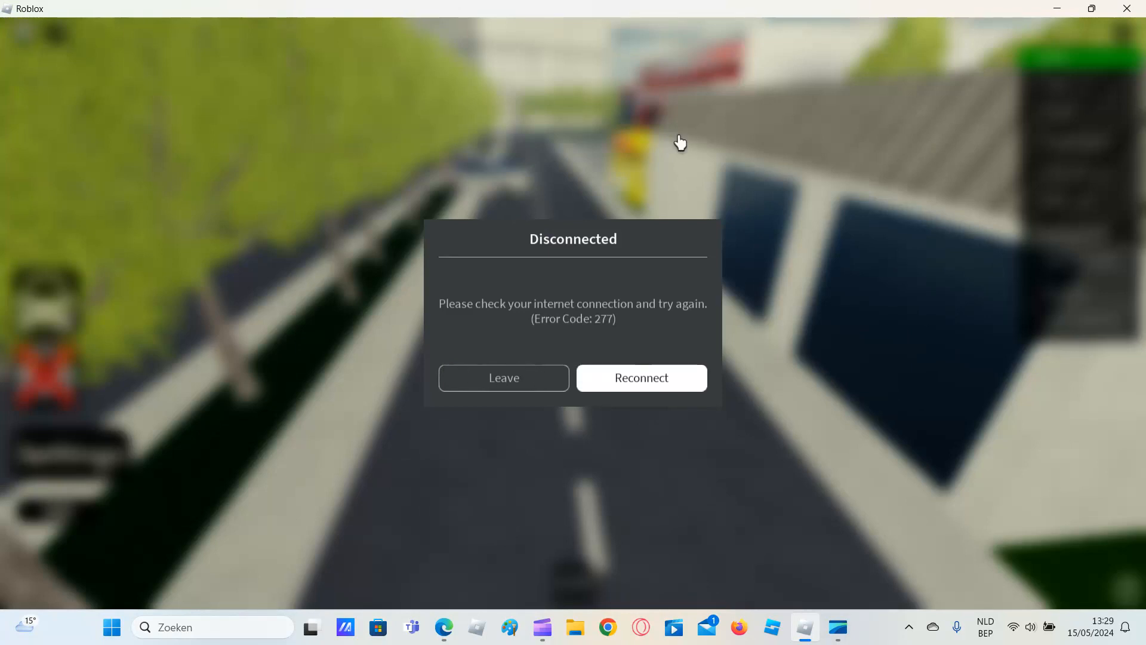
mouse_move(685, 332)
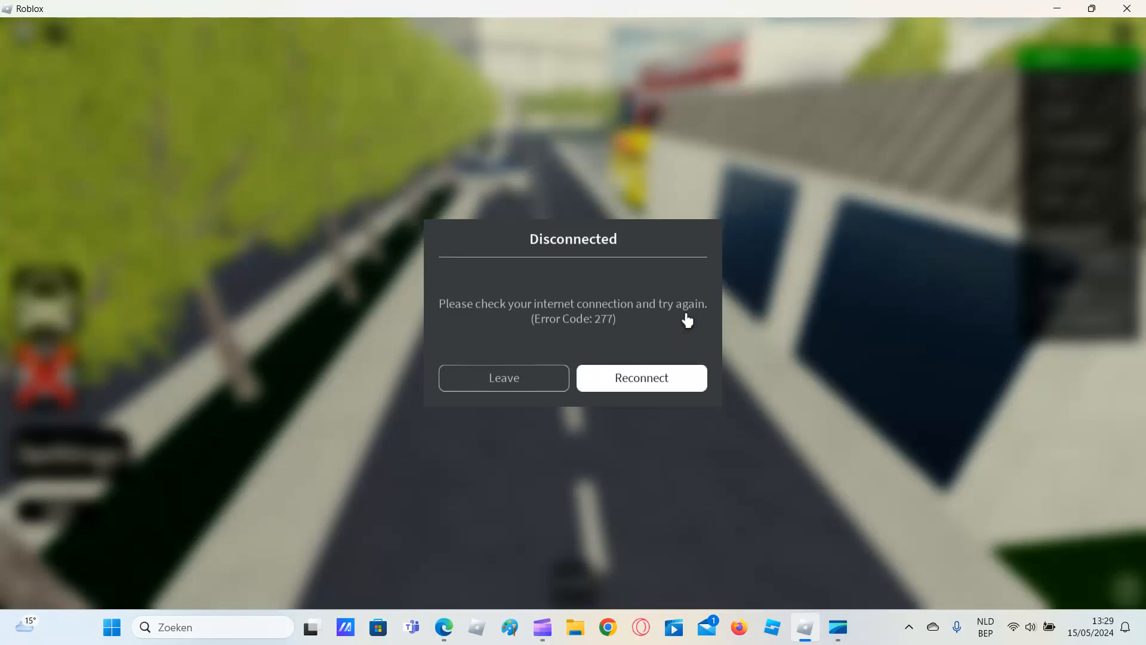
mouse_move(590, 540)
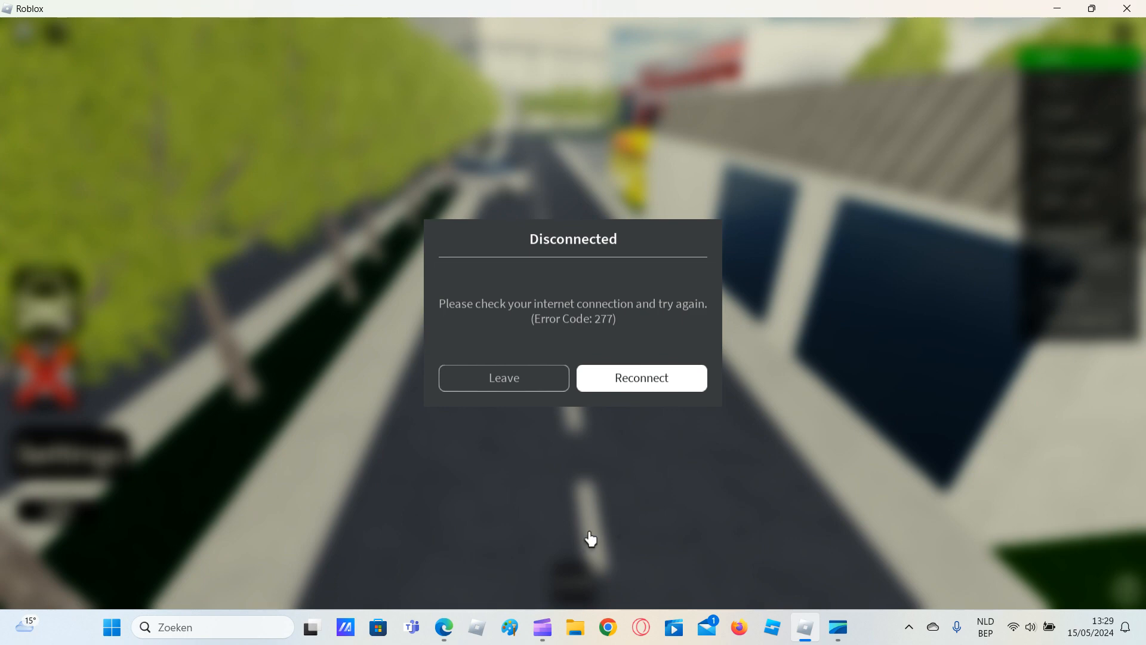
mouse_move(542, 625)
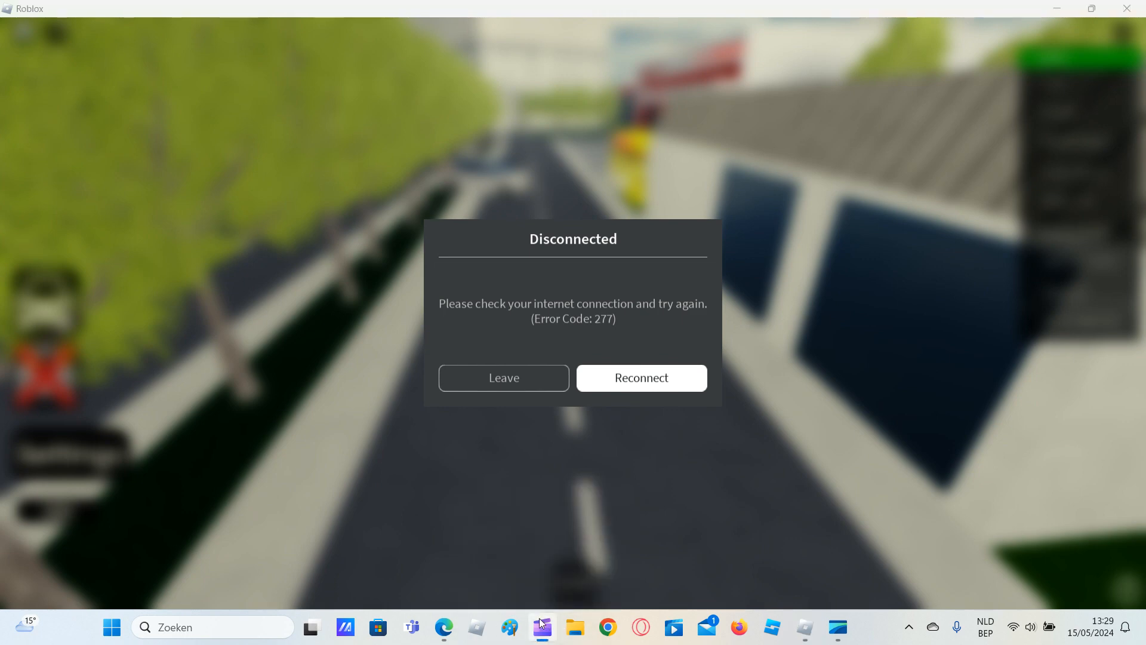
Bring up the Clipchamp recorder window after the Disconnected dialog appears.
left_click(537, 626)
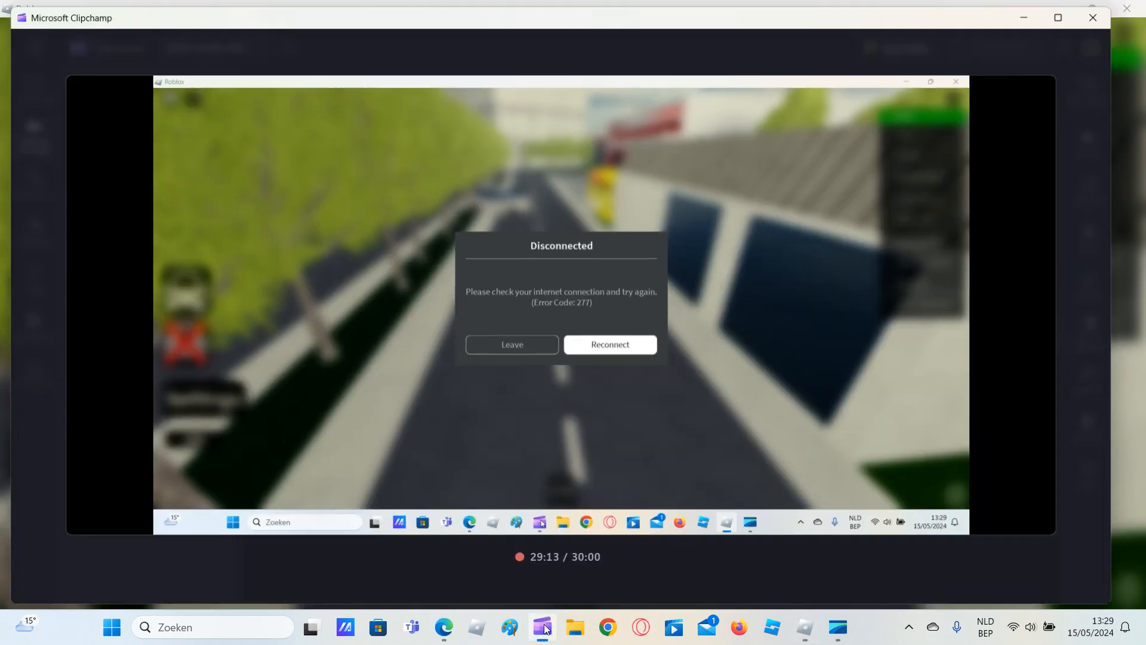